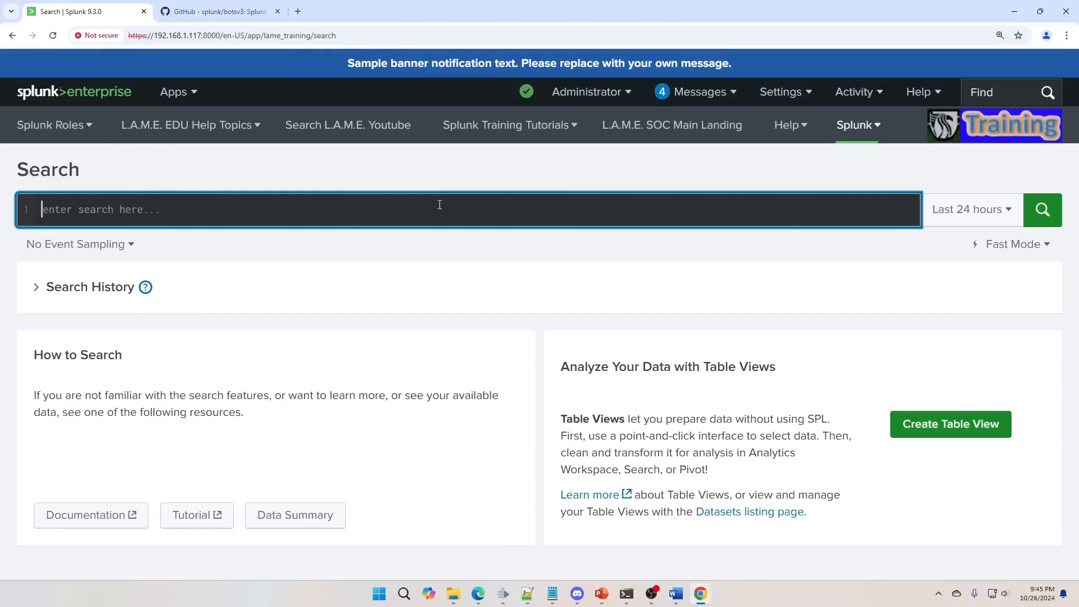
Step: Widen the search time range from Last 24 hours to All time
click(966, 209)
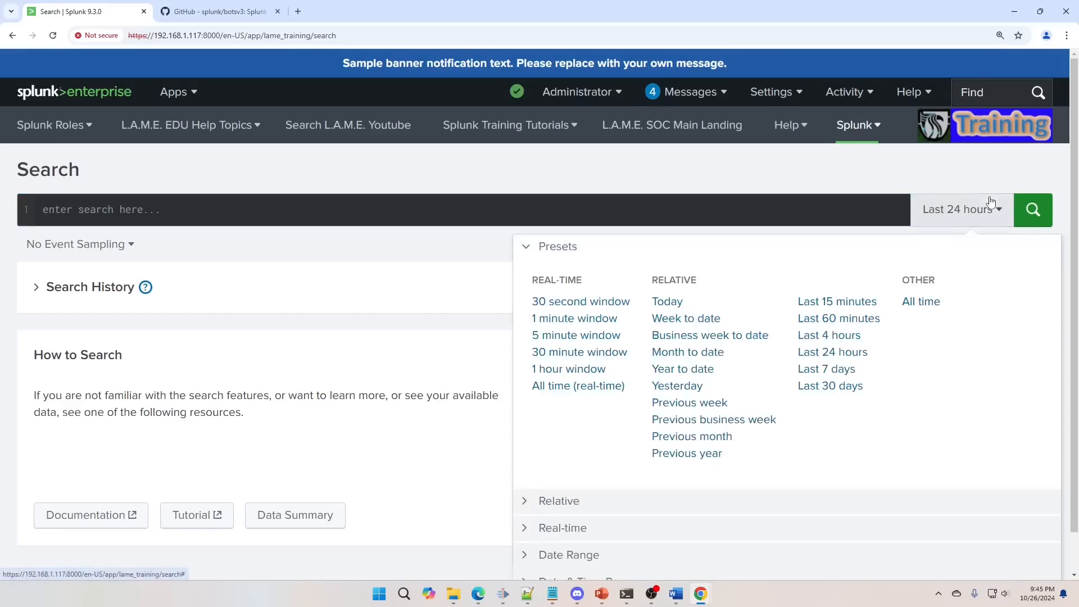
click(921, 301)
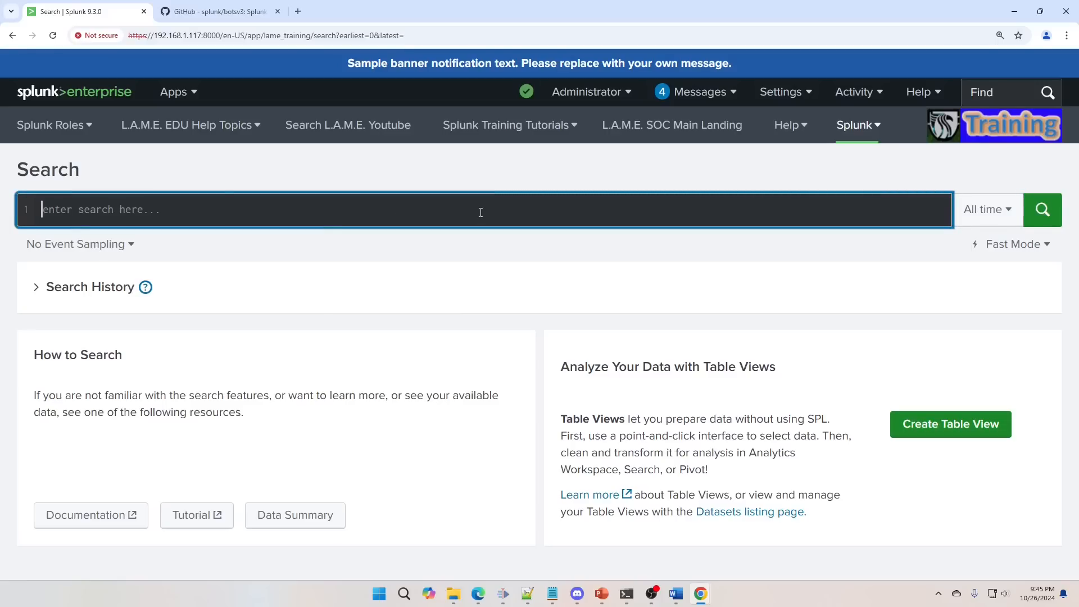
Step: Write index=botsv3 with eval byte_category=if(bytes>1000000, "High", "Low")
text(index=botsv3)
text(|)
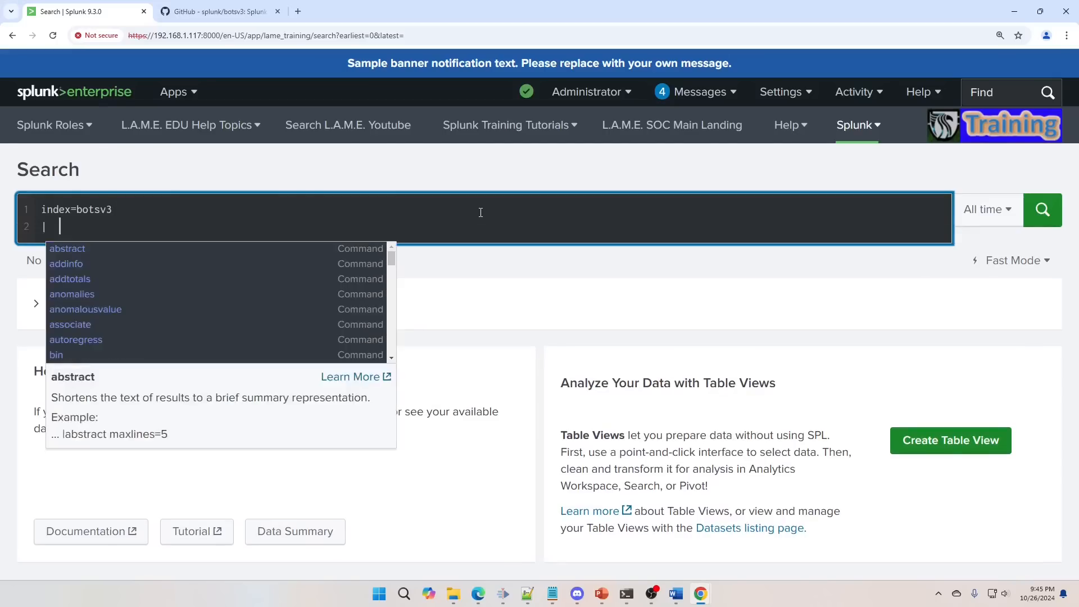
text(eval byte_category)
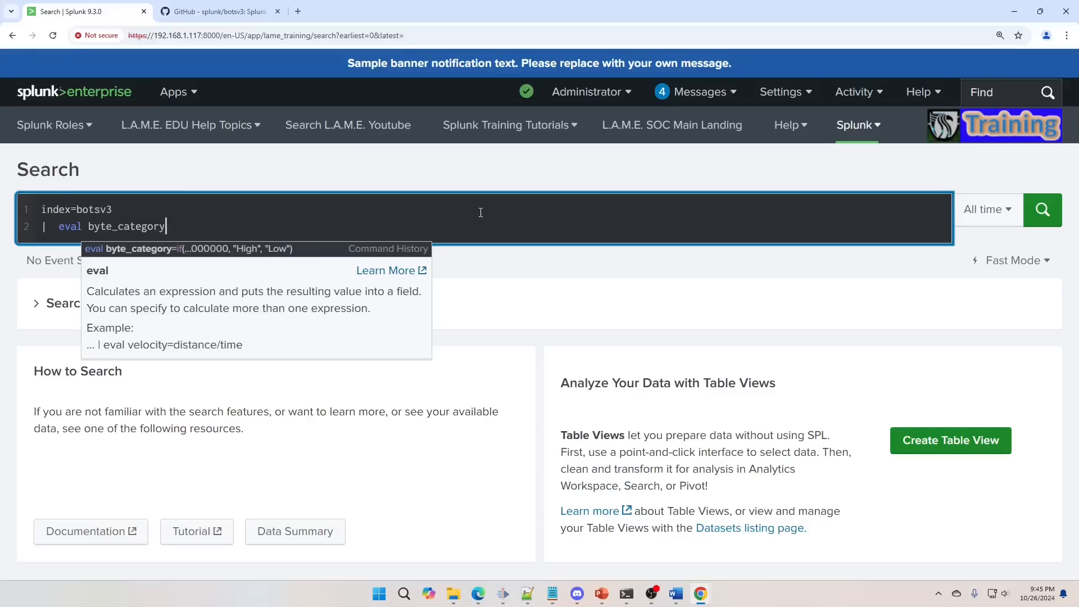
text(=)
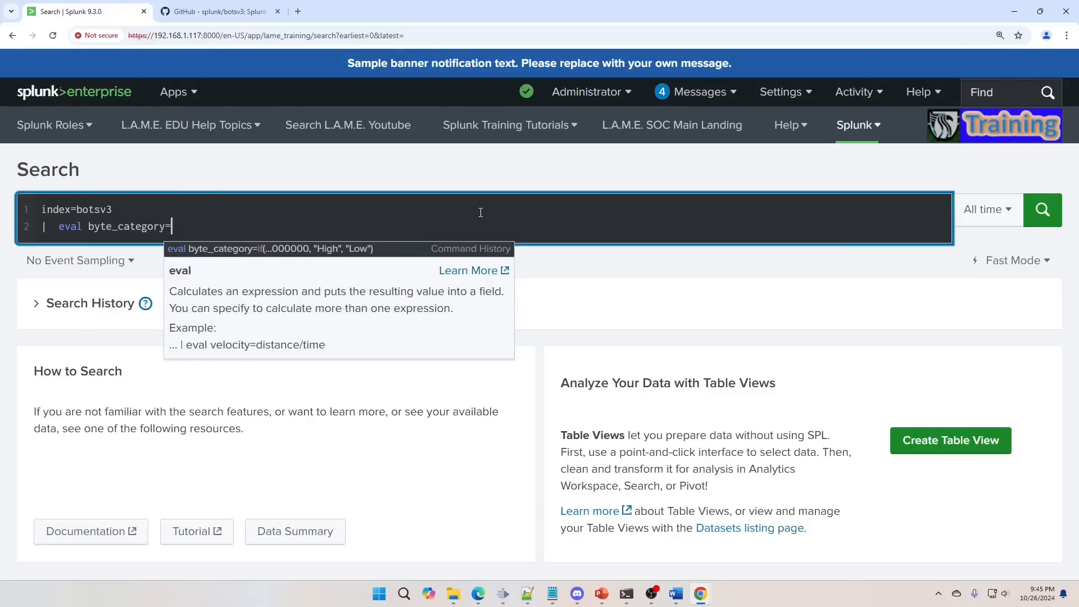
text(if)
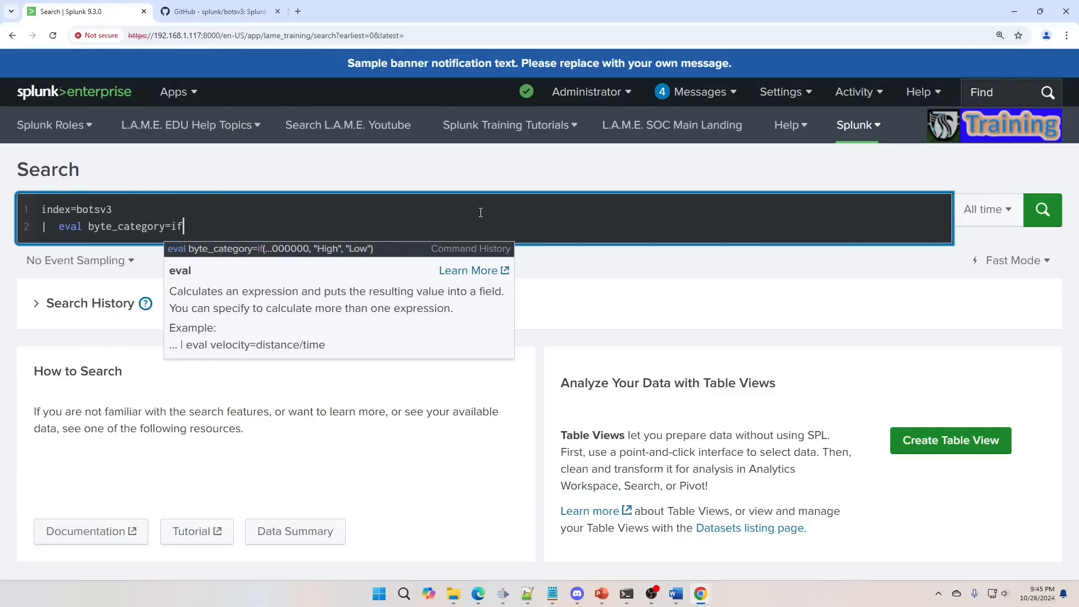
text((bytes>)
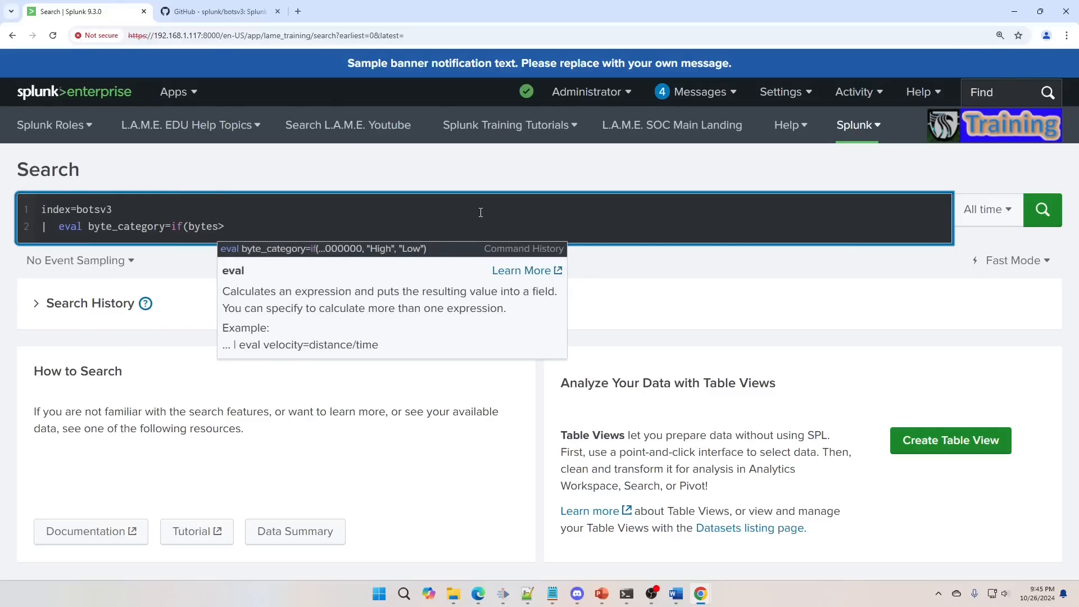
text(100)
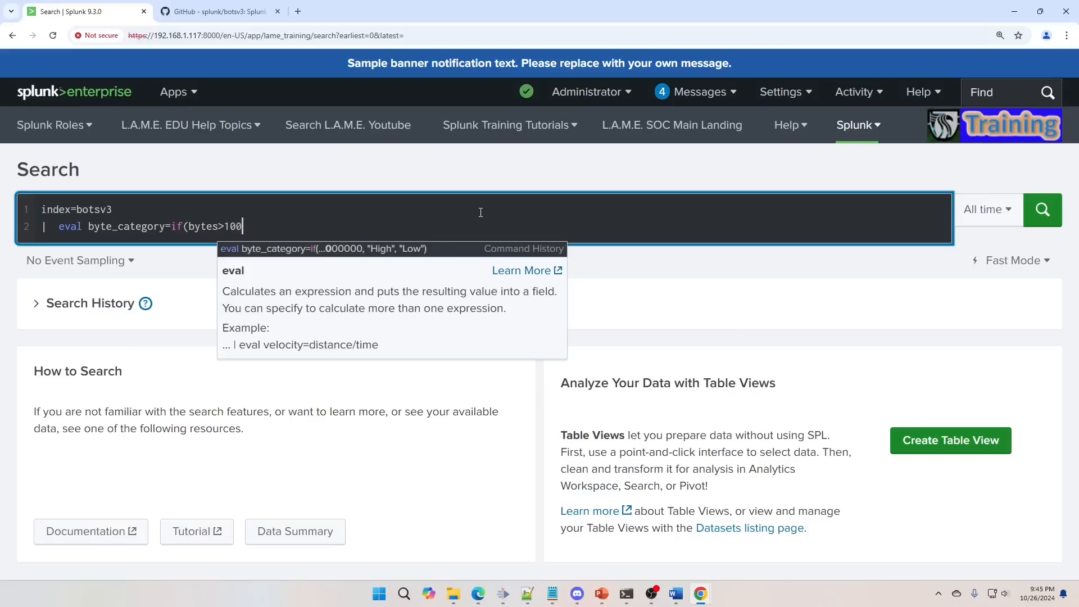
text(0000, "High",)
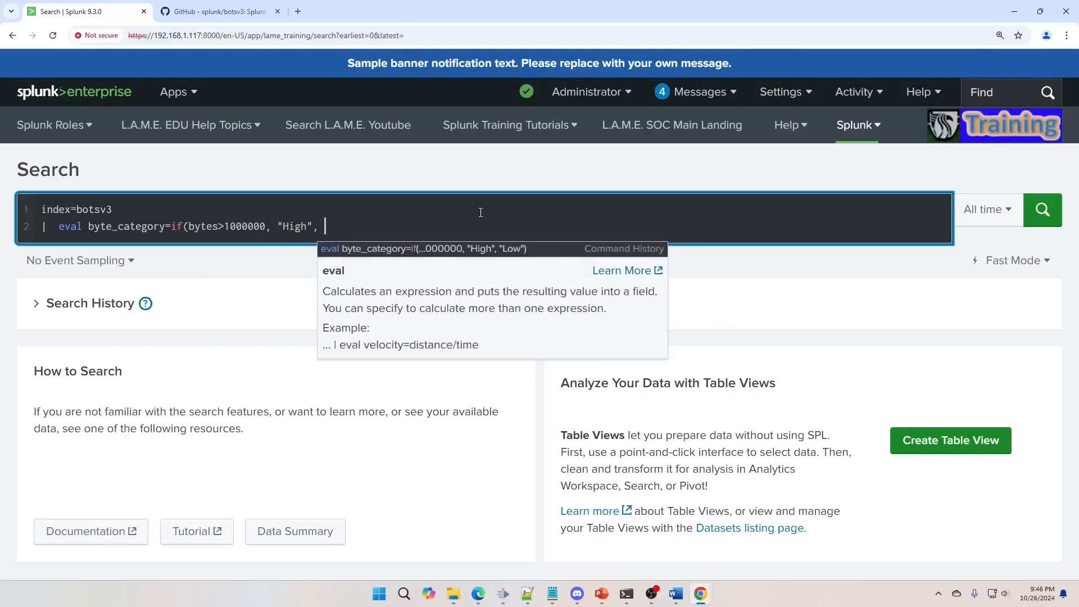
text("Low"))
text(| table _)
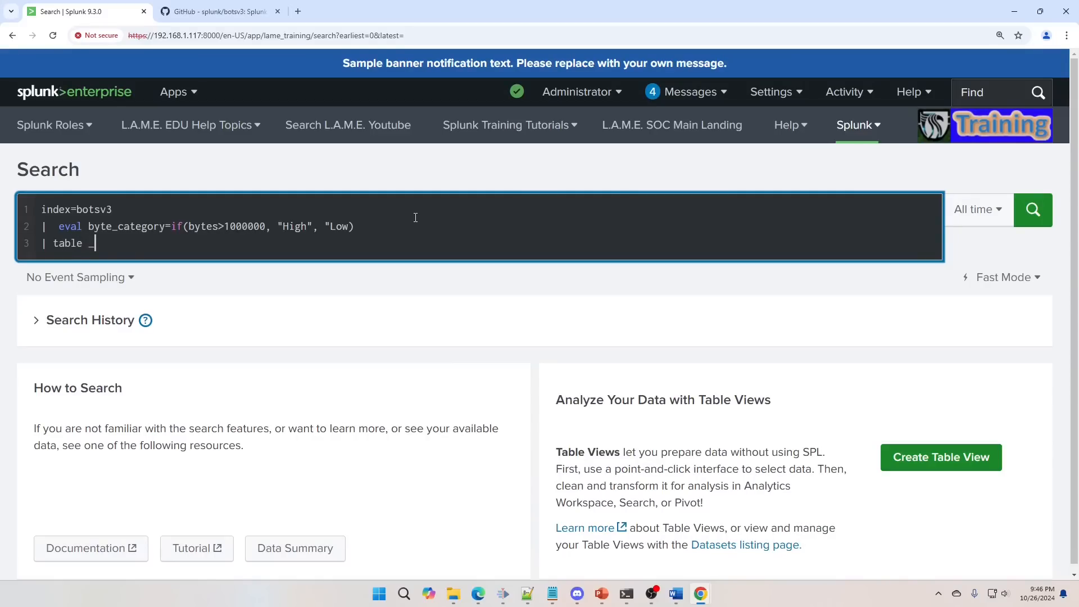
Step: Append a table line listing bytes and byte_category
text(btes,)
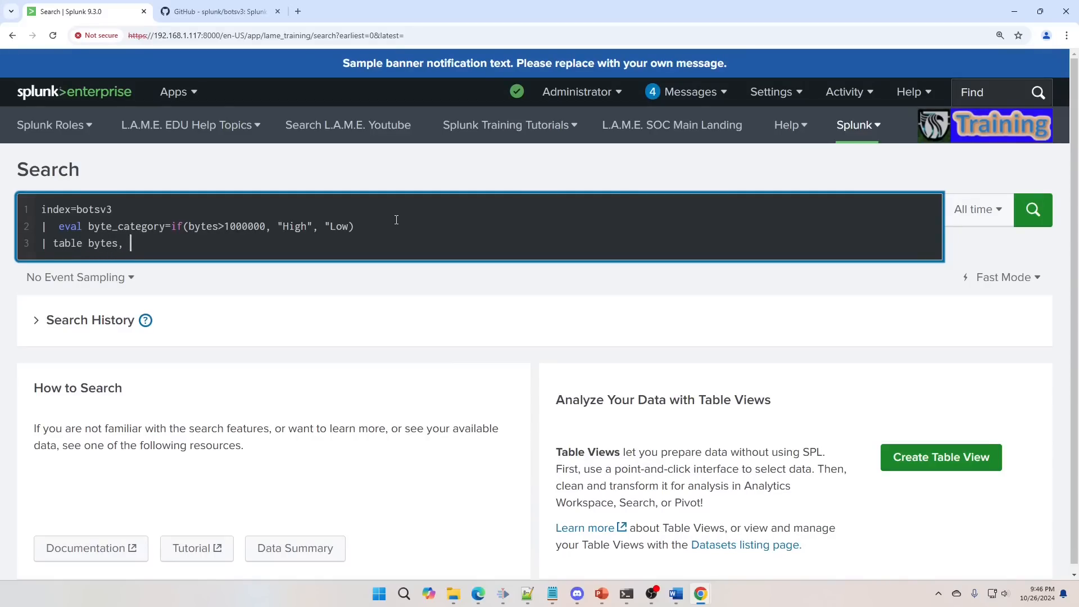
key(Backspace)
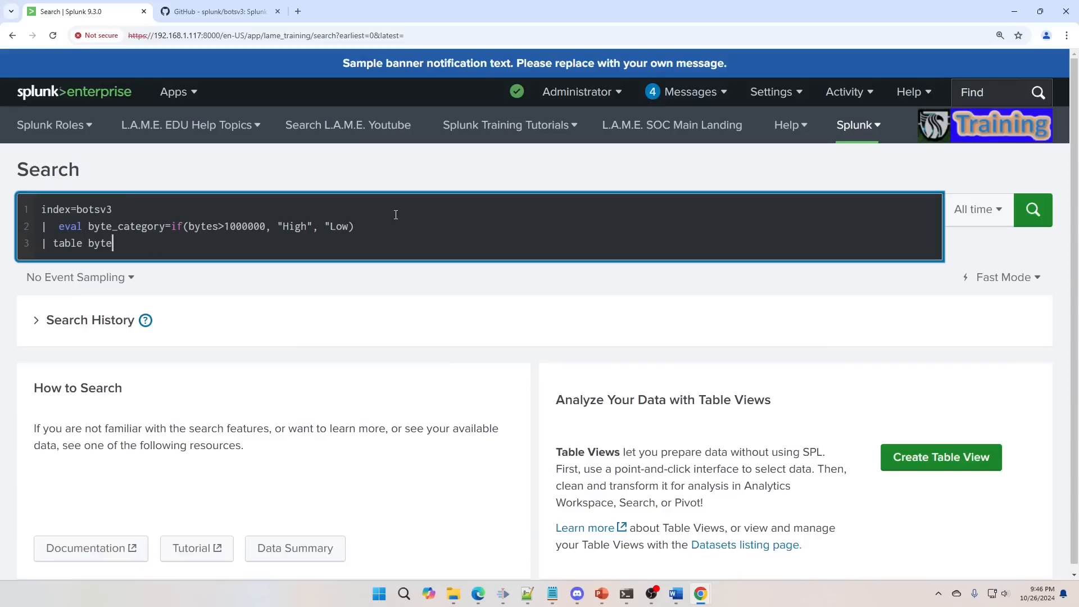
text(s byte)
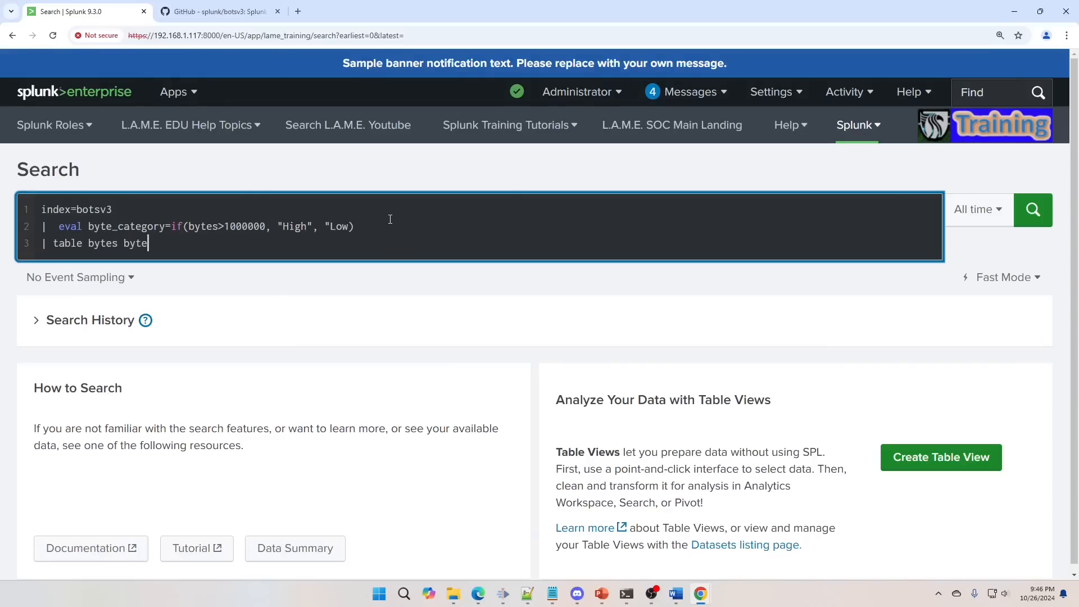
text(_ca)
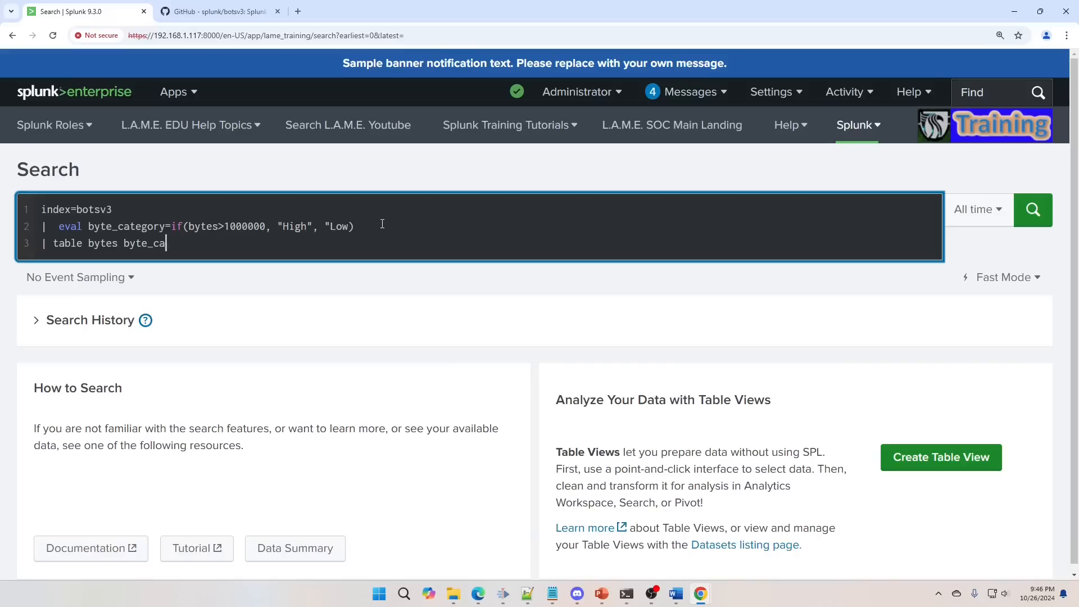
text(tegory)
click(479, 226)
text(")
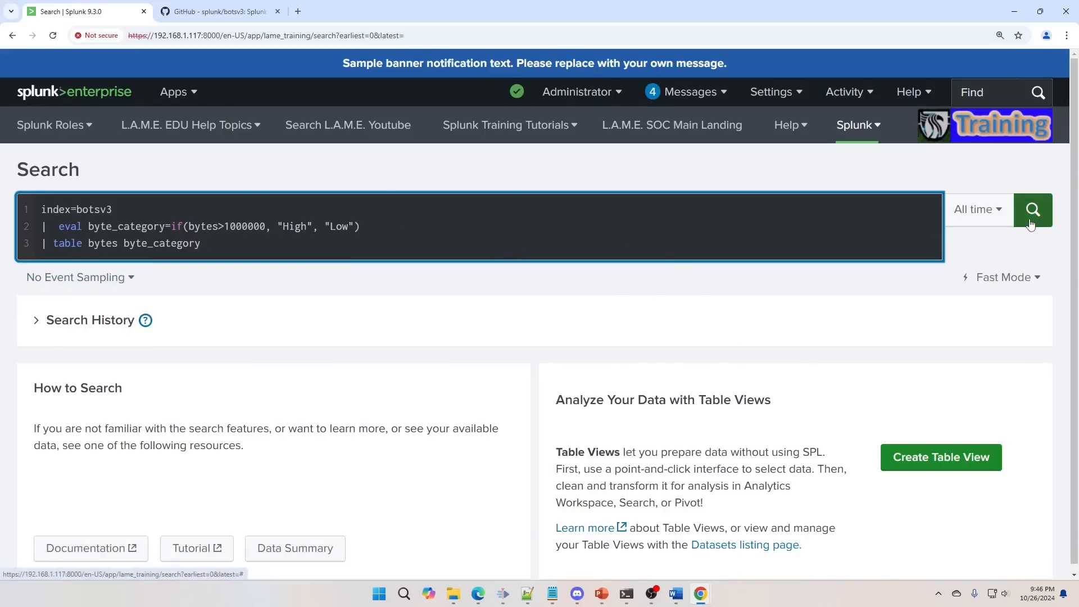
Step: Run the byte_category search to list bytes with High or Low labels
click(1031, 209)
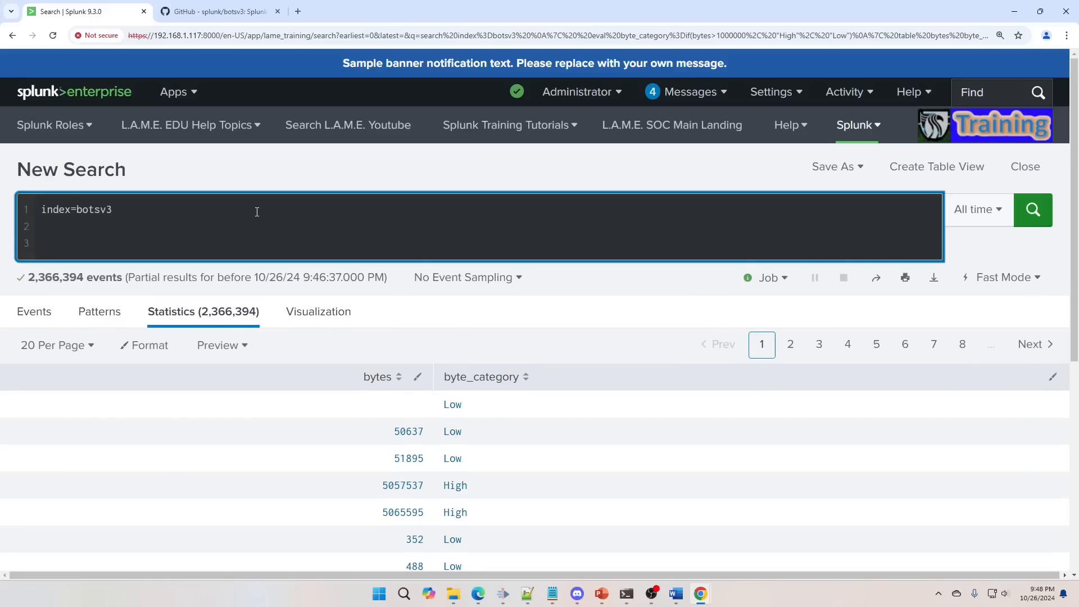
Step: Add eval response_time_sec=response_time / 1000 to the query
text(| eval)
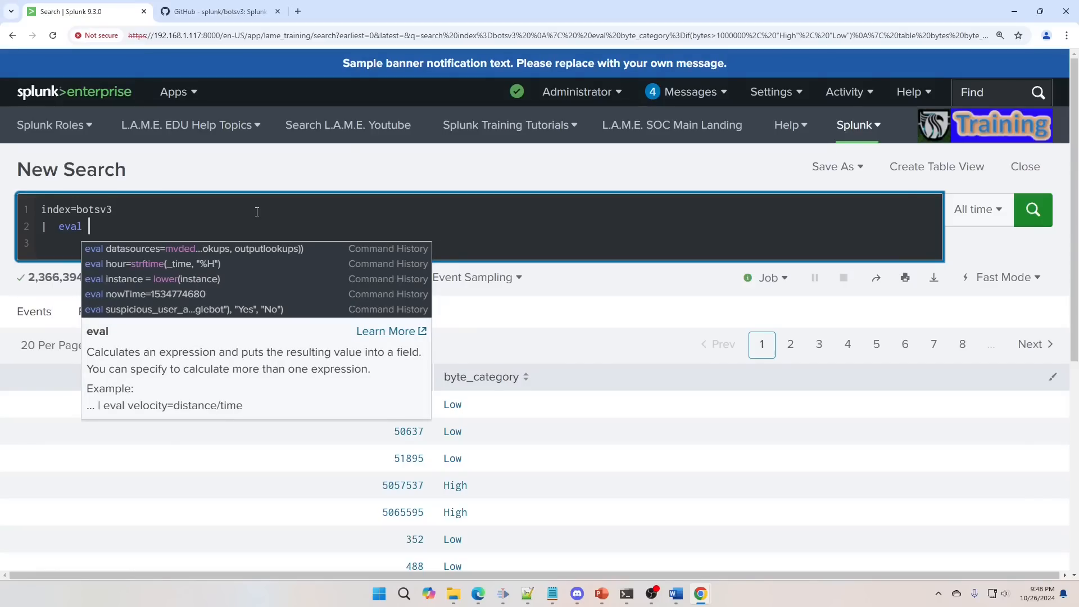
text(response_t)
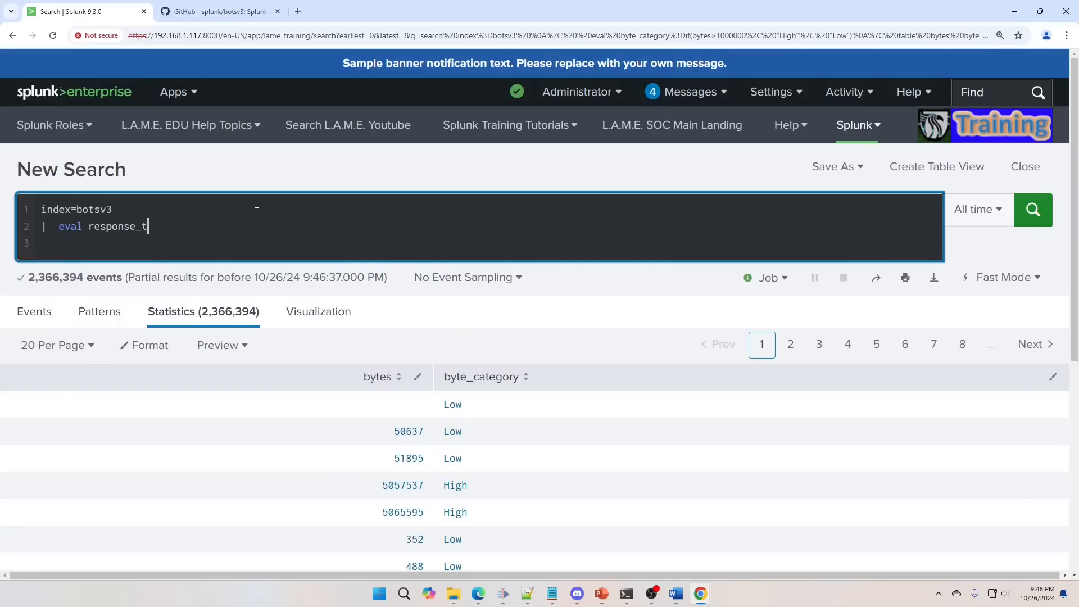
text(ime_sec=response_time)
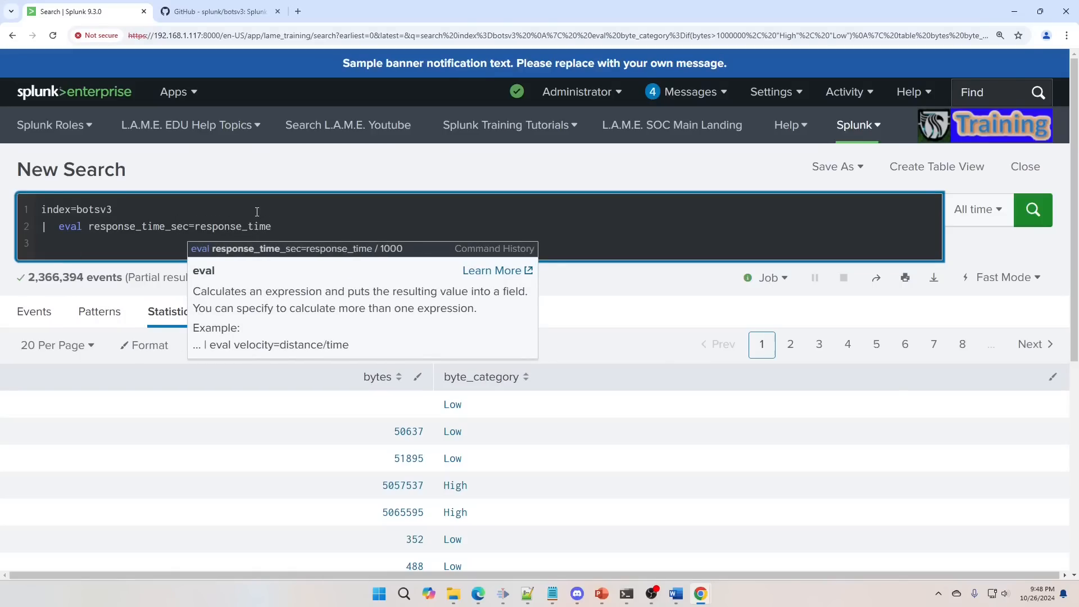
text(/ 1000)
text(| table)
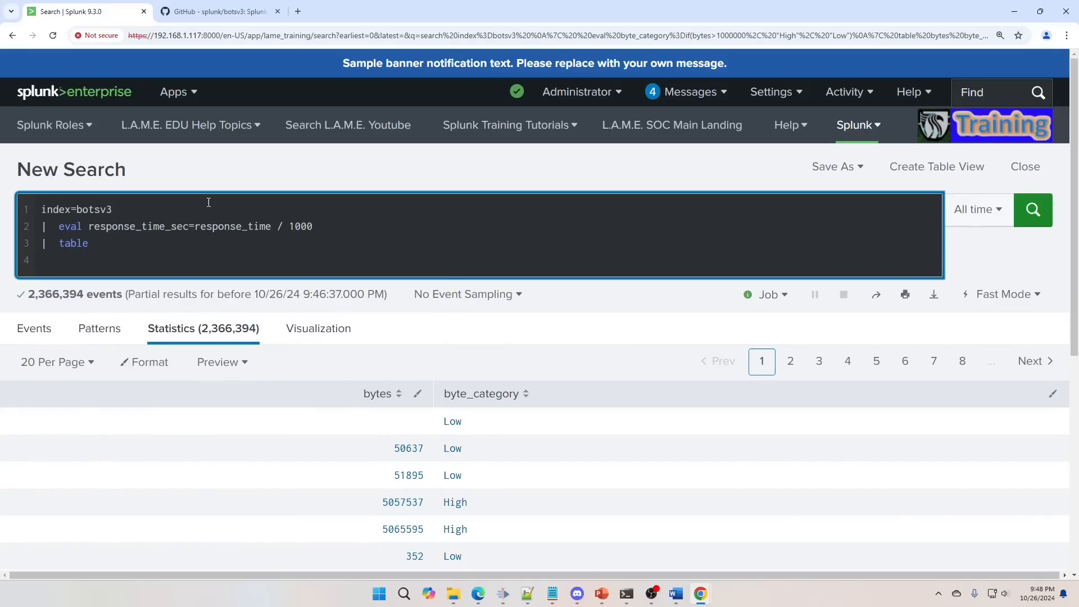
Step: Filter to sourcetype=stream:dns and table response_time with response_time_sec
text(sourcetype=)
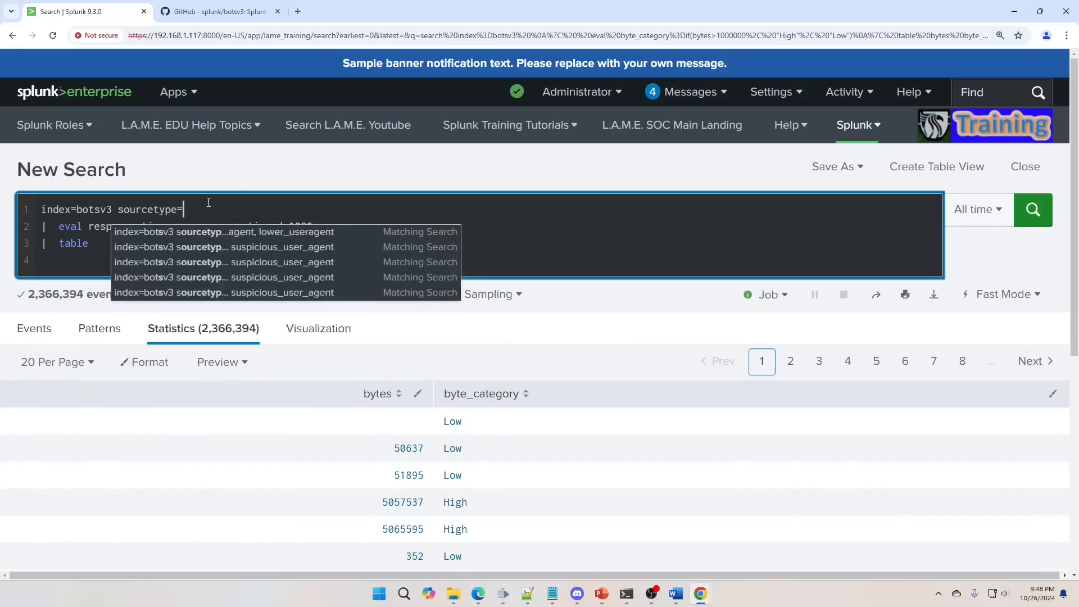
text(stream:dns)
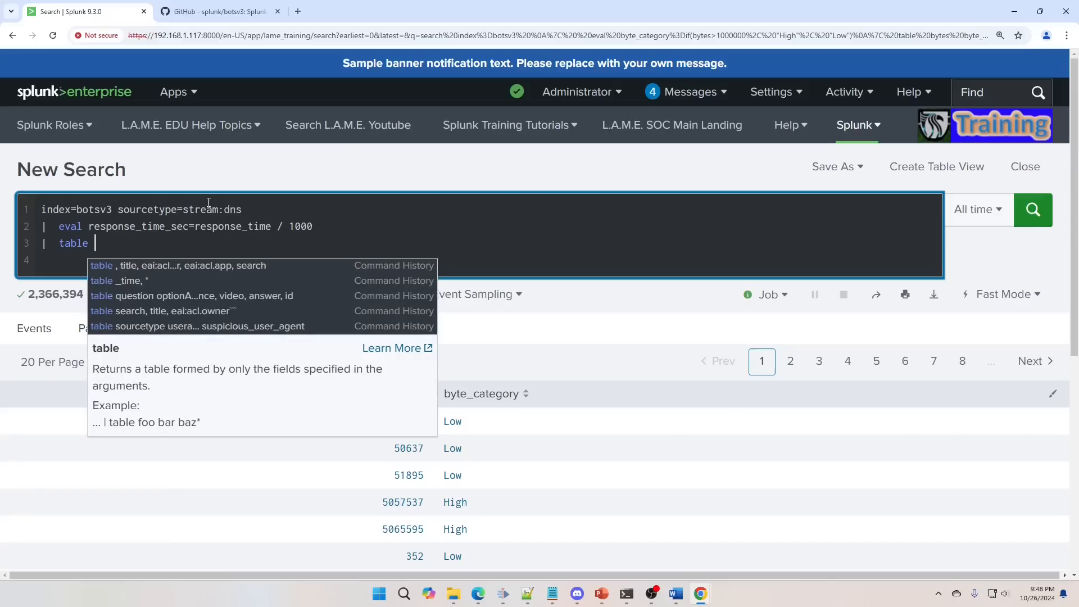
text(response_time, response_time_sec)
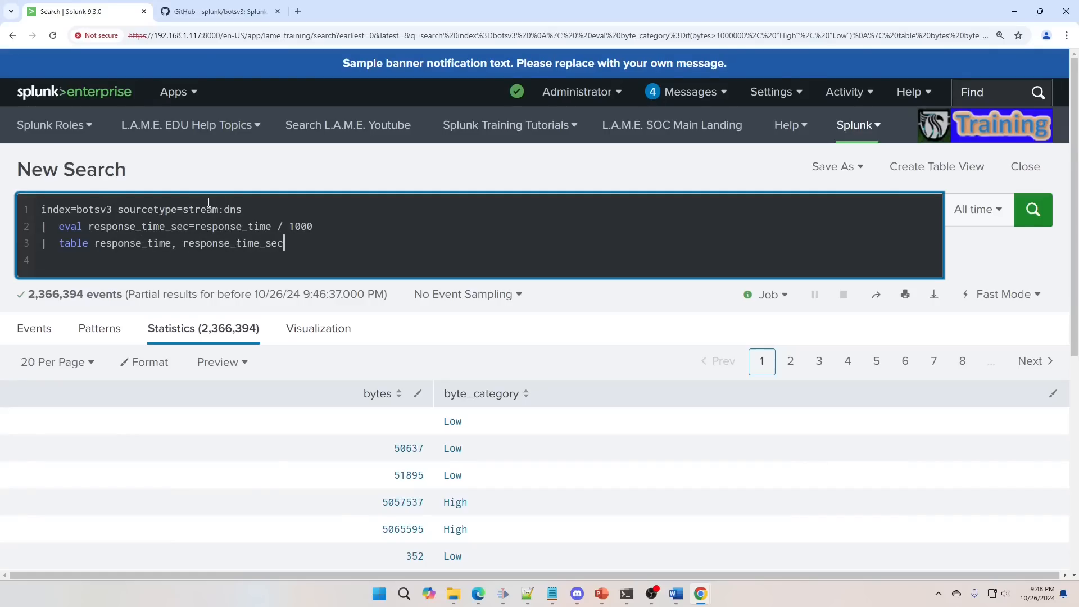
Step: Run the DNS search and scroll the response_time vs response_time_sec results
click(1032, 209)
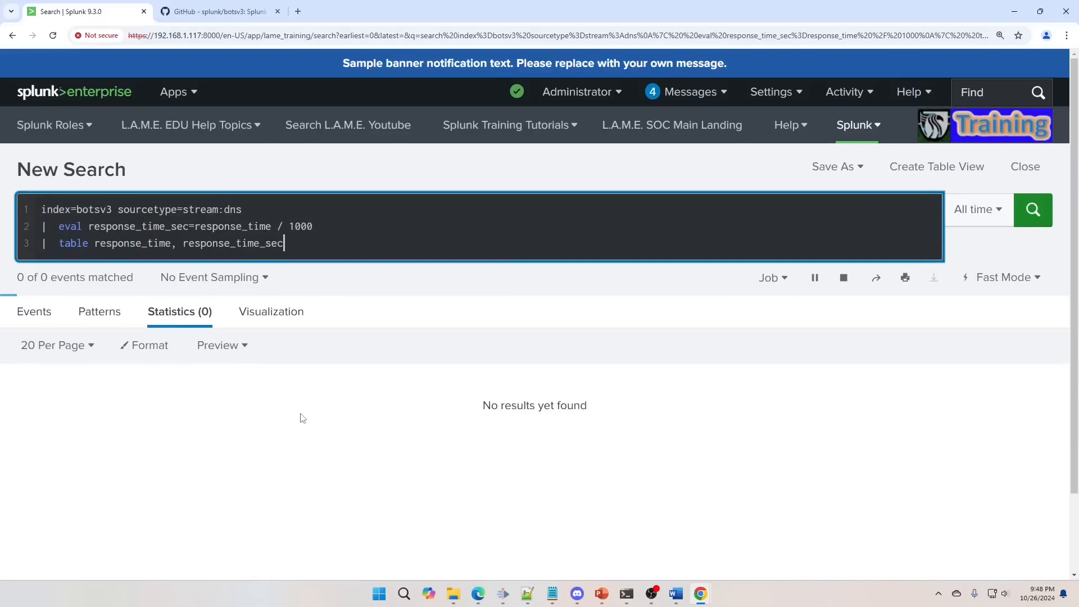
click(1032, 210)
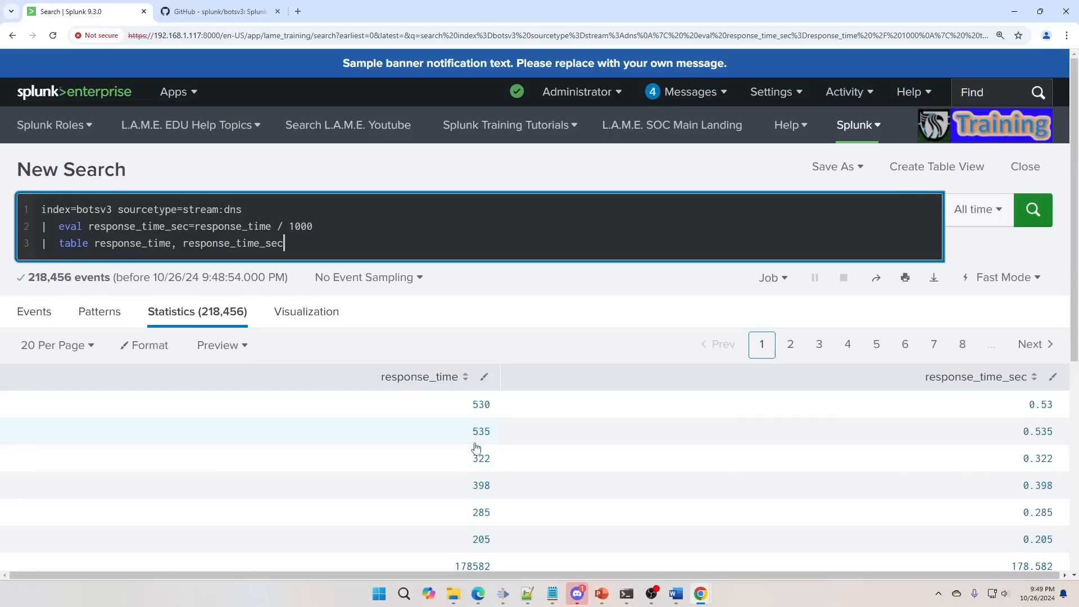
scroll(down, 3)
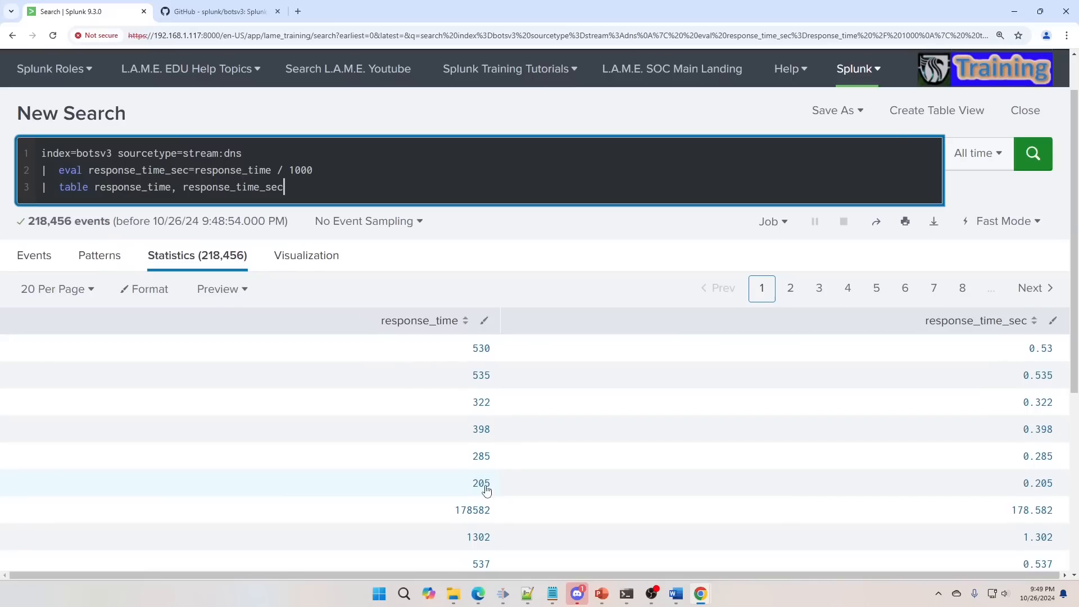
scroll(down, 3)
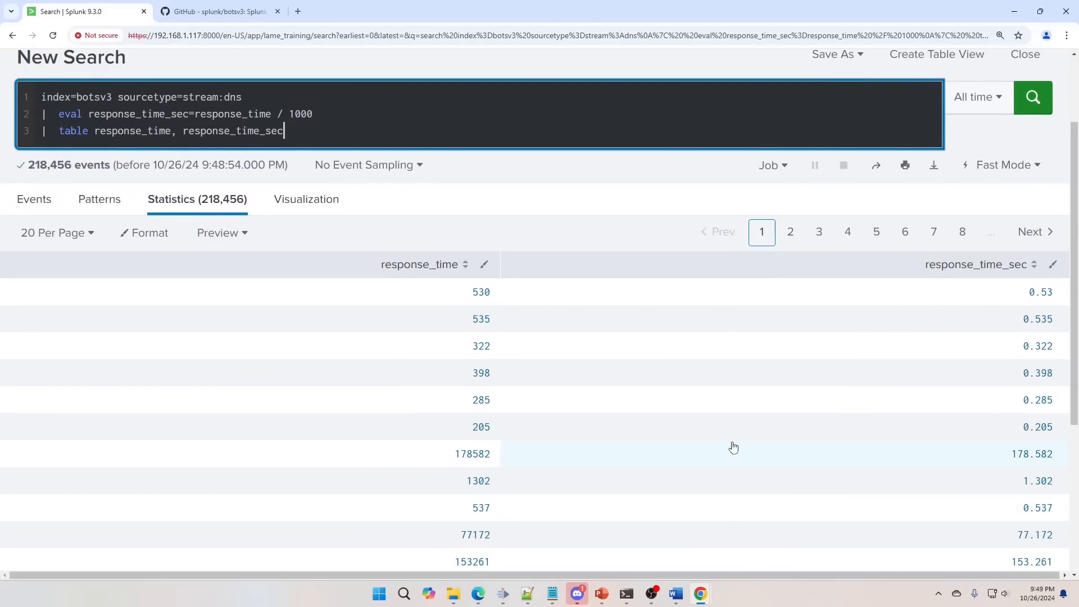
scroll(down, 3)
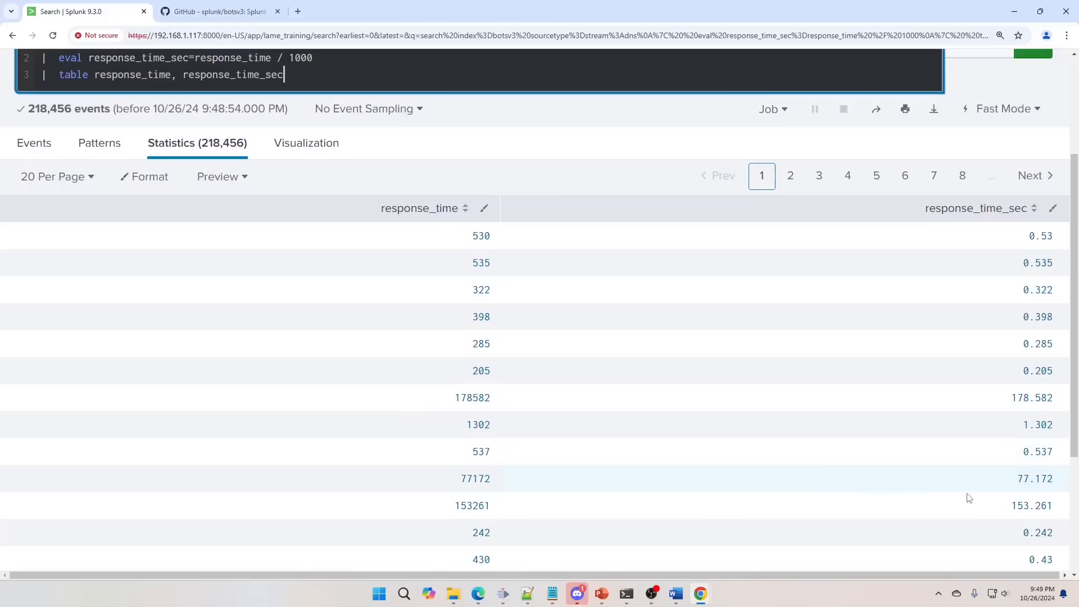
mouse_move(963, 262)
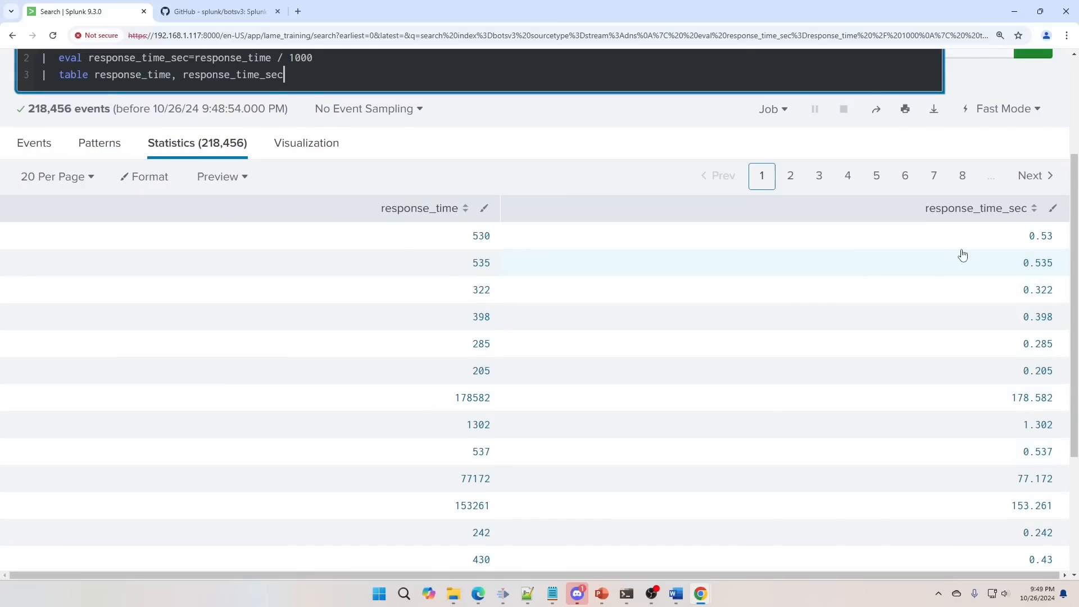
mouse_move(560, 376)
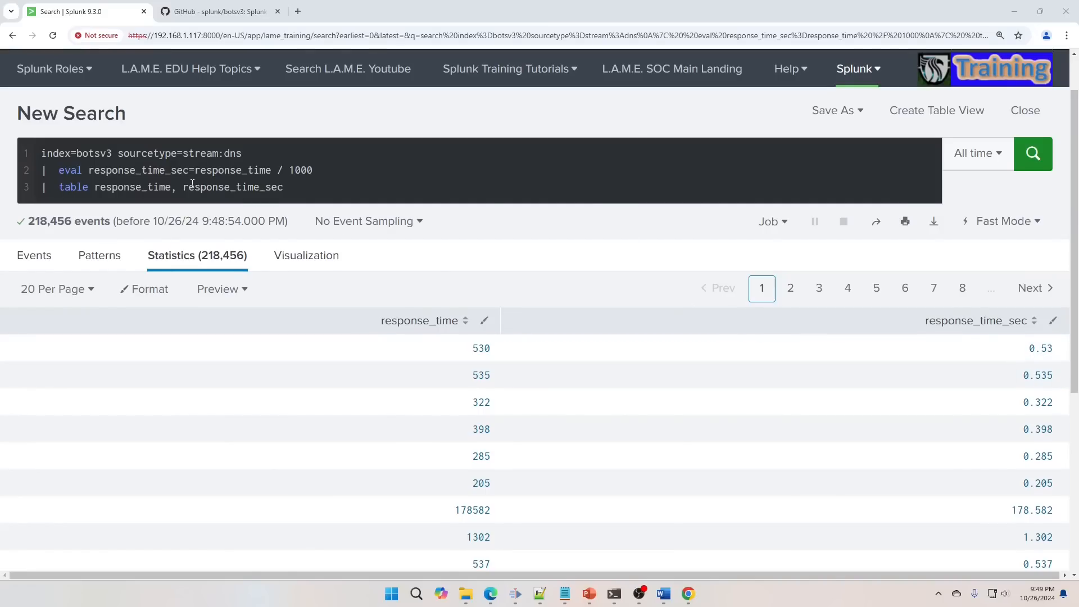
mouse_move(397, 185)
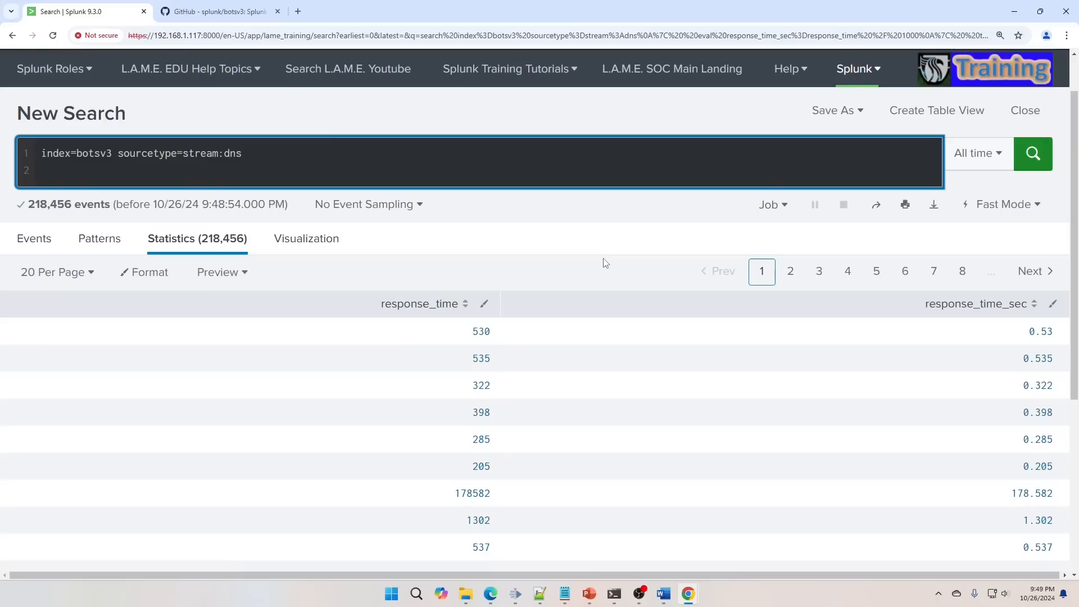
Step: Write an action=login search with eval login_status=if(status=="success",1,0)
text(|)
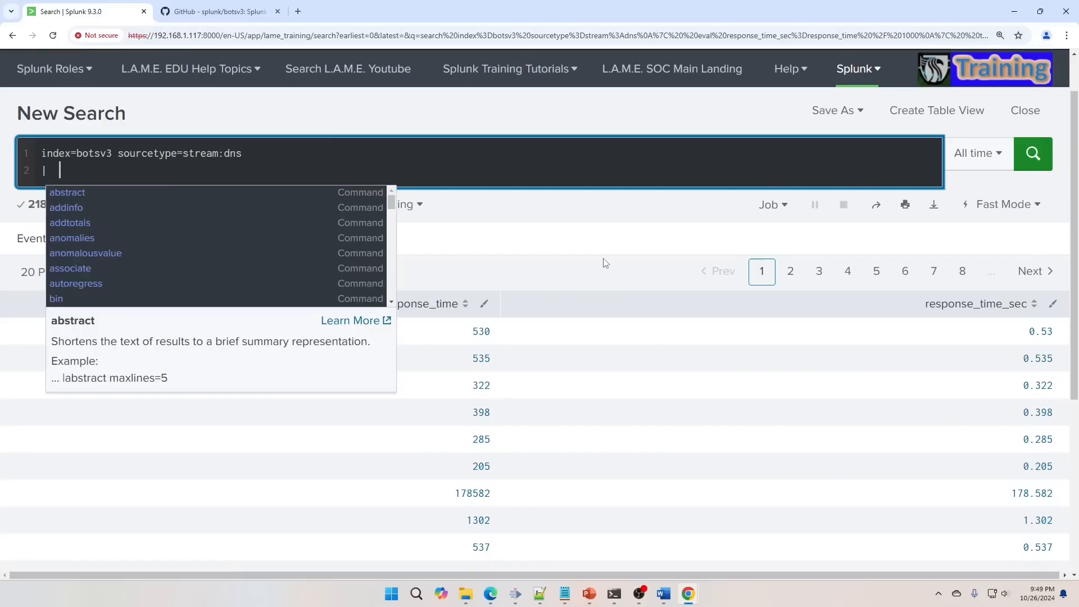
text(acti)
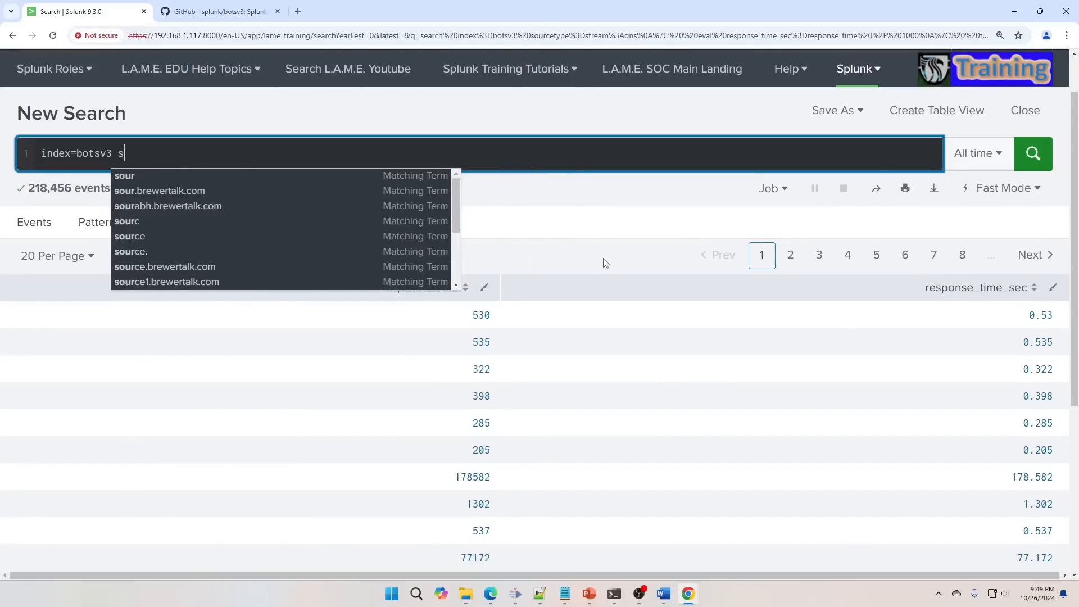
text(action)
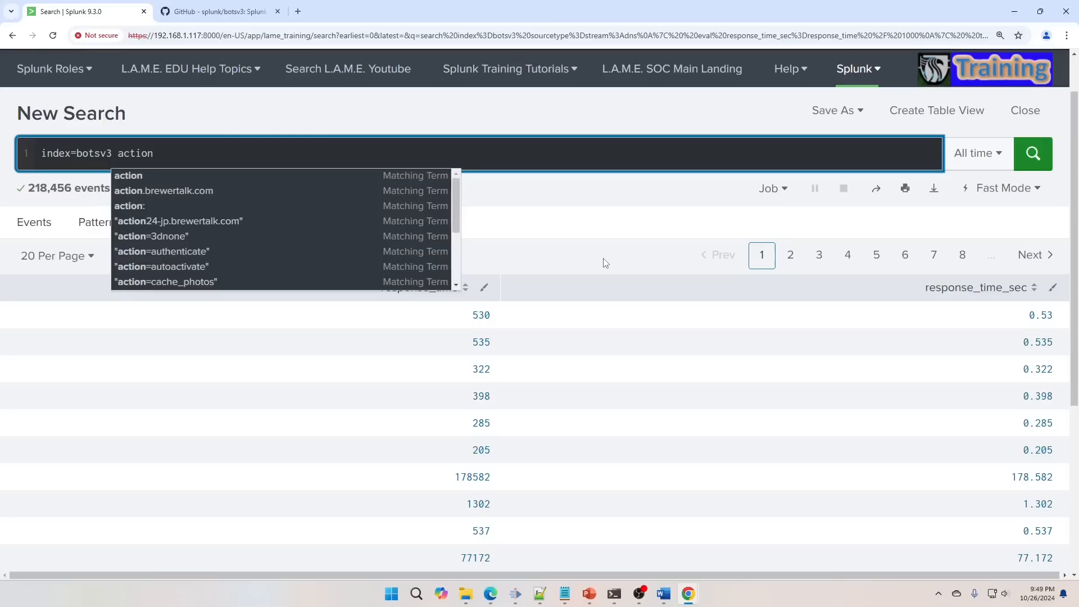
text(=login)
text(| eva)
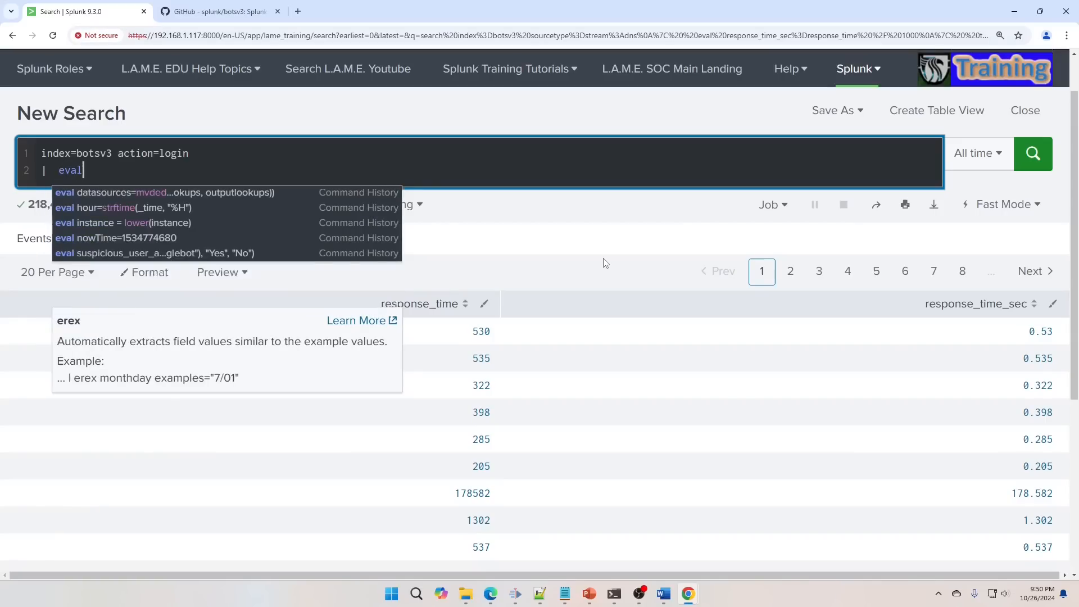
text(login)
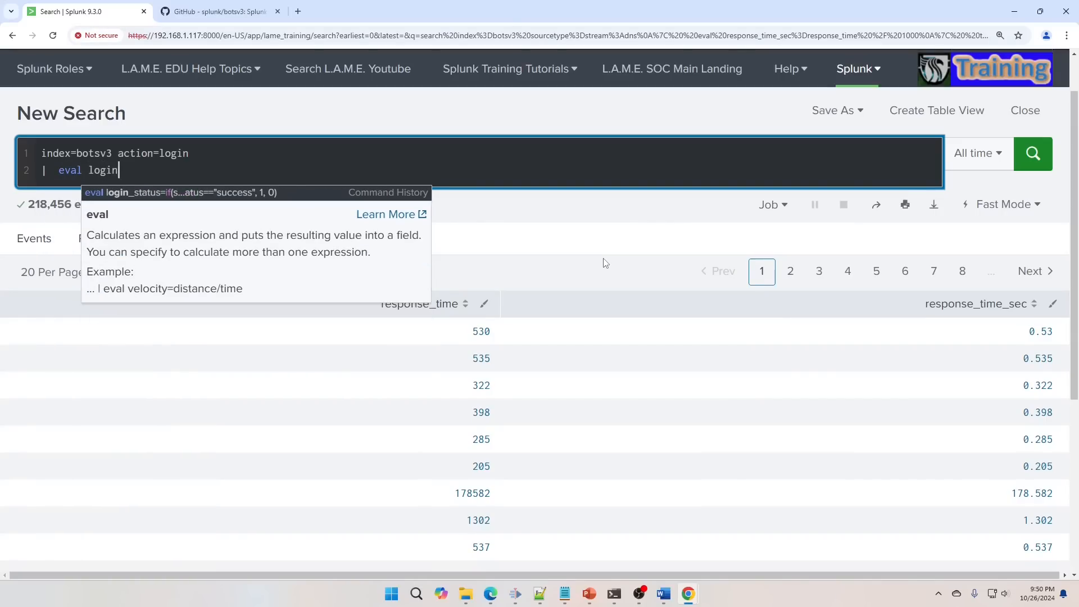
text(_status)
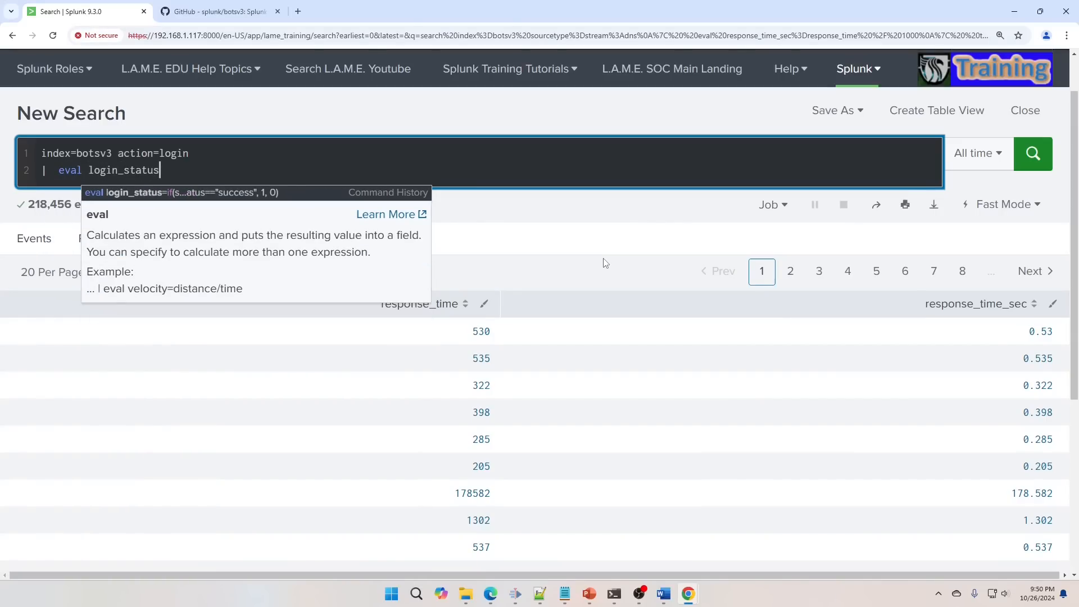
text(=)
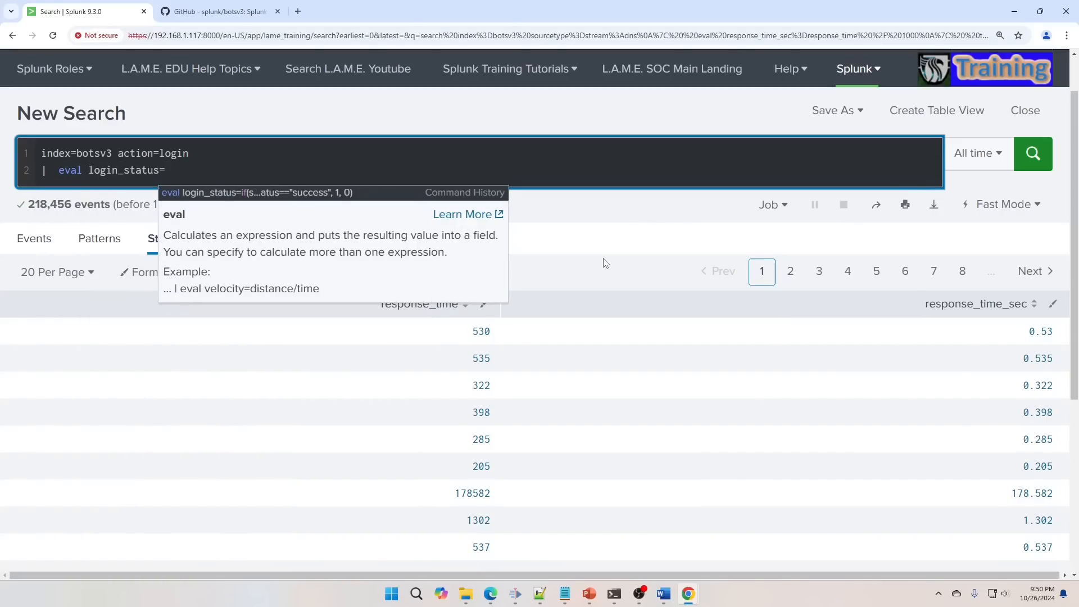
text(if(status=="success)
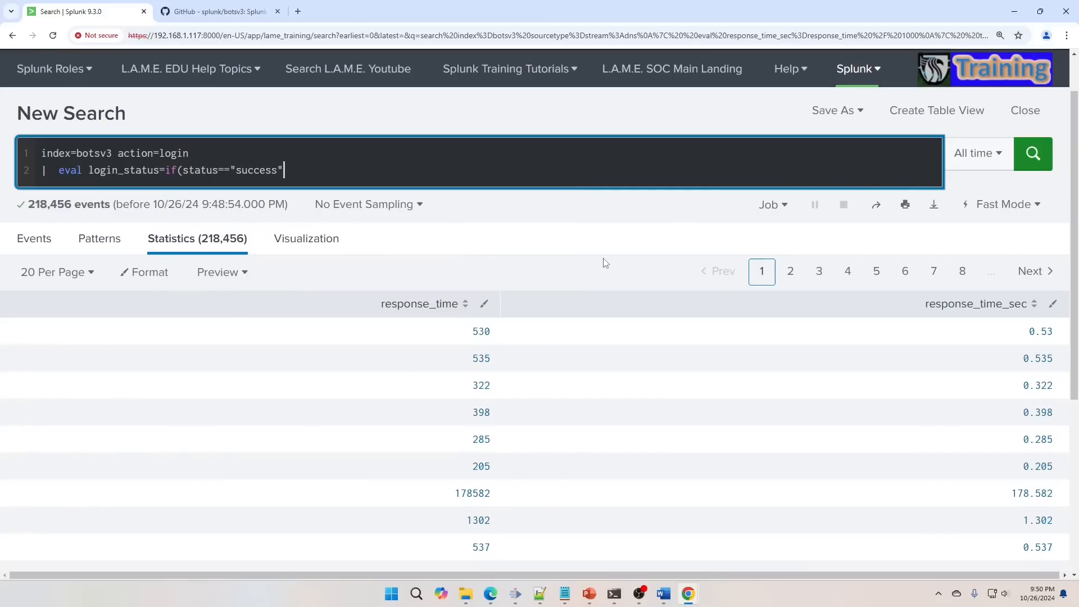
text(,1,0)
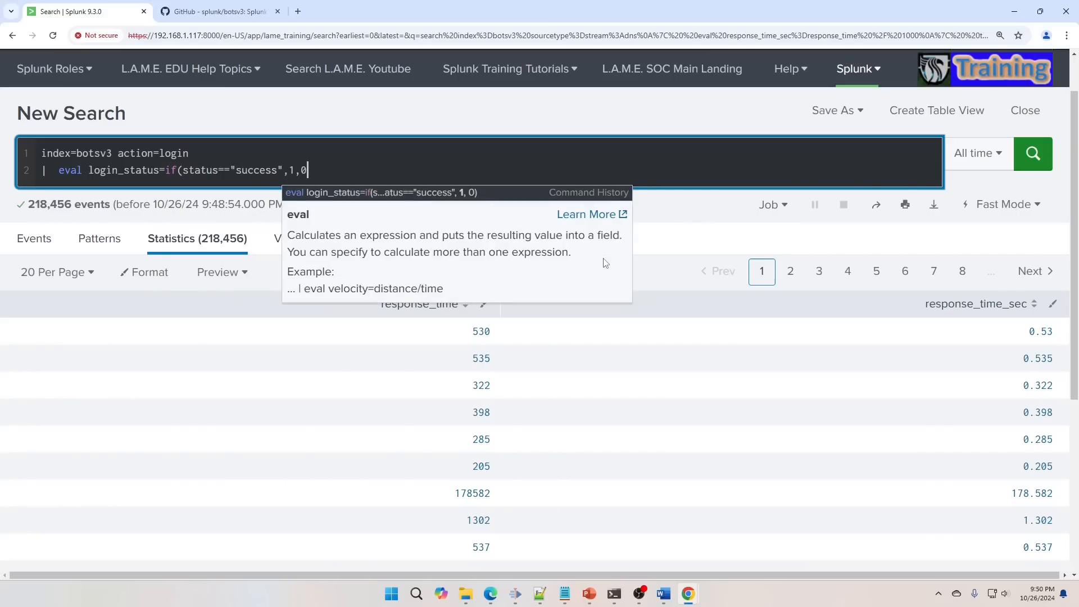
text())
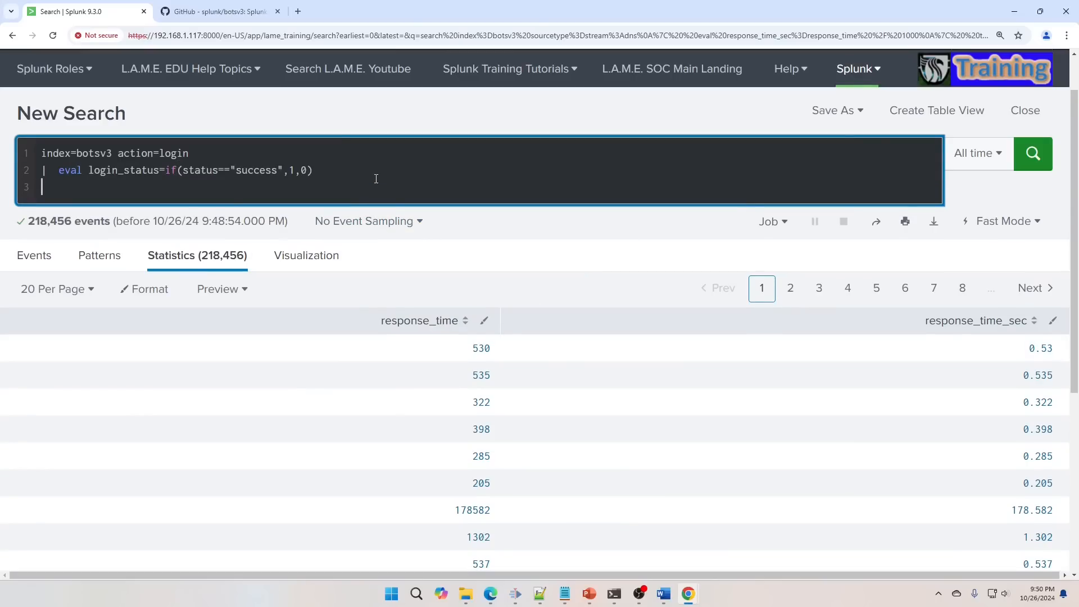
Step: Table status and login_status and run the login search
click(44, 187)
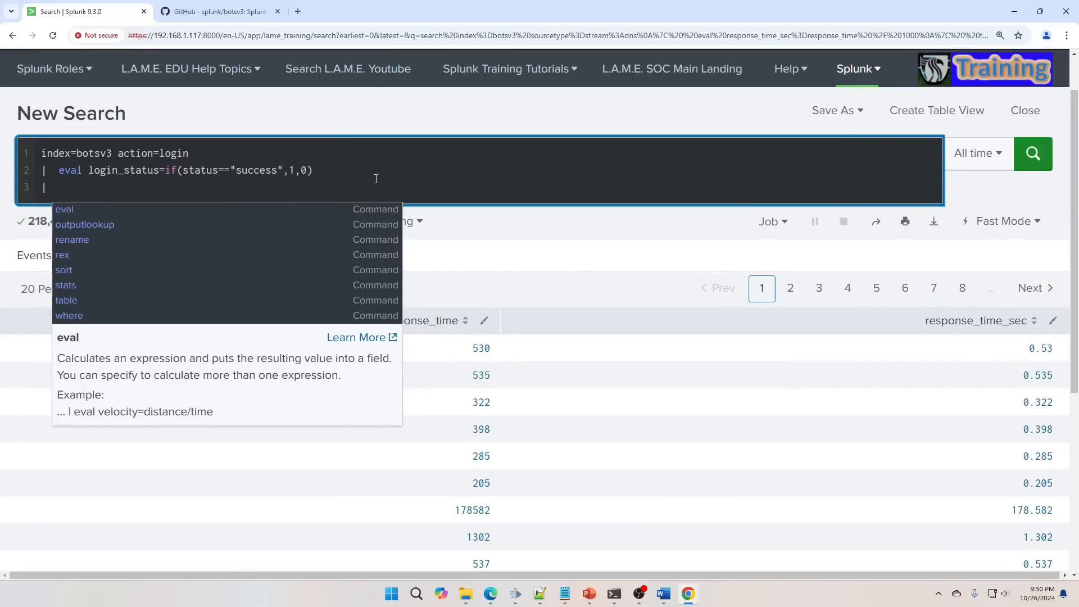
text(status)
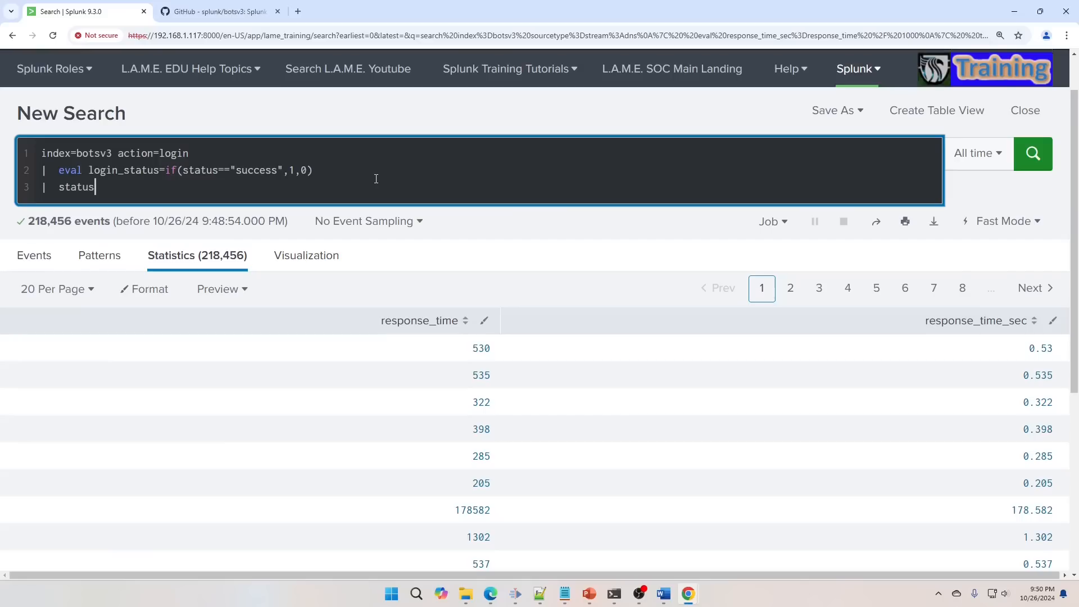
text(ta)
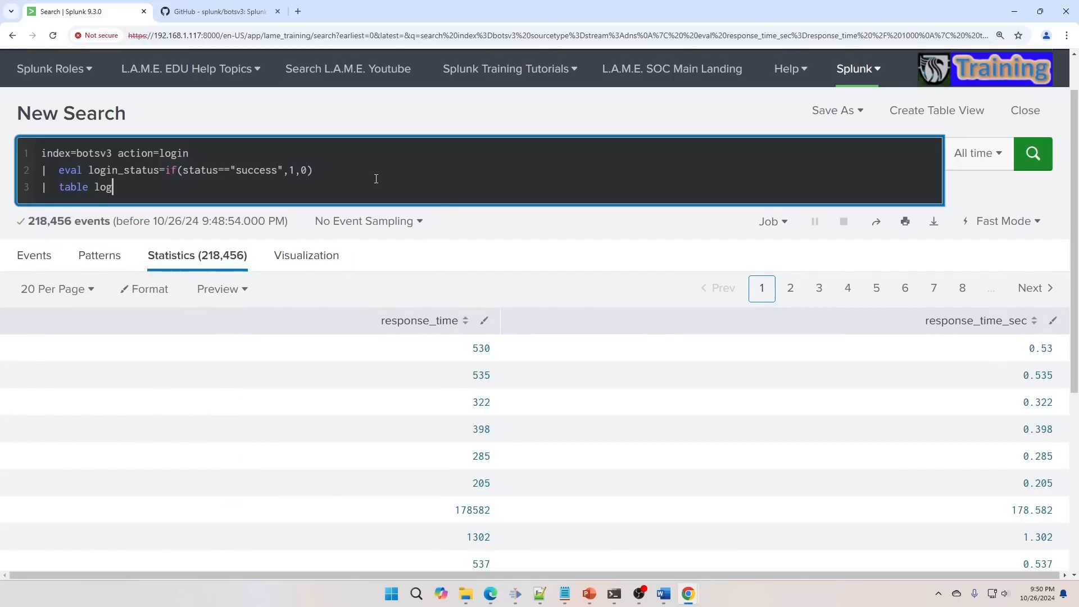
text(status,)
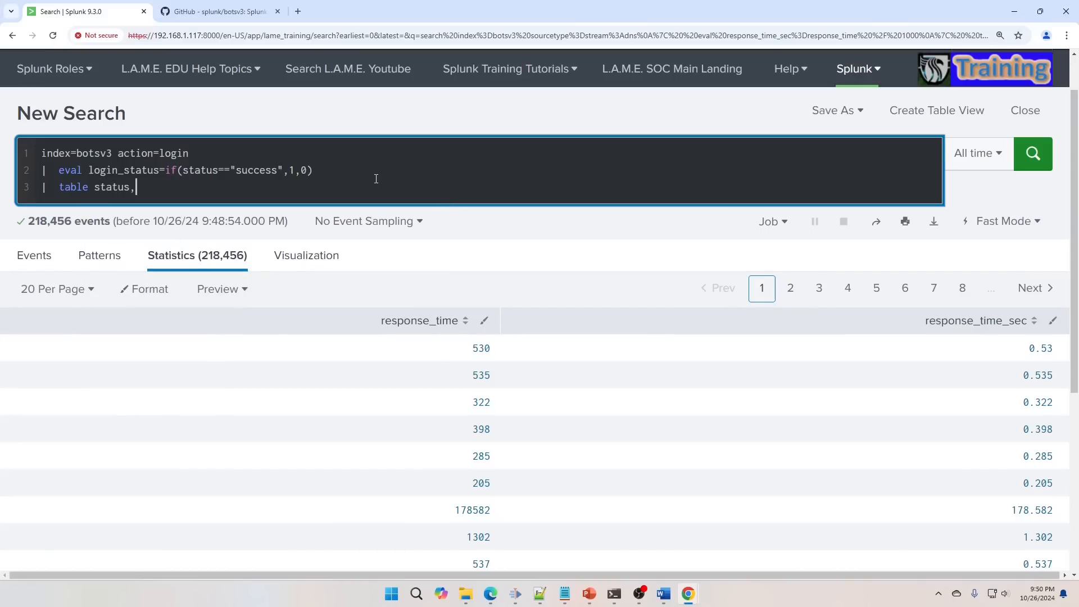
text(login_status)
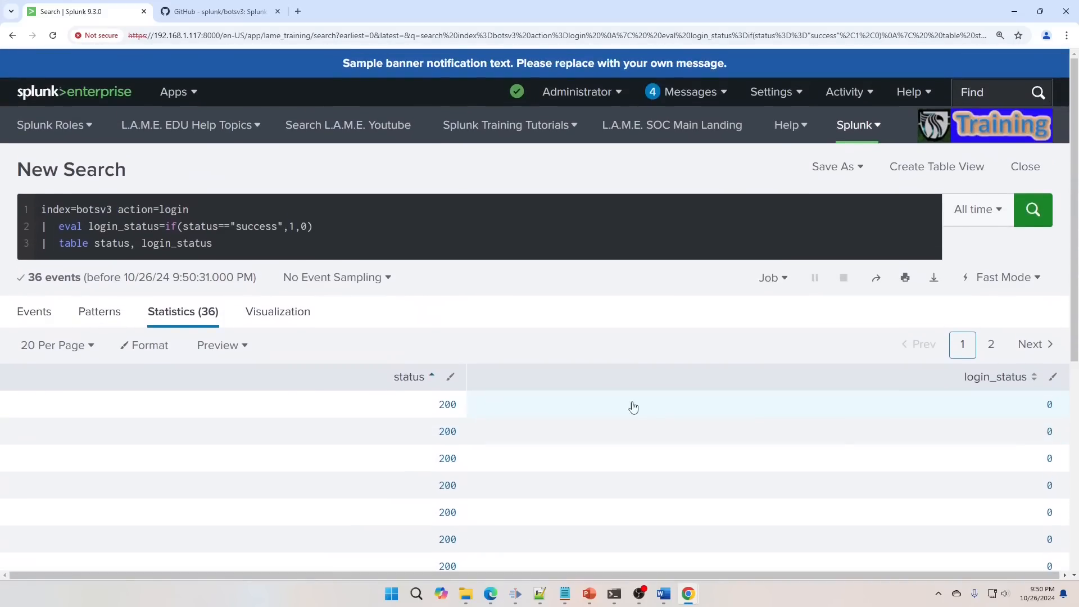
Step: Remove the action=login filter and rerun the login_status search over all botsv3 events
click(991, 344)
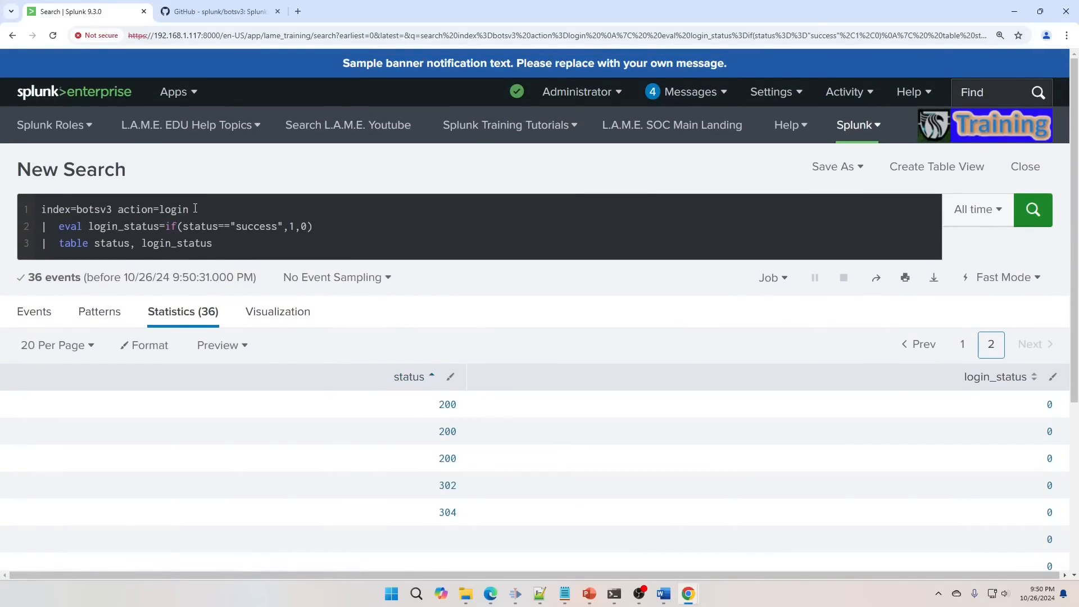
double_click(172, 209)
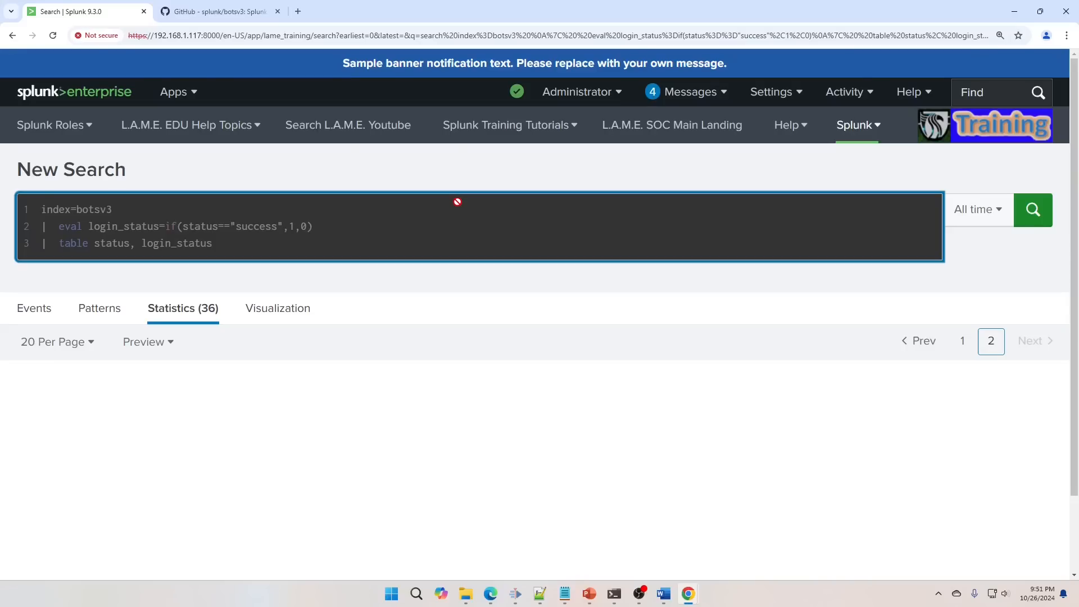
click(1032, 209)
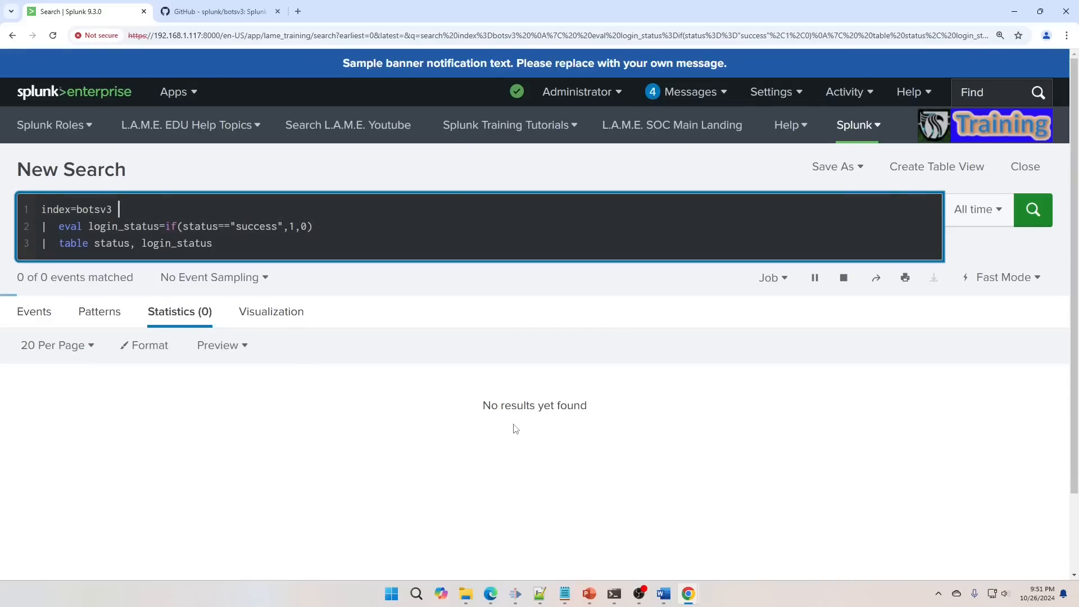
click(1032, 209)
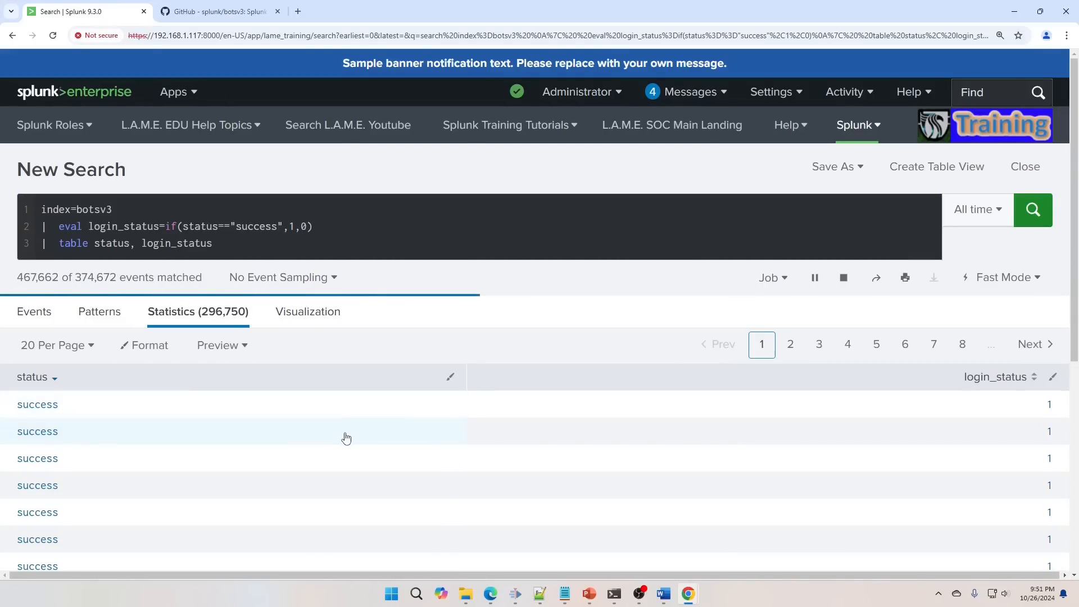
mouse_move(787, 465)
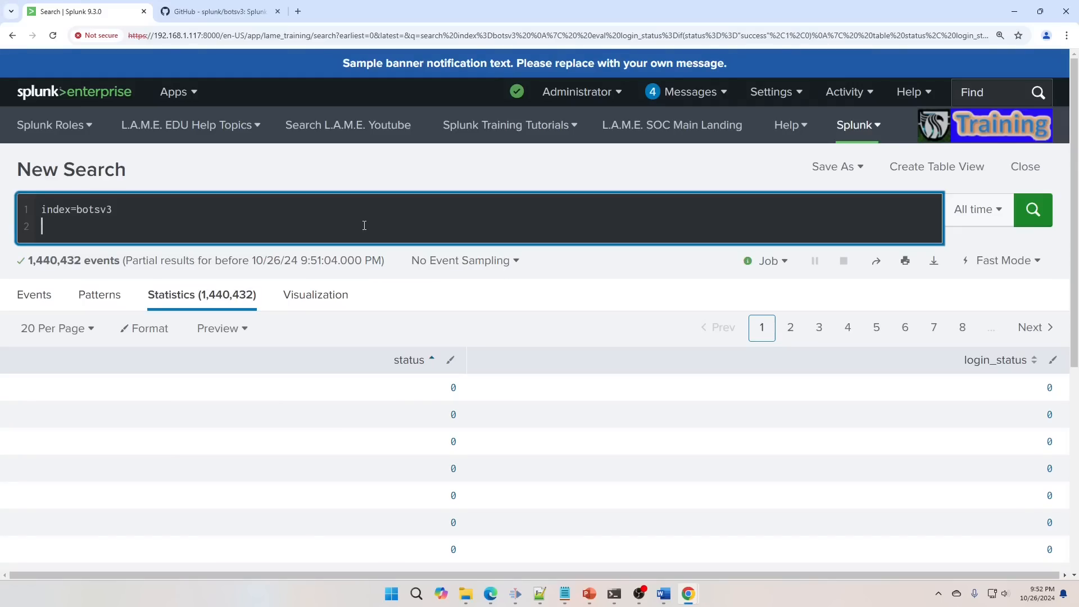
Step: Write eval connection=src_ip . "->" . dest_ip on botsv3 events
text(eval)
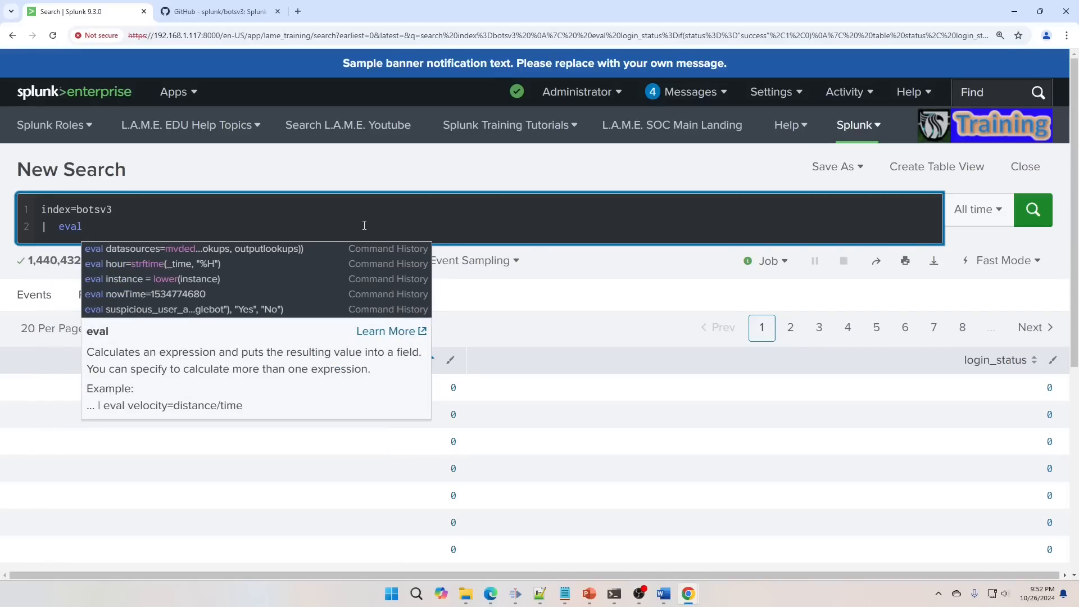
text(connection)
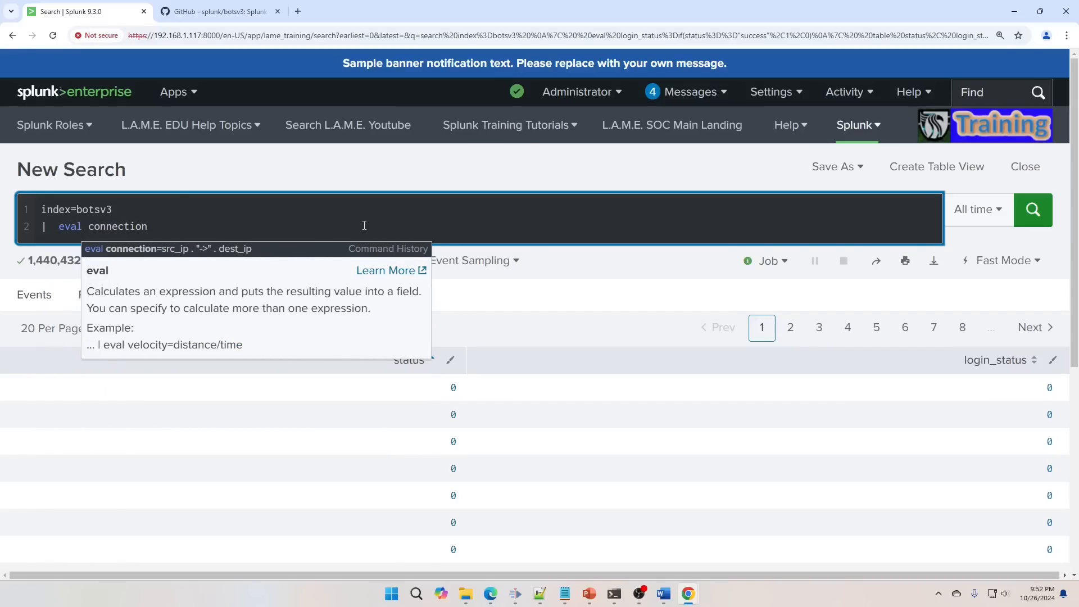
text(=src_)
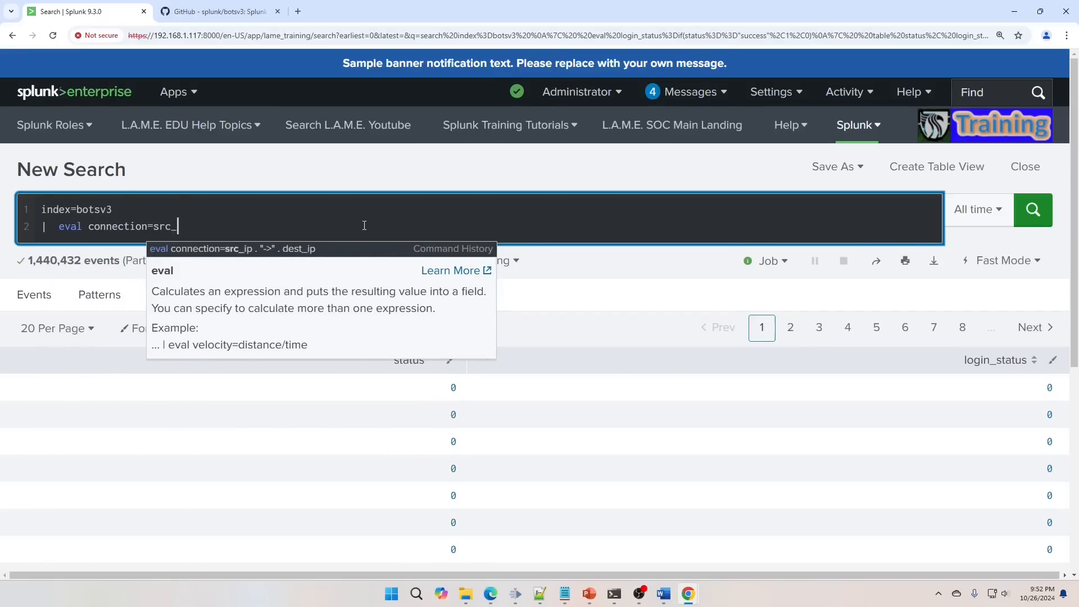
text(ip)
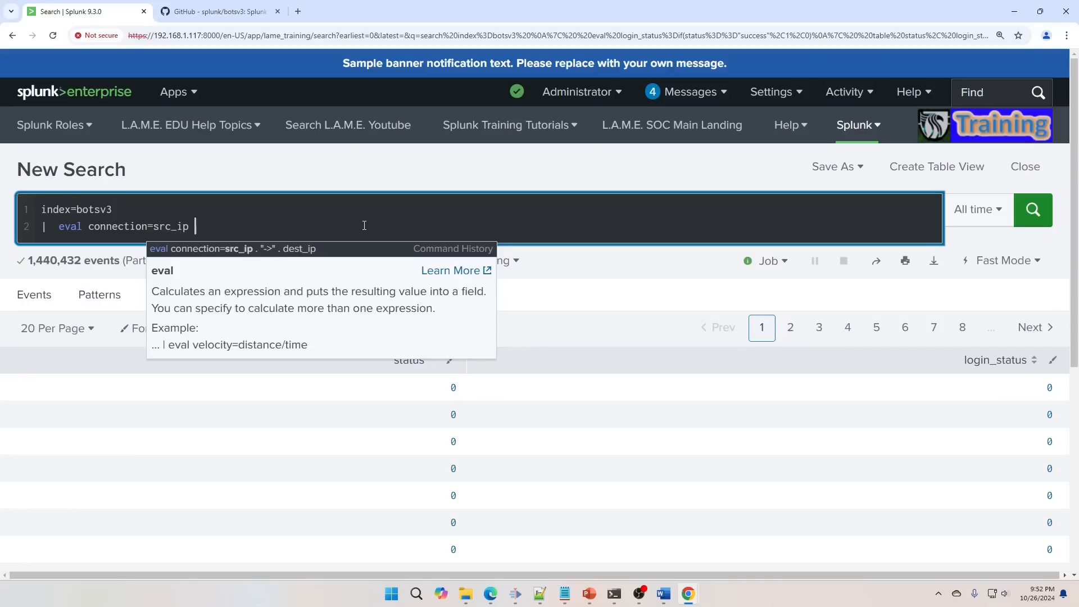
text(.)
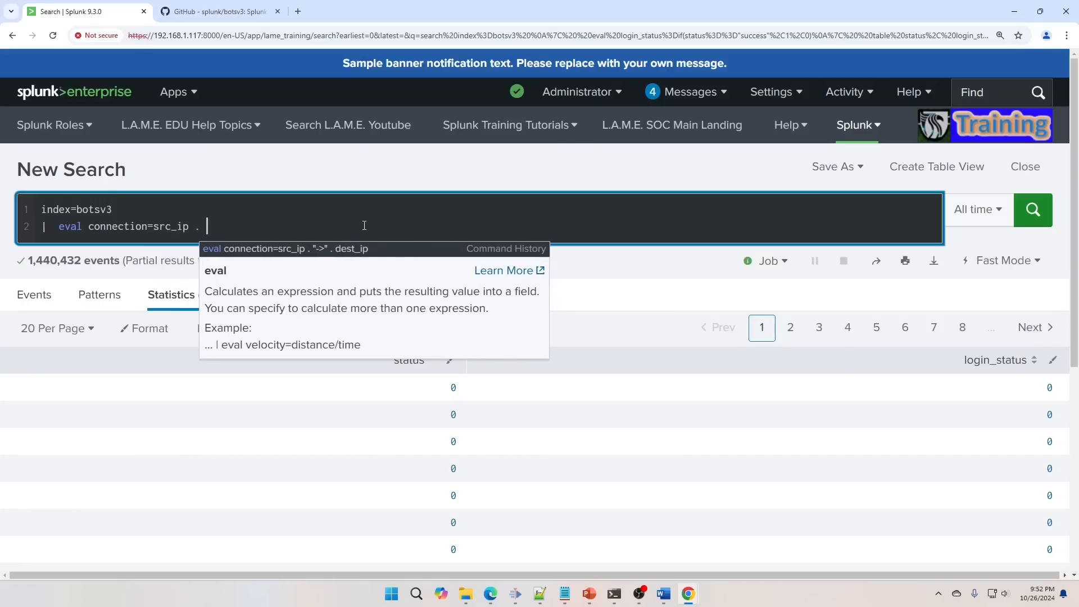
text("->")
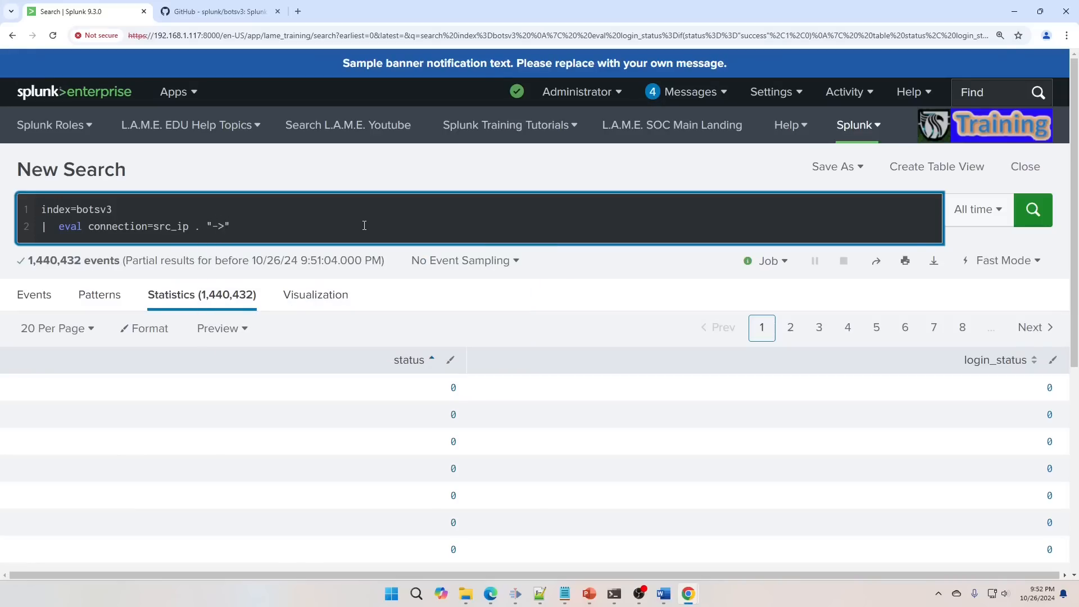
text(. dest_ip)
text(|)
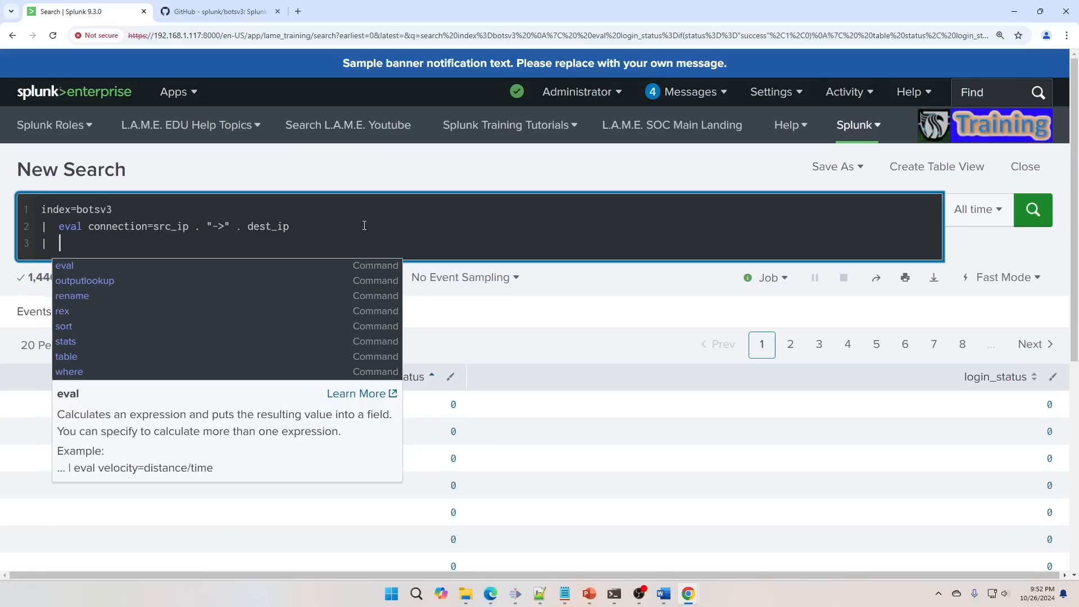
Step: Table src_ip, dest_ip and connection and run the search
text(table src_ip, d)
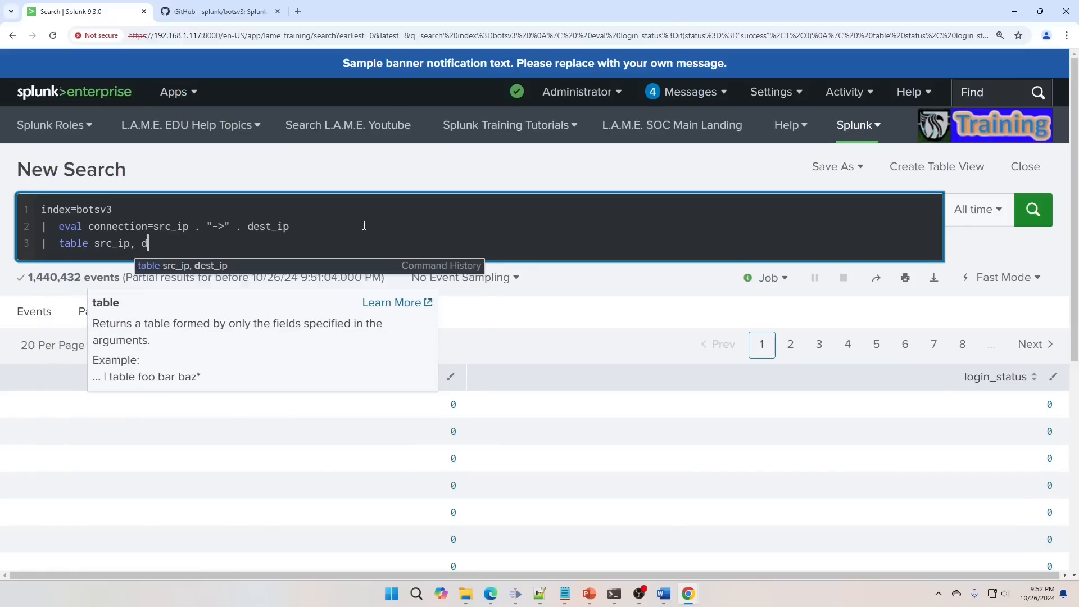
text(est_ip, connection)
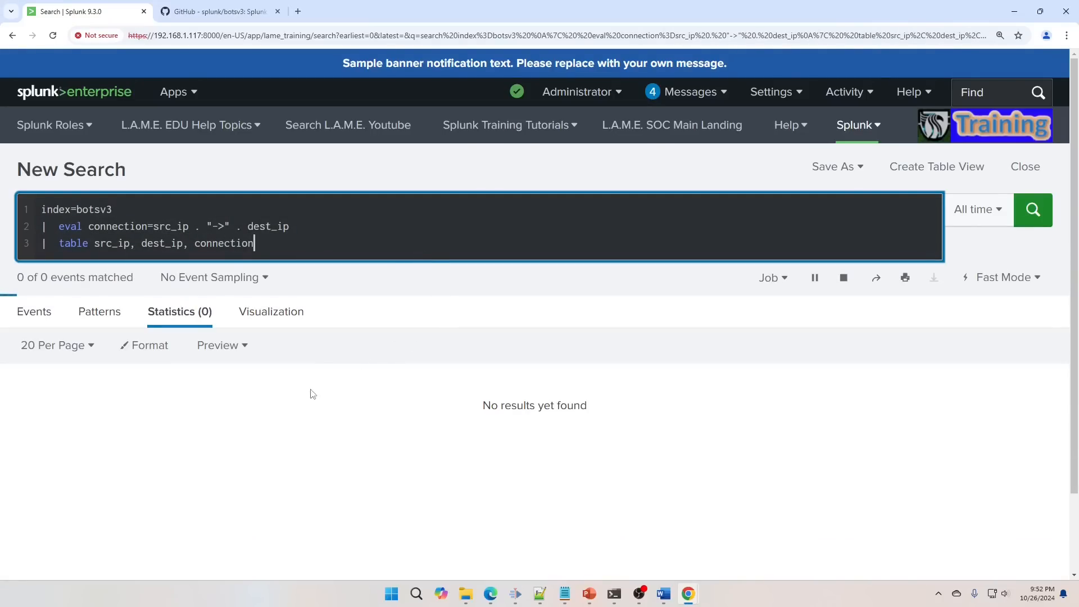
click(1032, 209)
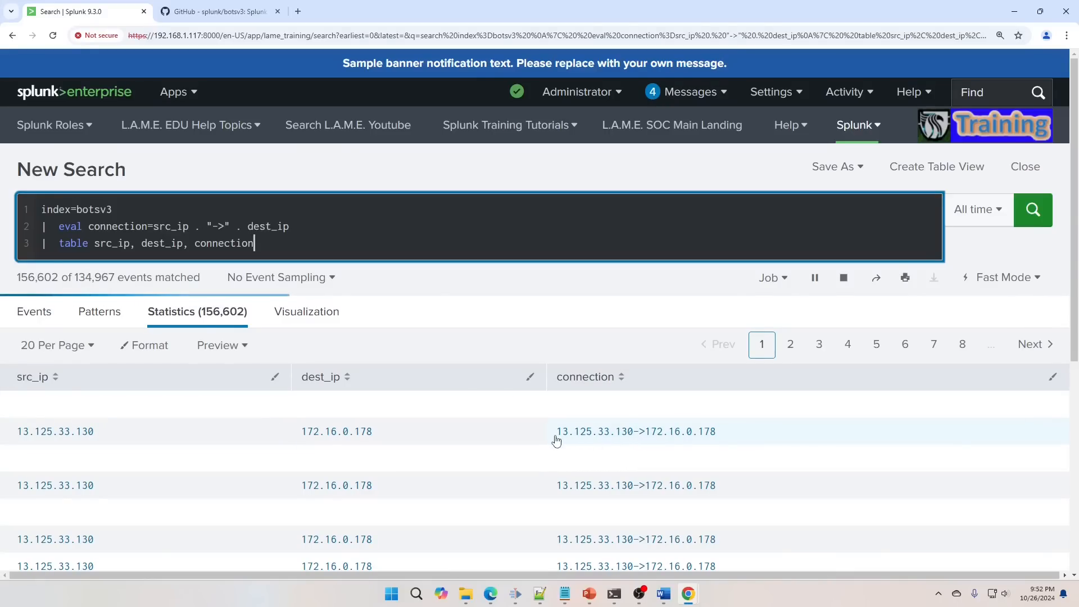
mouse_move(680, 442)
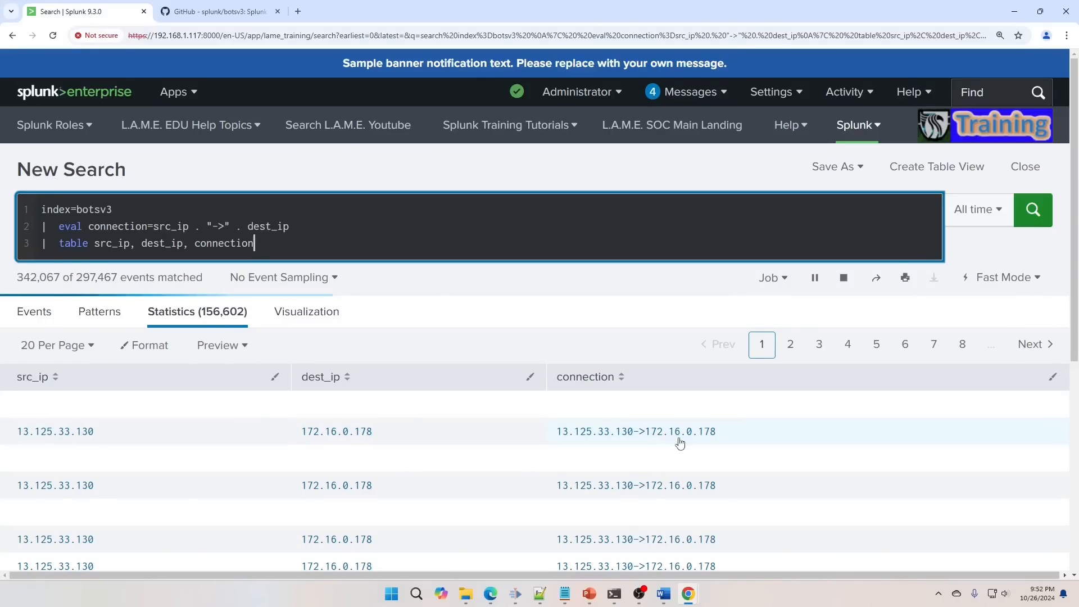
mouse_move(709, 315)
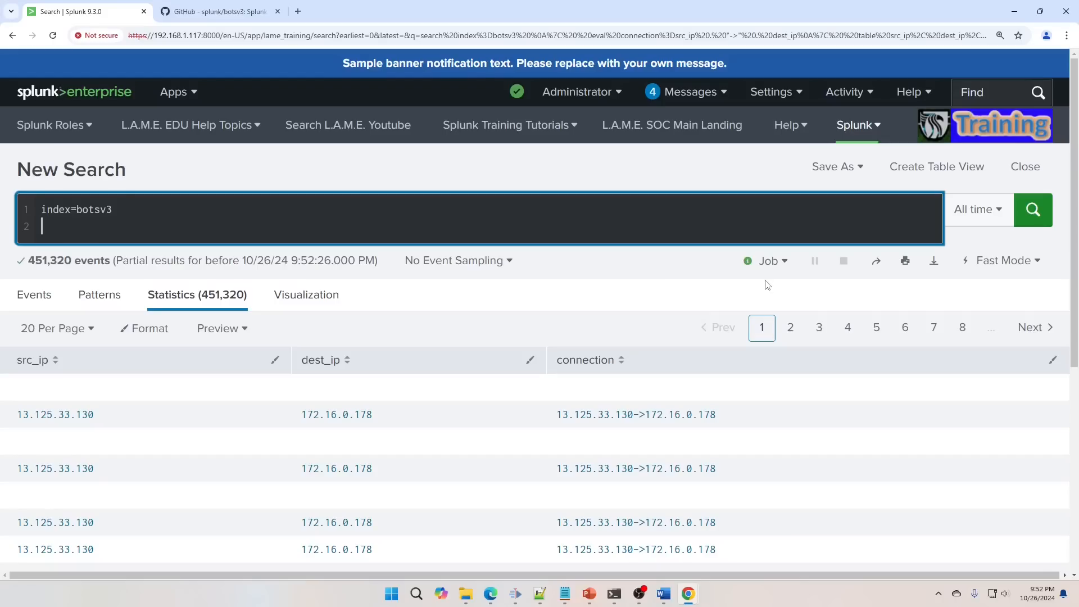
Step: Start a stream:http search with eval status_category=case labelling 200-299 as Success
text(s)
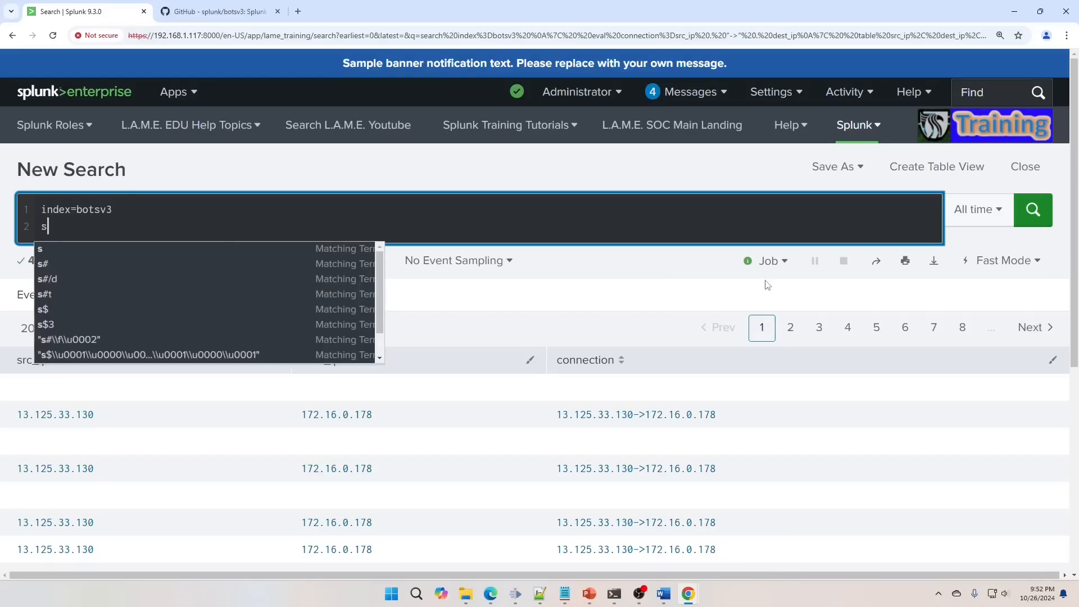
text(ourcetype=)
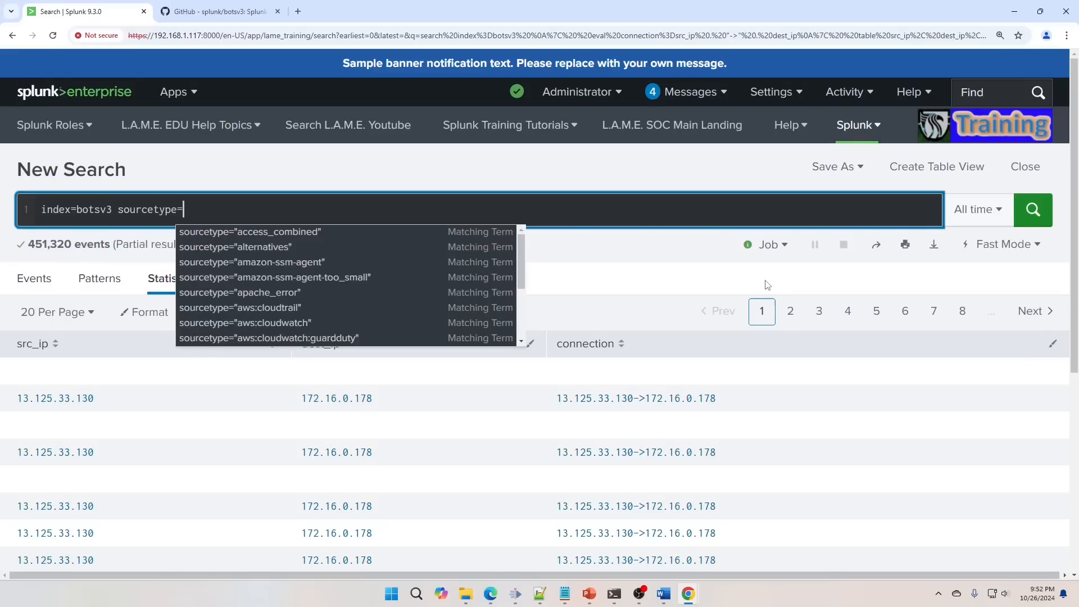
text(stream:http)
text(|)
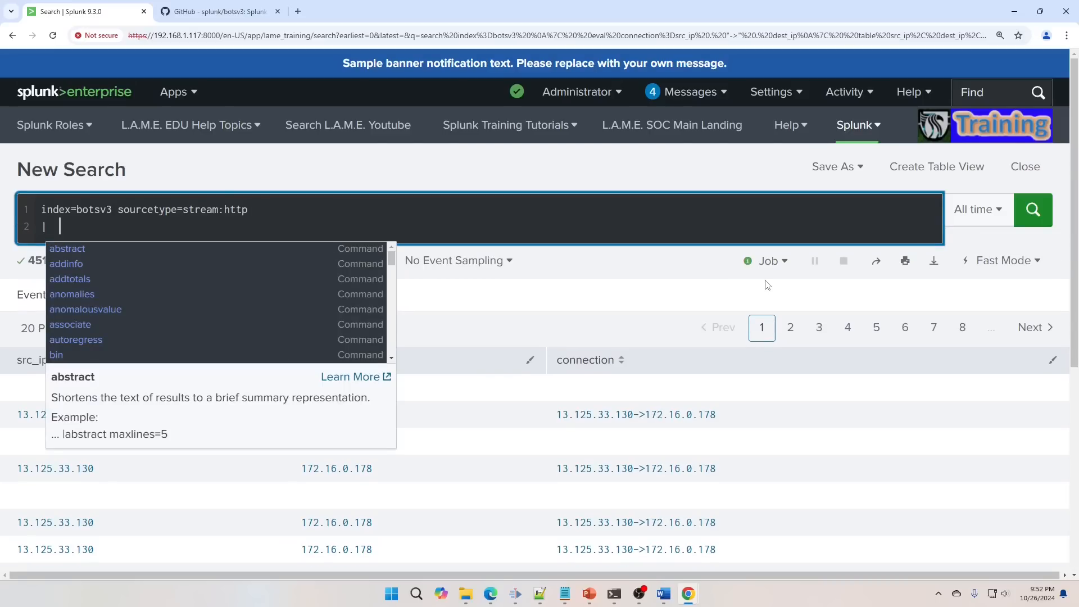
text(eval status_category)
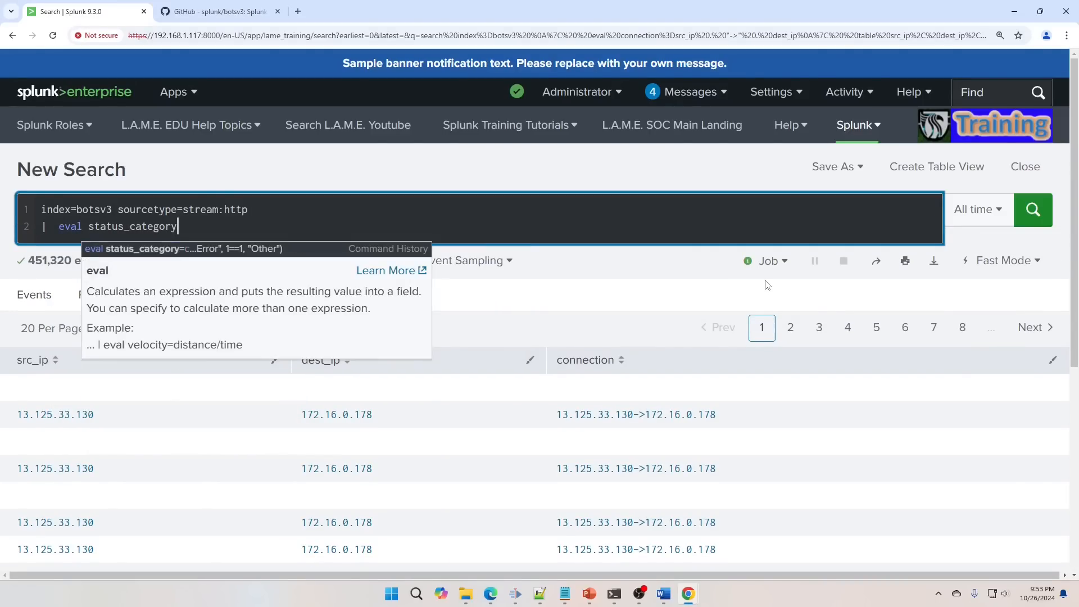
text(=case()
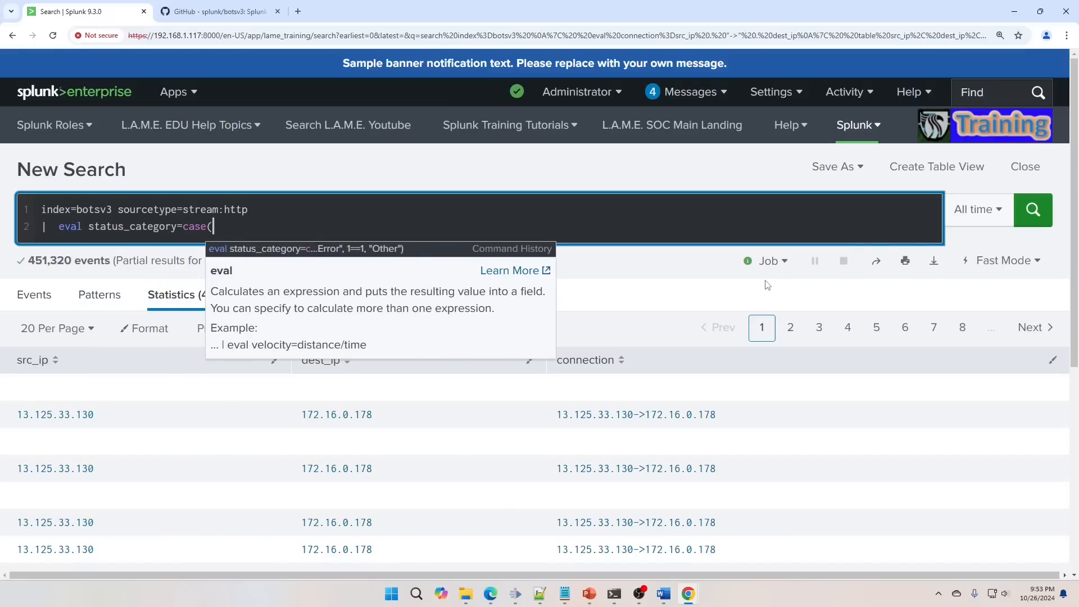
text(status>=)
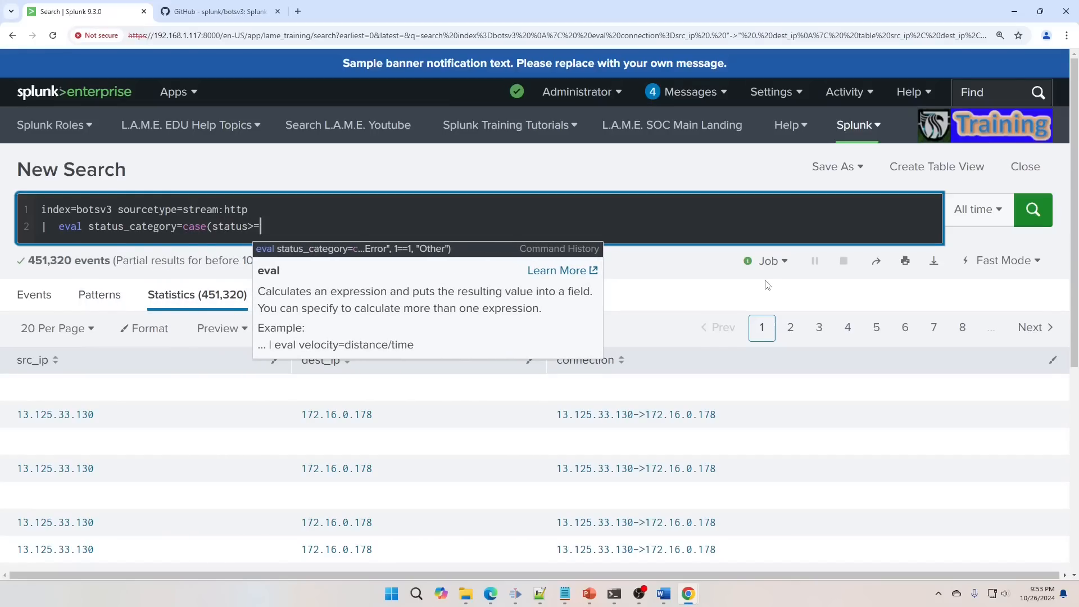
text(200 AN)
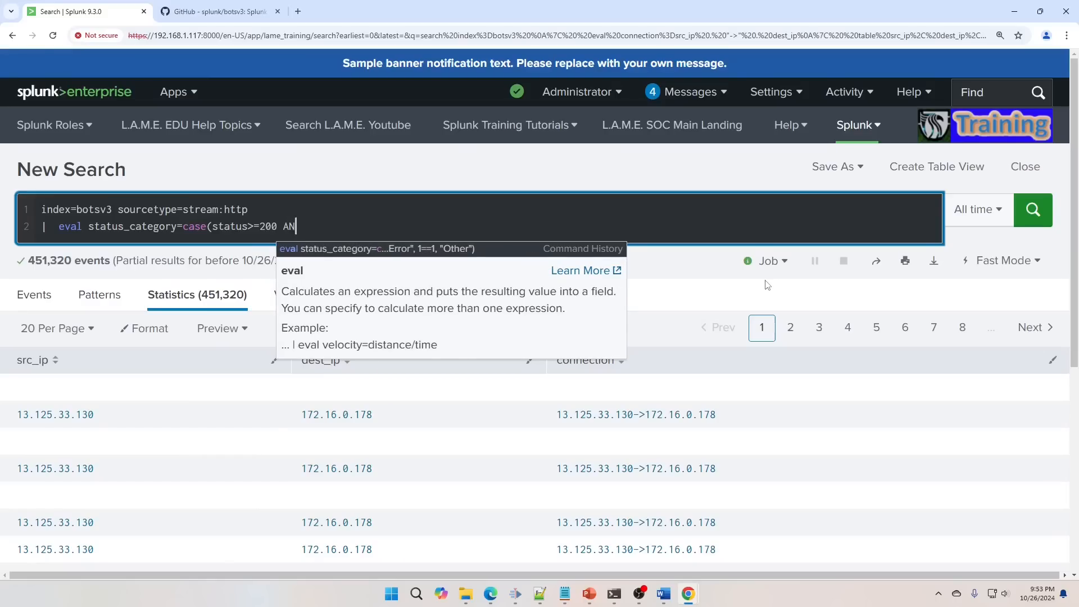
text(D status<)
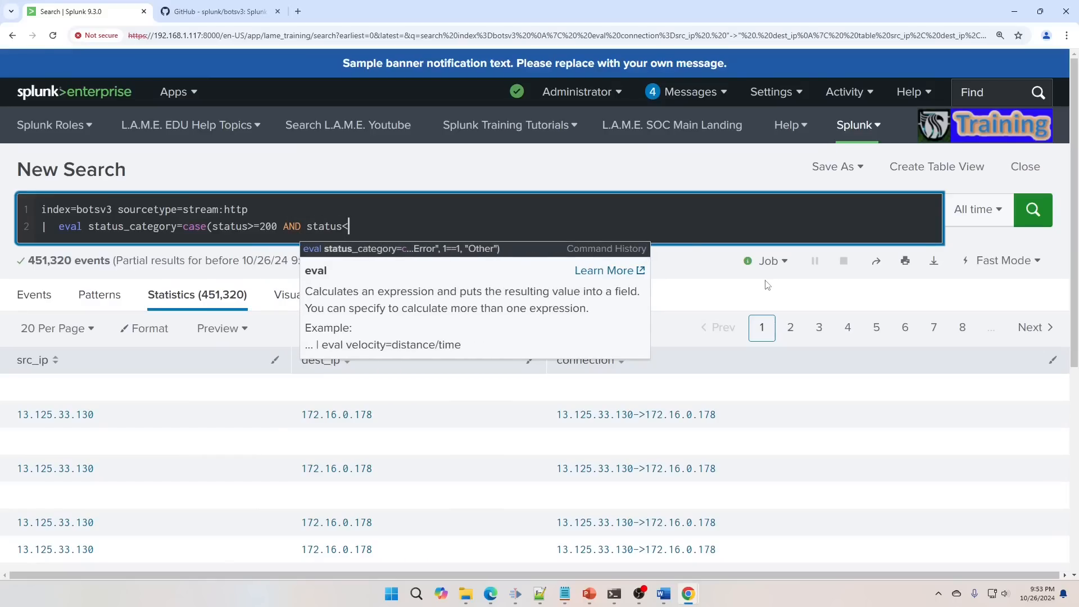
text(300)
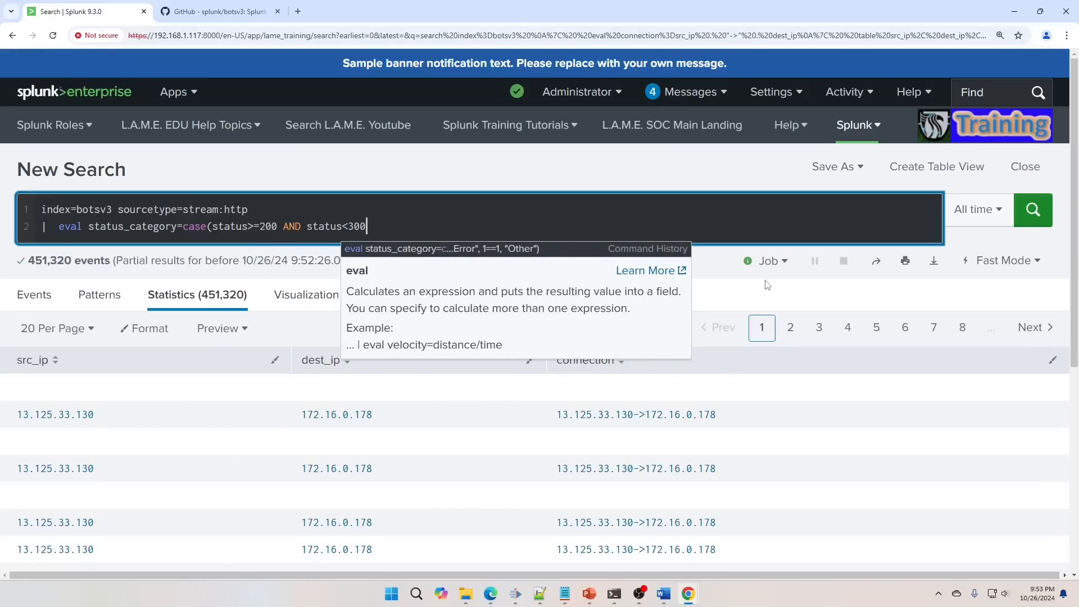
text(, "S)
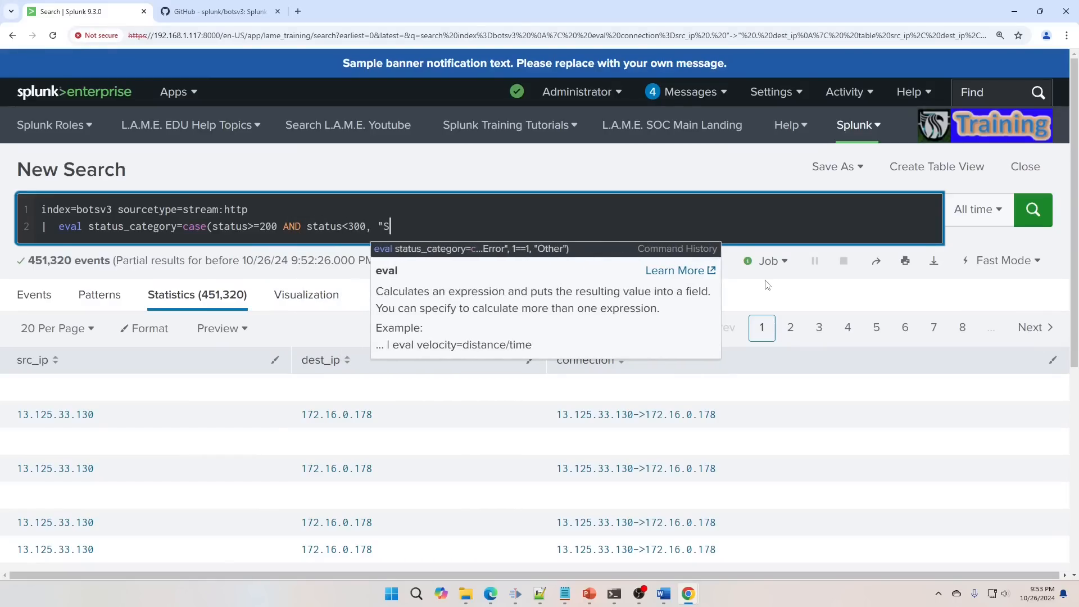
text(uccess",)
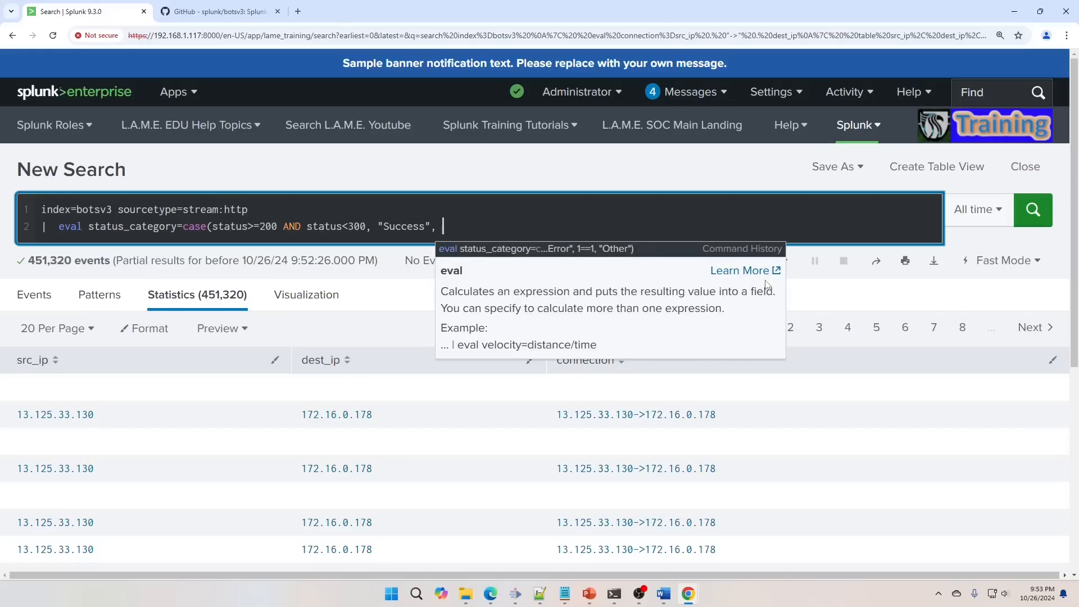
Step: Add case branches for 400-499 Client Error and 500+ Server Error
text(stat)
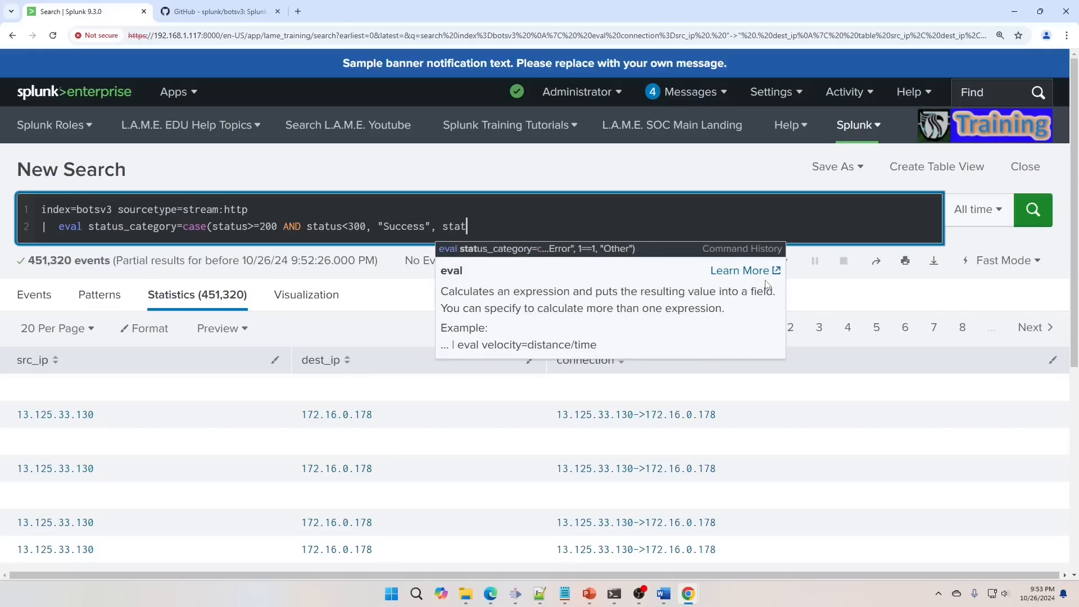
text(us>=)
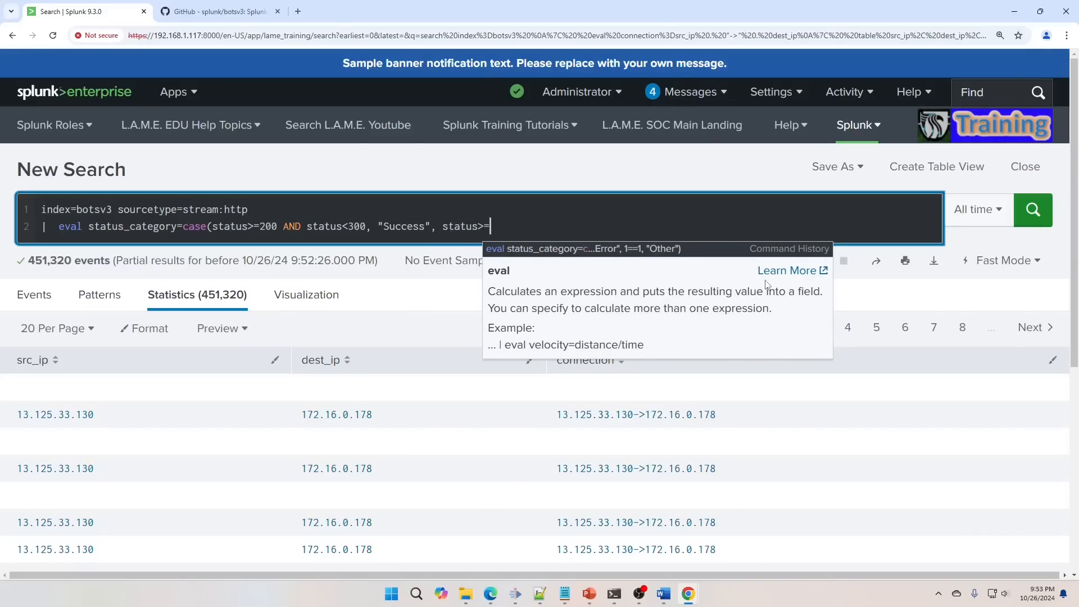
text(400)
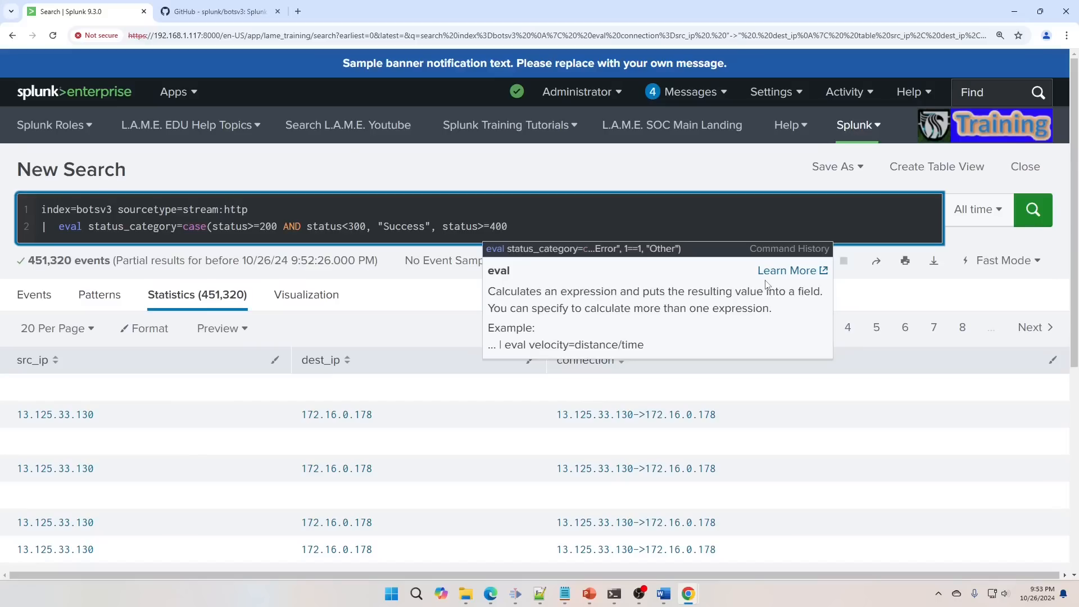
text(AND status)
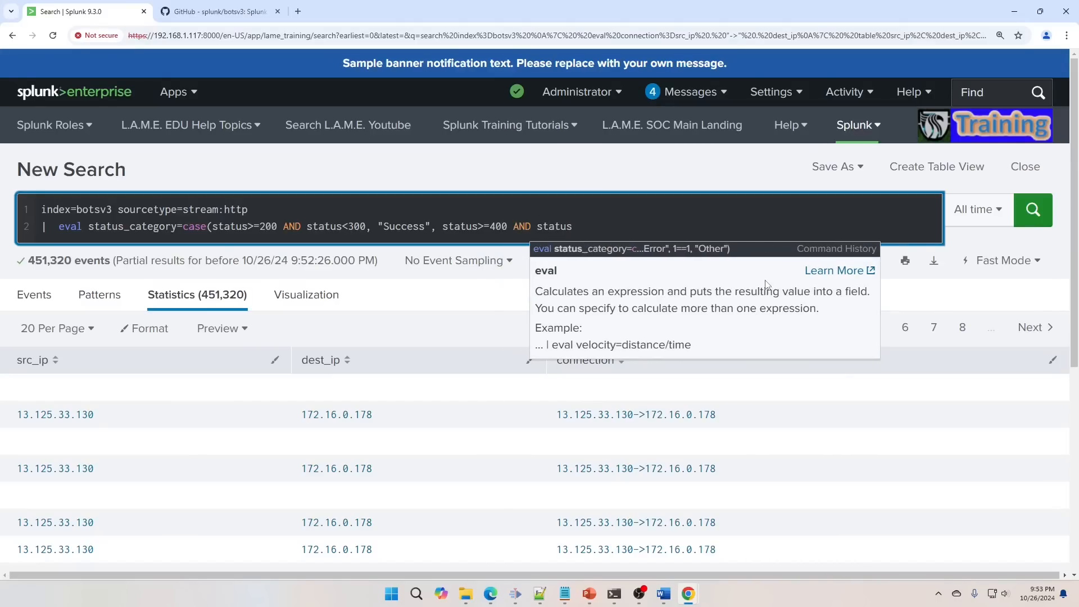
text(<50)
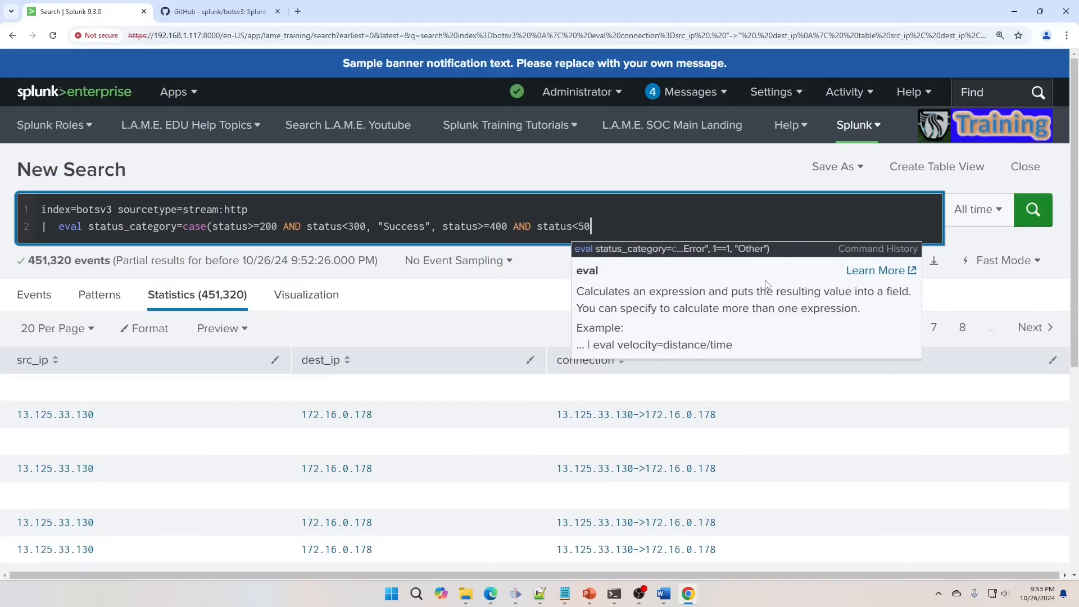
text(0, "Client E)
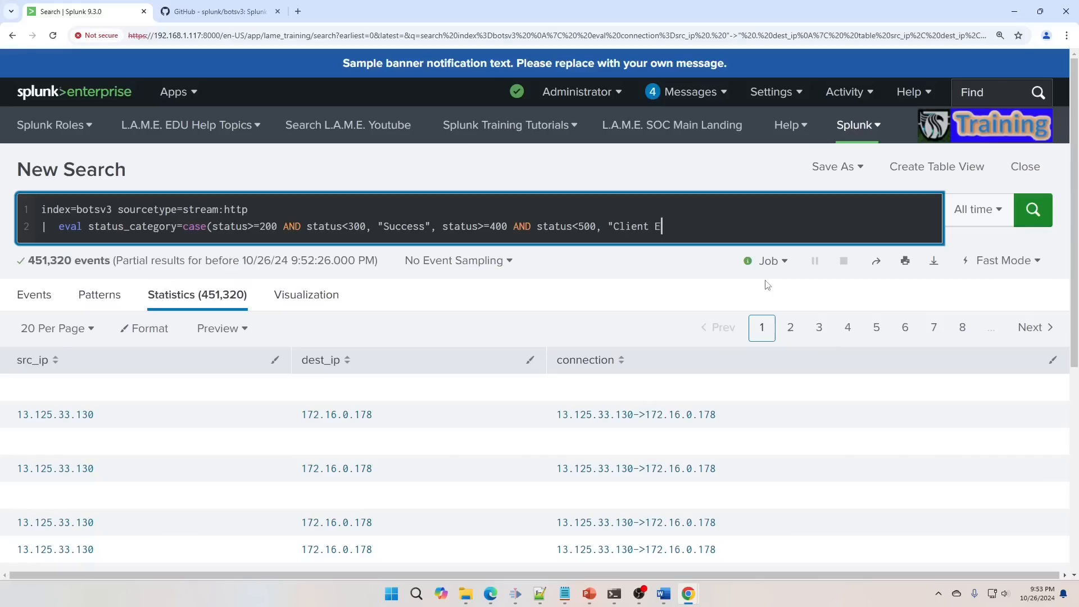
text(rror",)
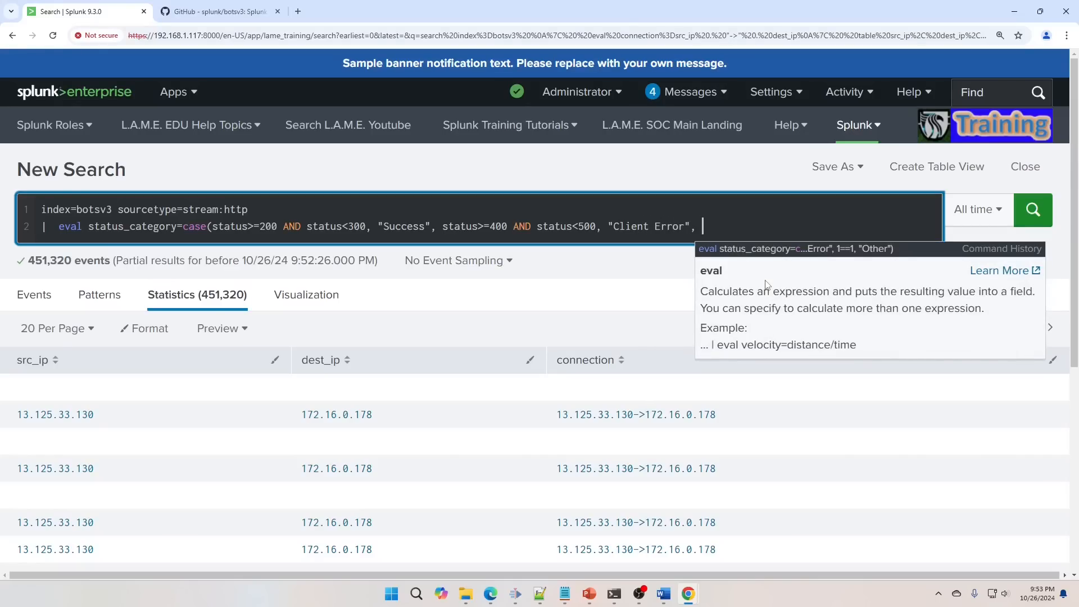
text(status>)
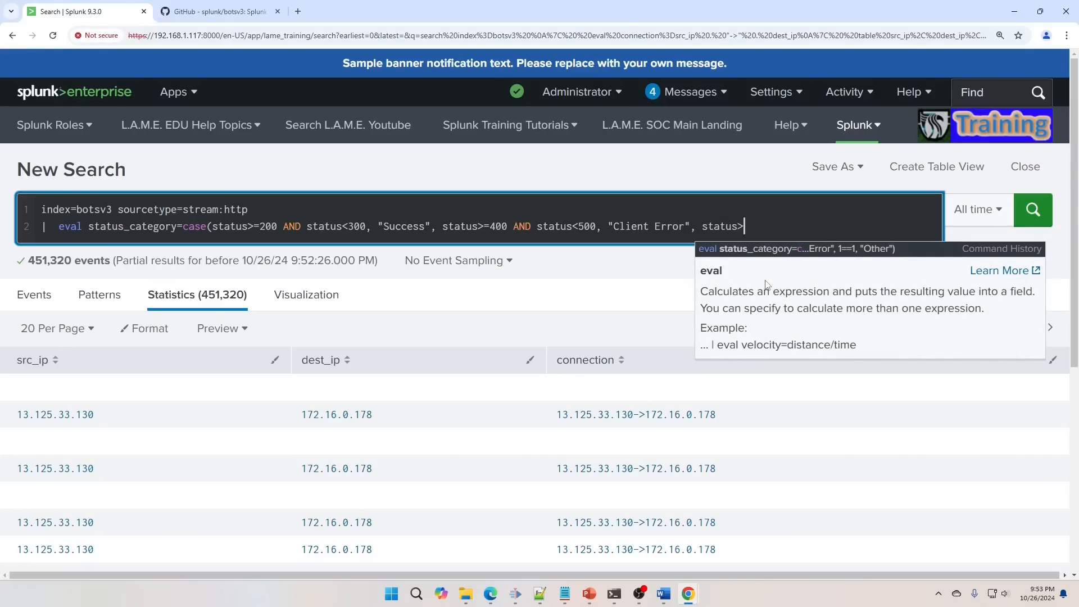
text(500, "Server)
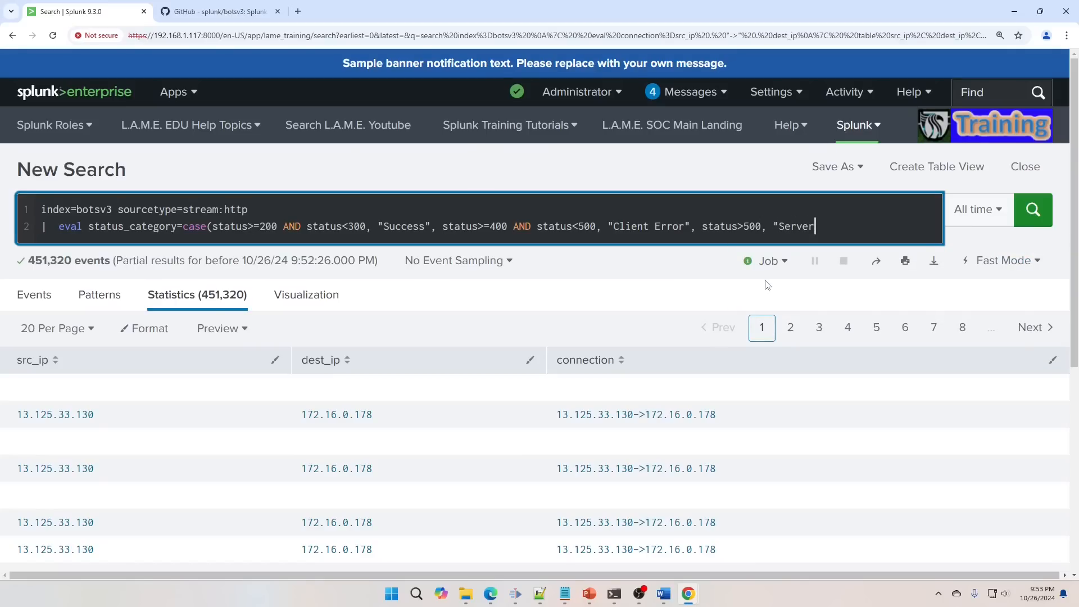
text(Error")
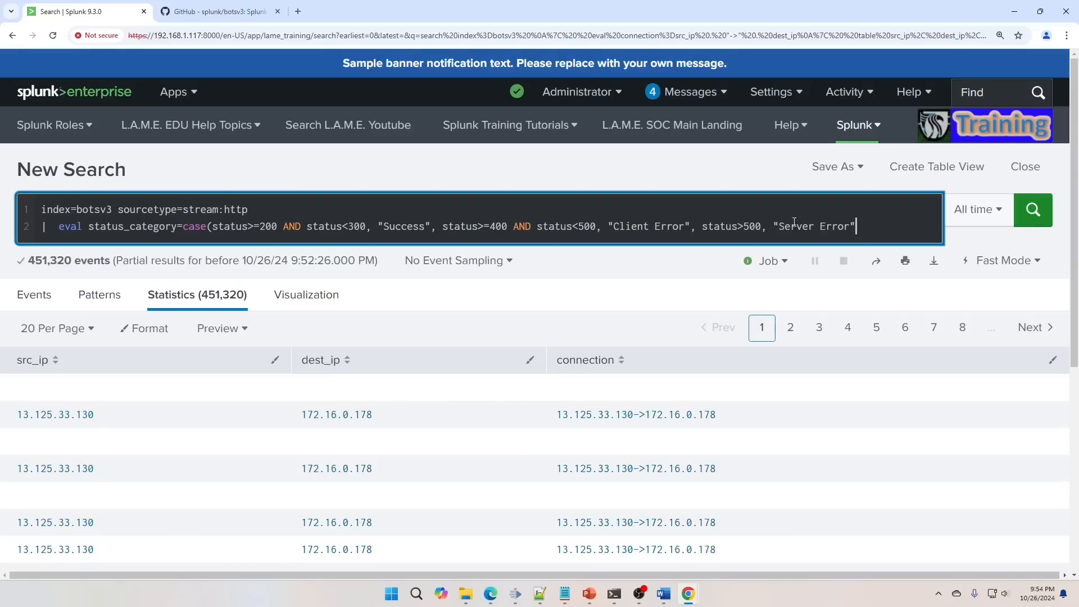
Step: Close the case with 1=1 defaulting to Other and begin the table line
text(, 1=1)
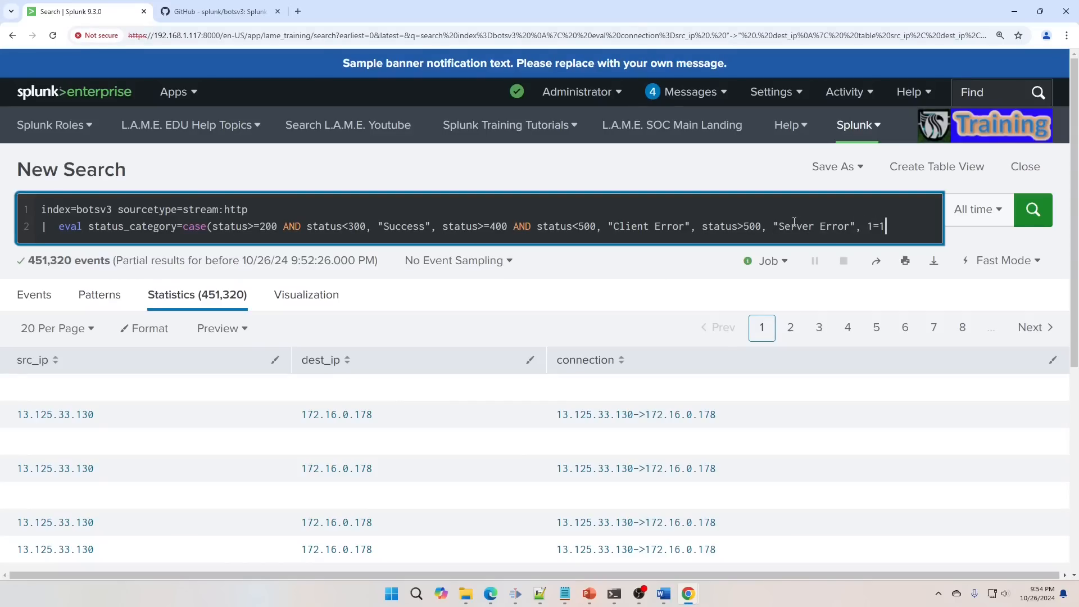
text(, "Other)
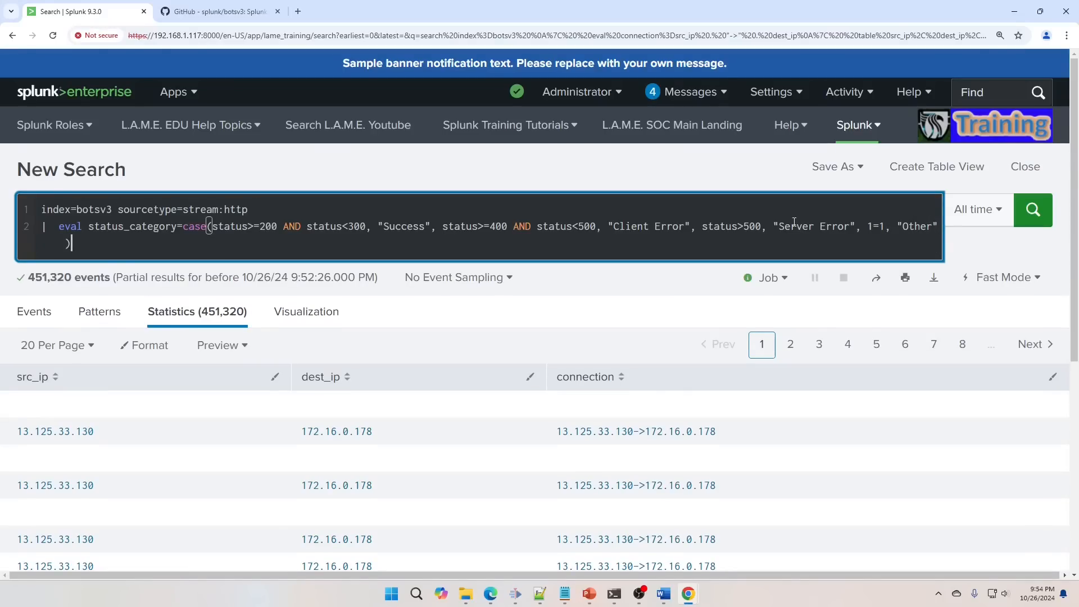
text(| table status, status_category)
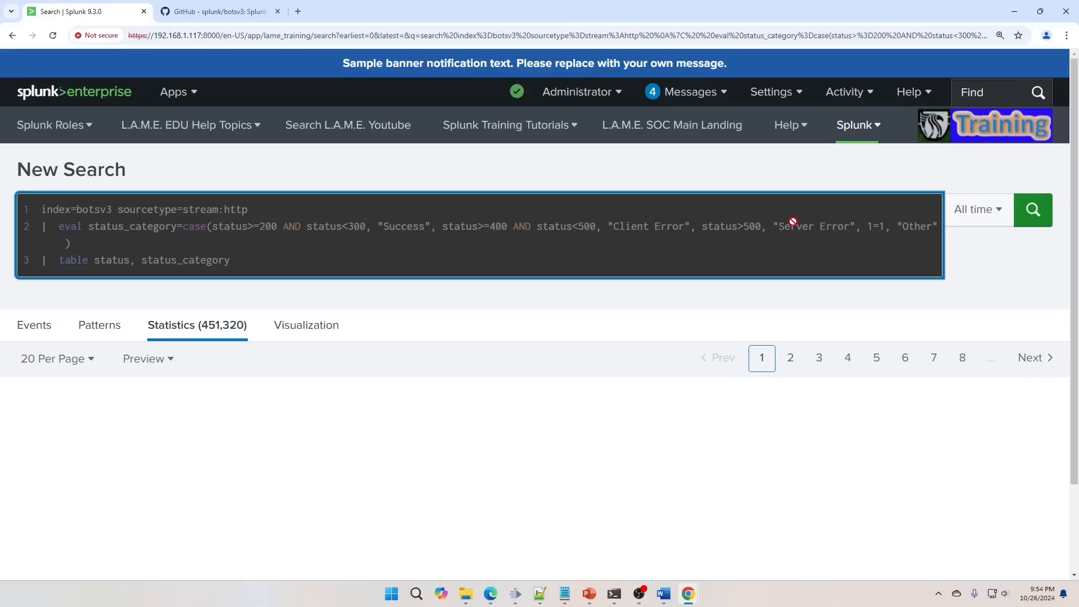
Step: Run the status_category search and scroll the status code labels table
click(1032, 209)
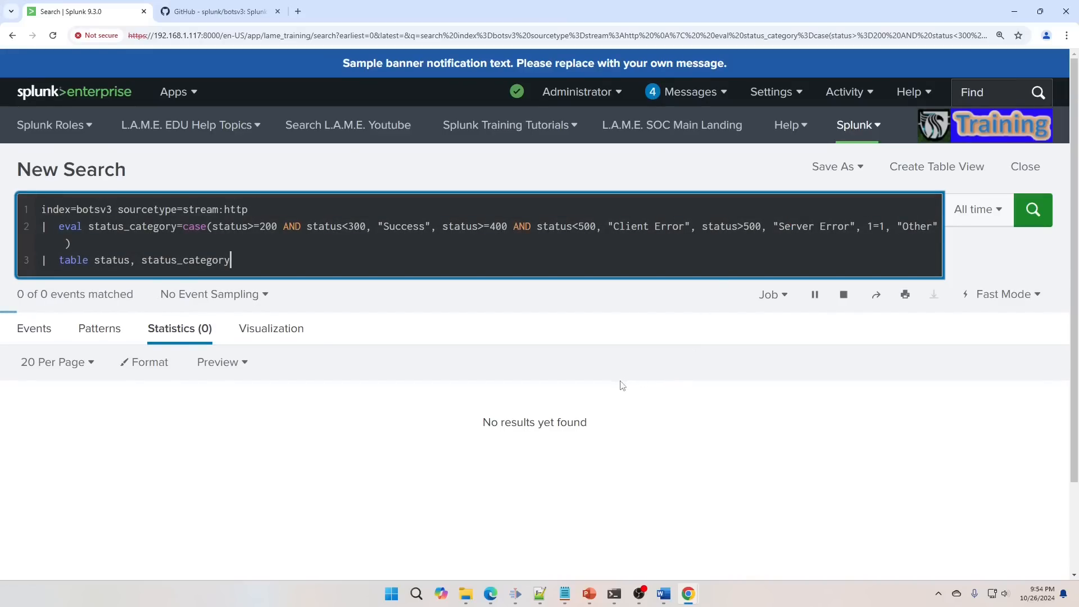
click(1032, 210)
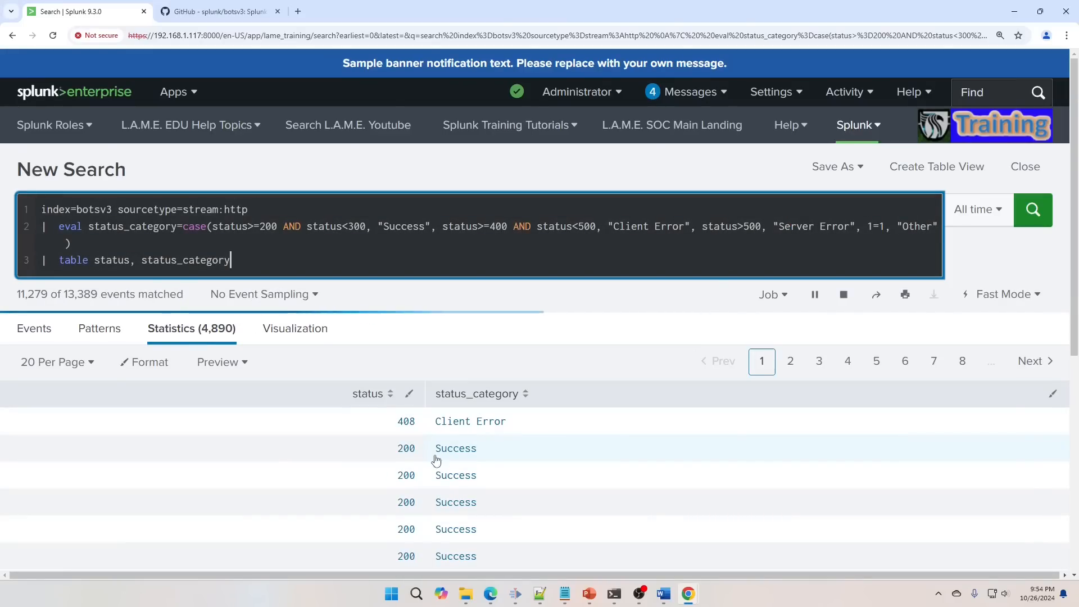
scroll(down, 3)
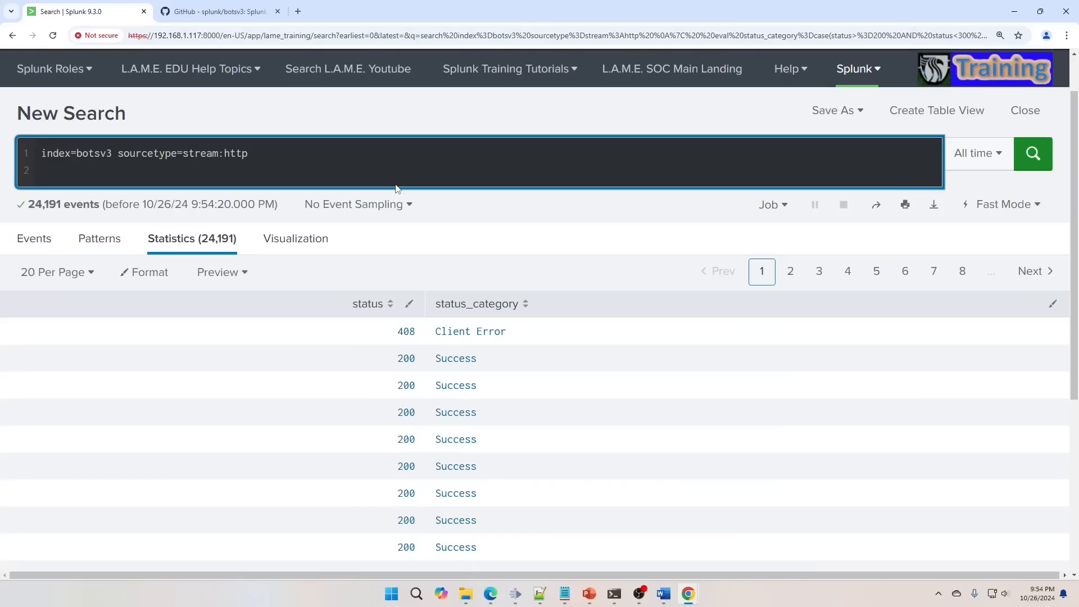
Step: Search stream:smtp events with eval bytes_per_second=bytes/duration
text(s)
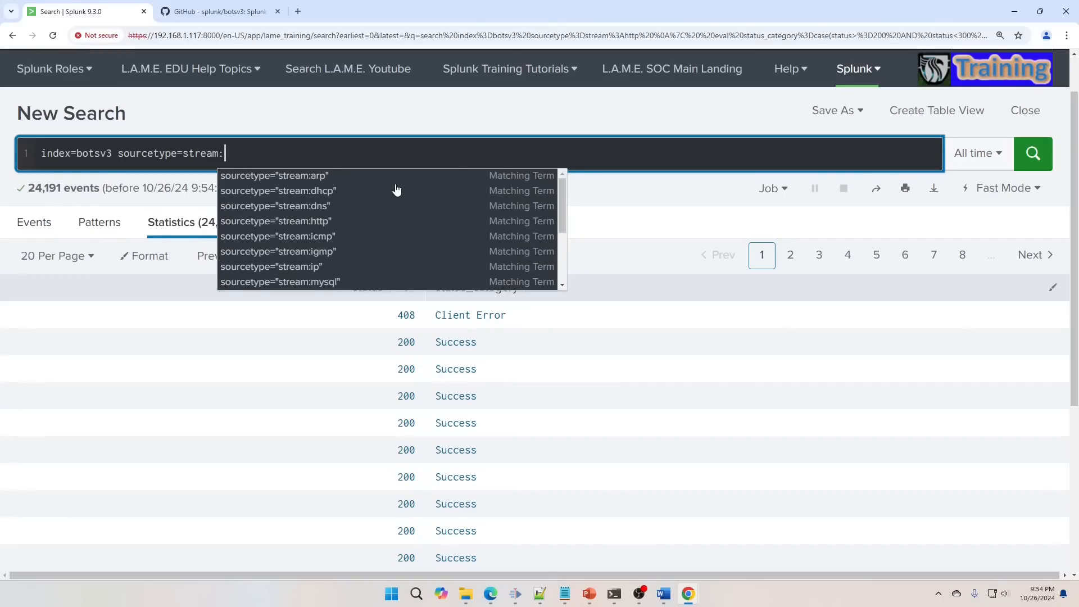
text(smtp)
text(| eval)
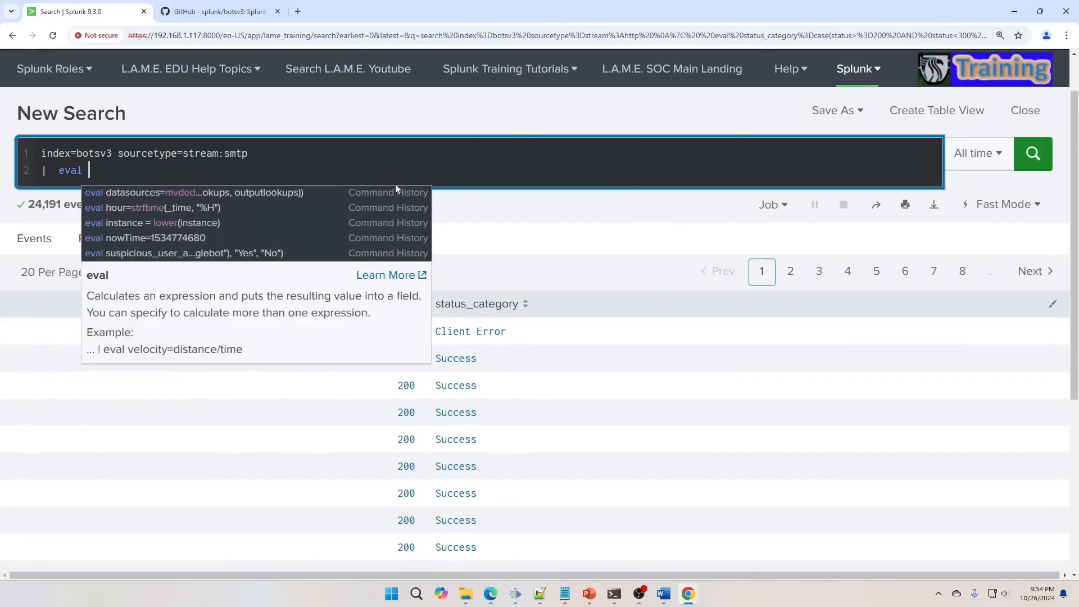
text(byters_per)
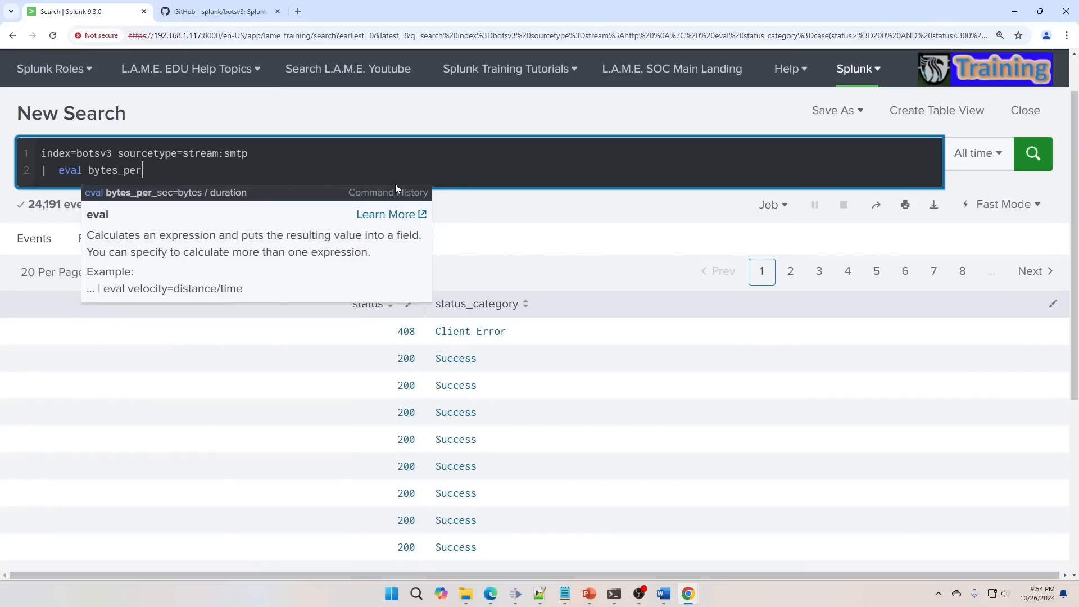
text(_second)
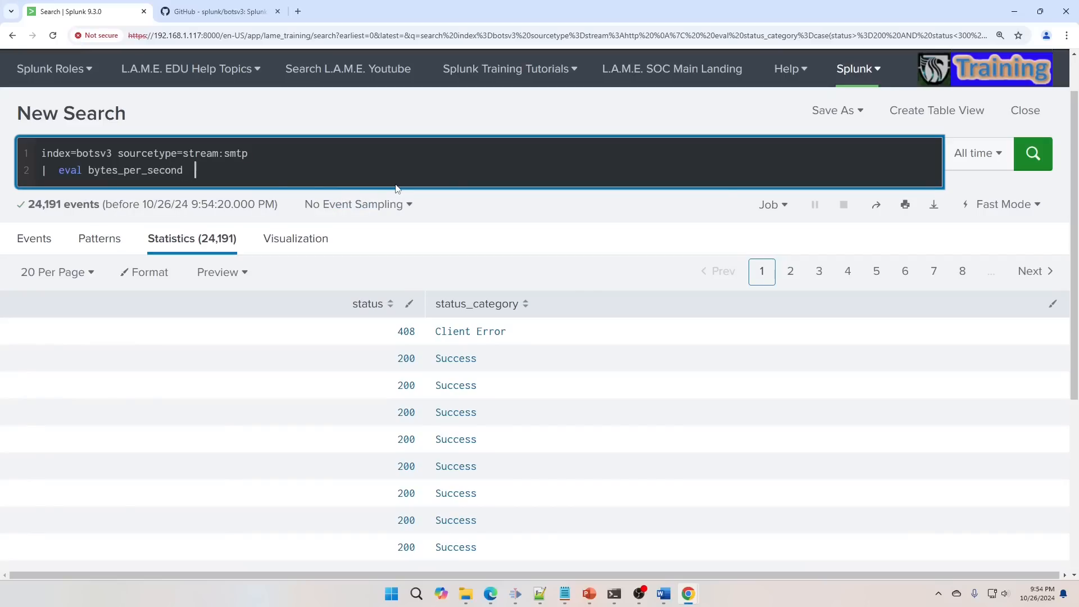
text(=bytes)
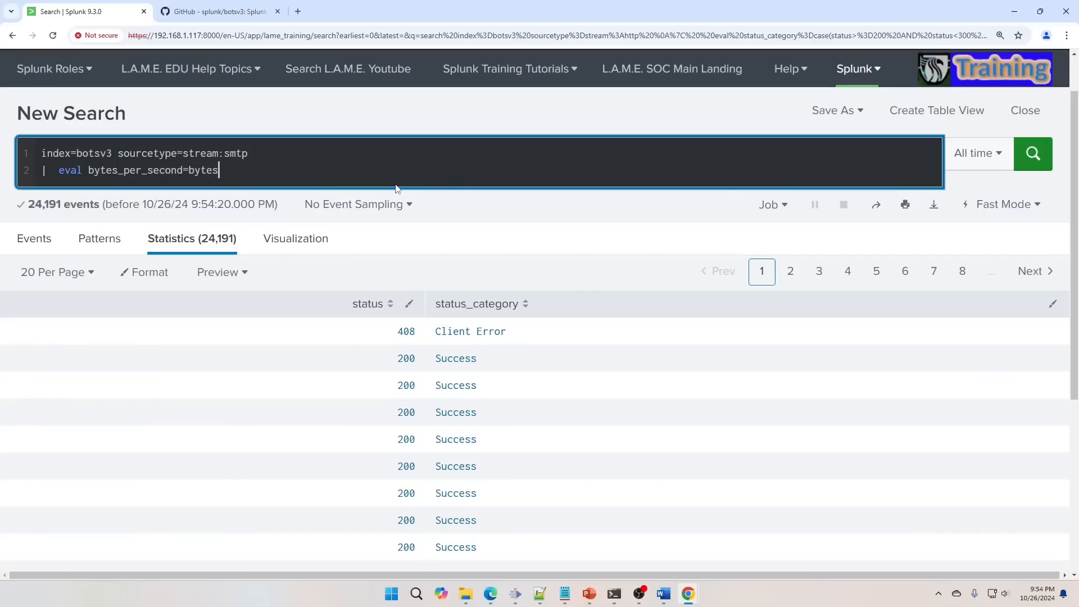
text(/duration)
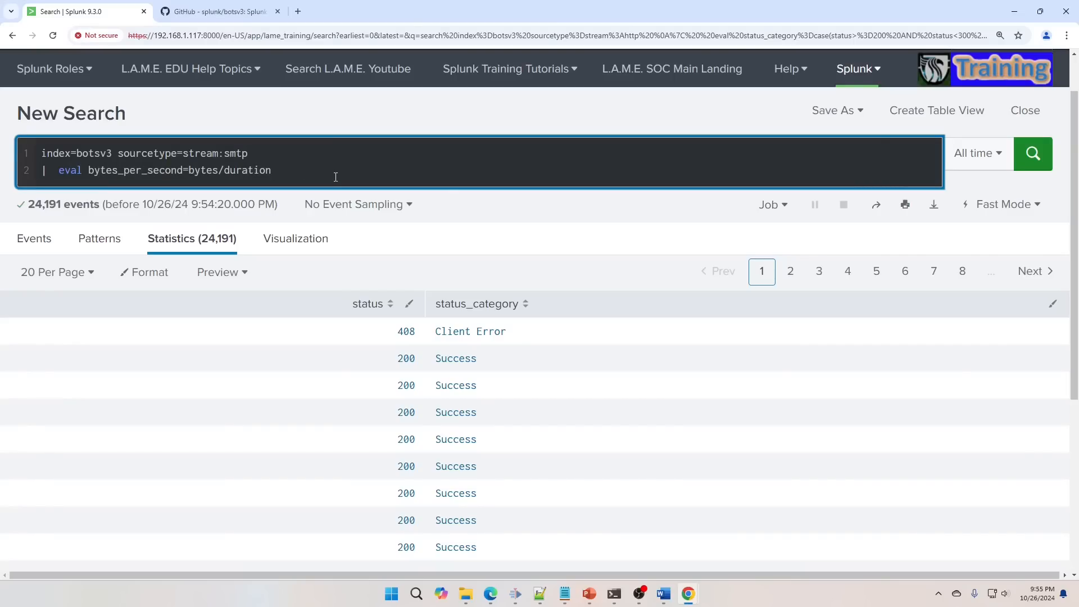
Step: Table bytes, duration and bytes_per_second, run the search, then select the old query to replace it
text(table)
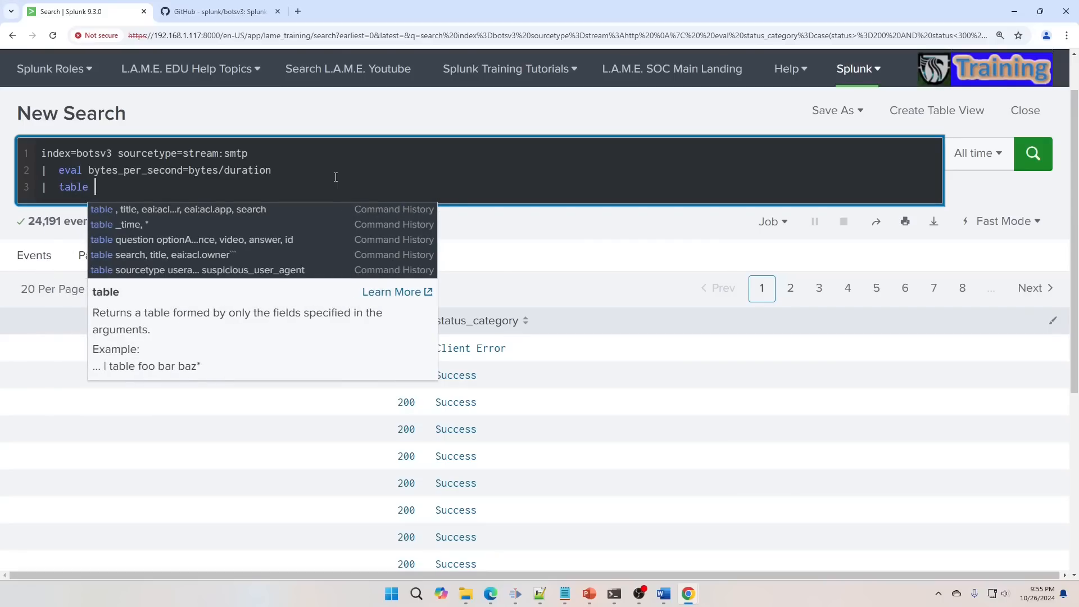
text(bytes, duration, bytes_per_second)
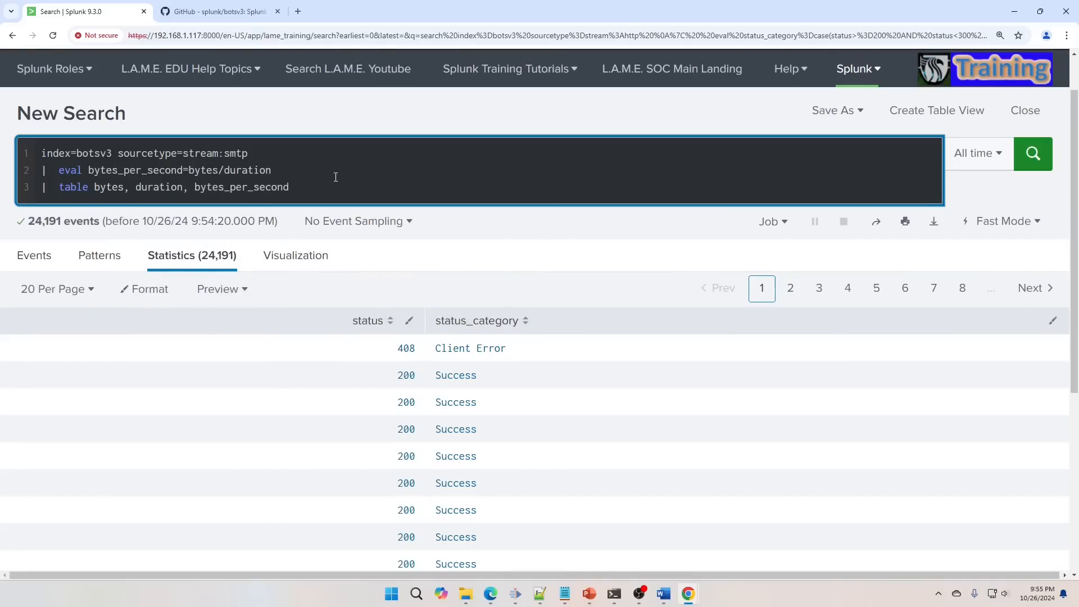
click(1032, 153)
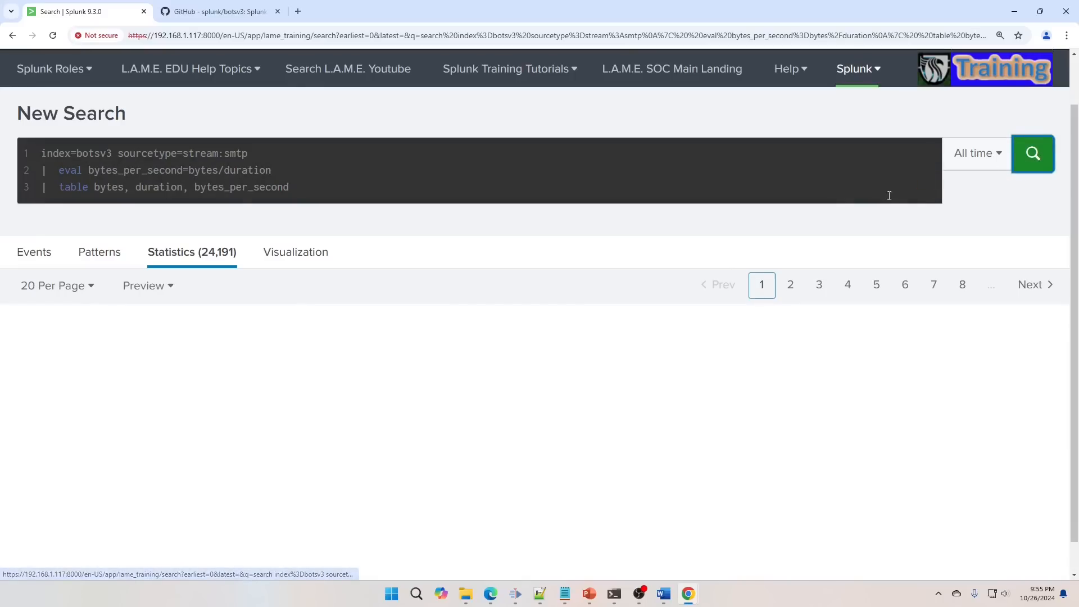
click(1031, 153)
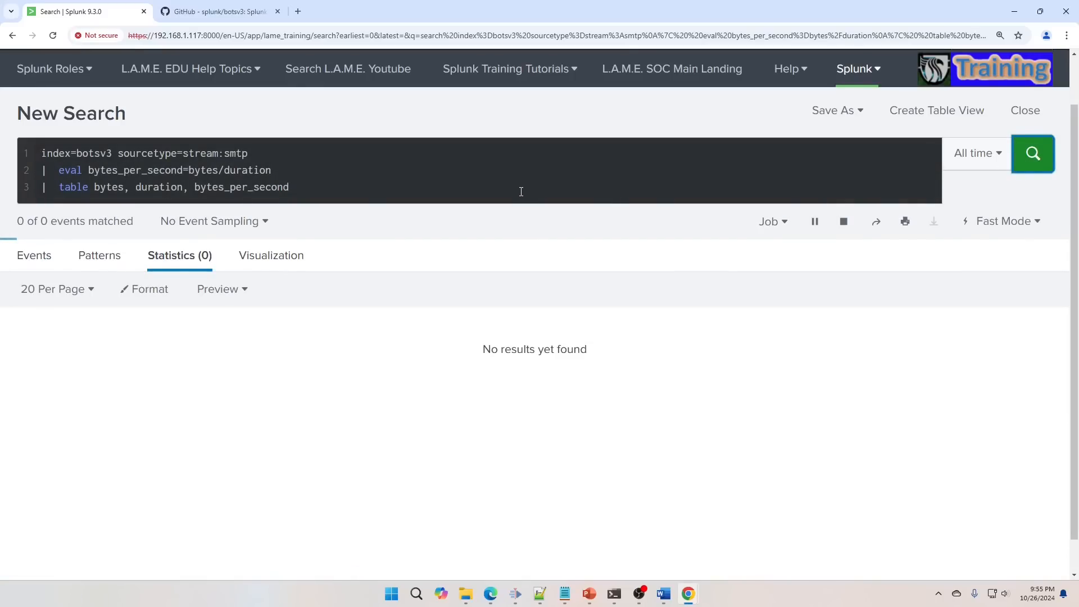
click(1031, 153)
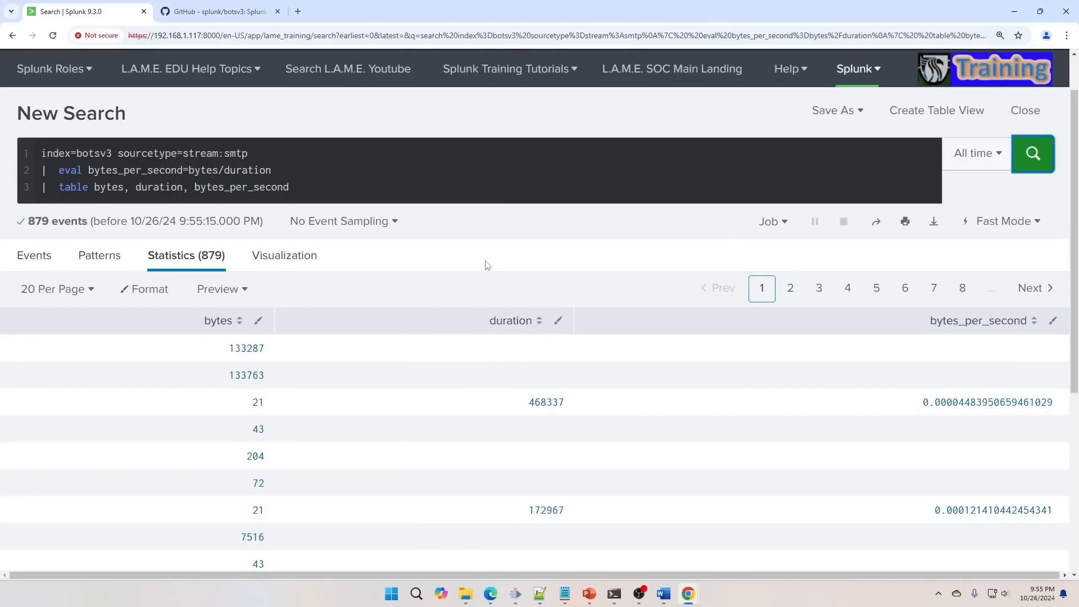
mouse_move(391, 398)
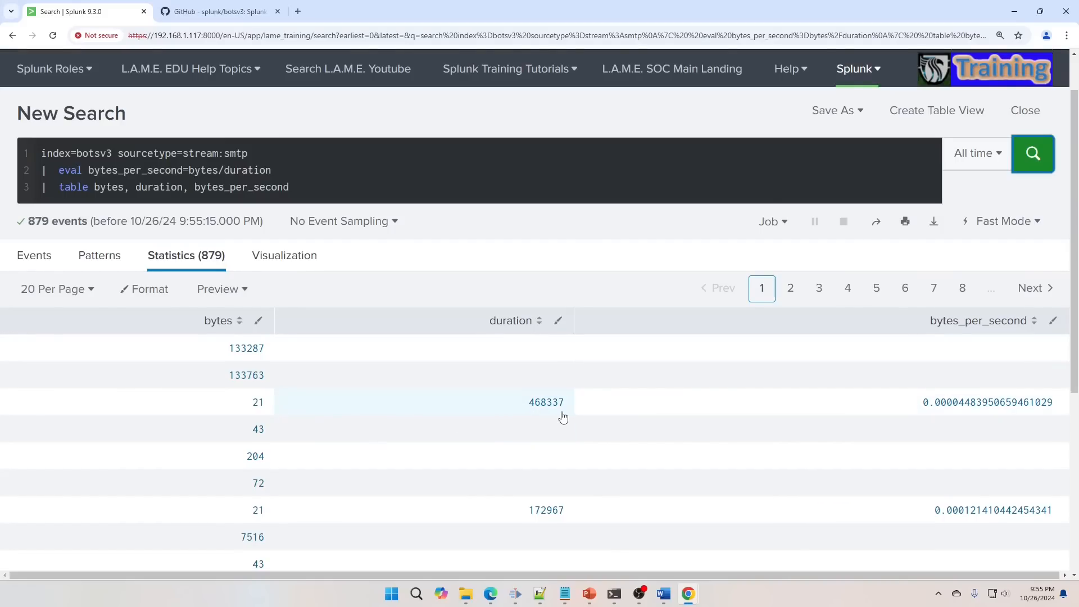
mouse_move(580, 408)
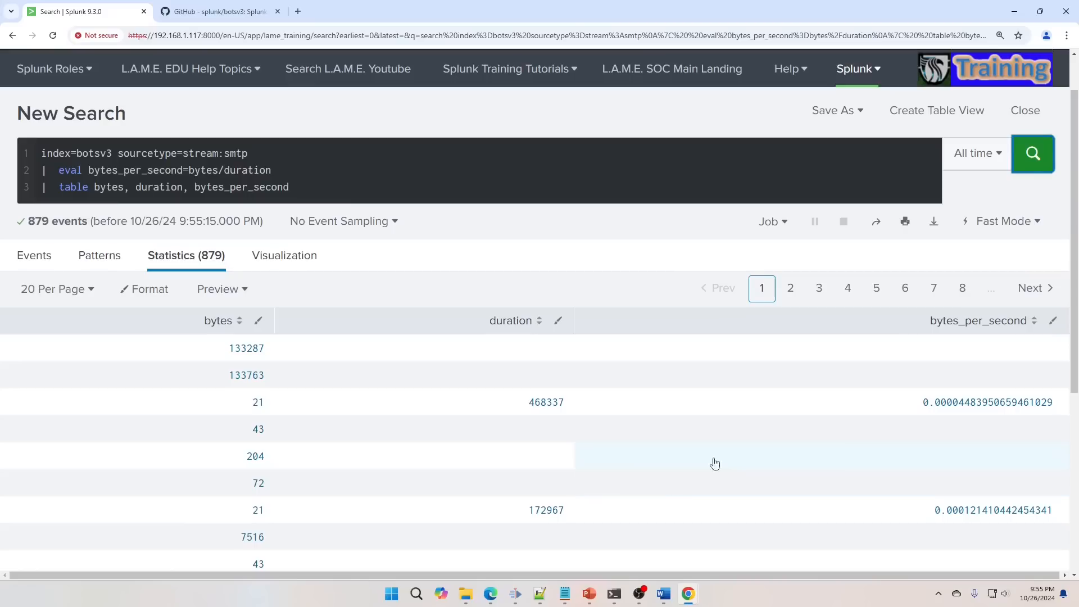
mouse_move(729, 462)
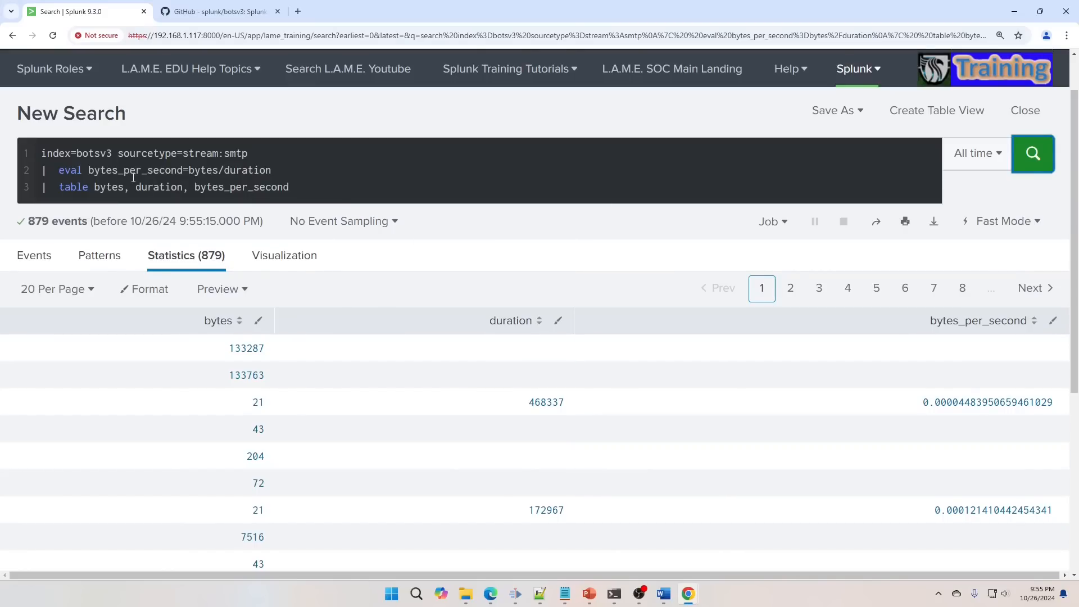
drag(94, 187, 289, 186)
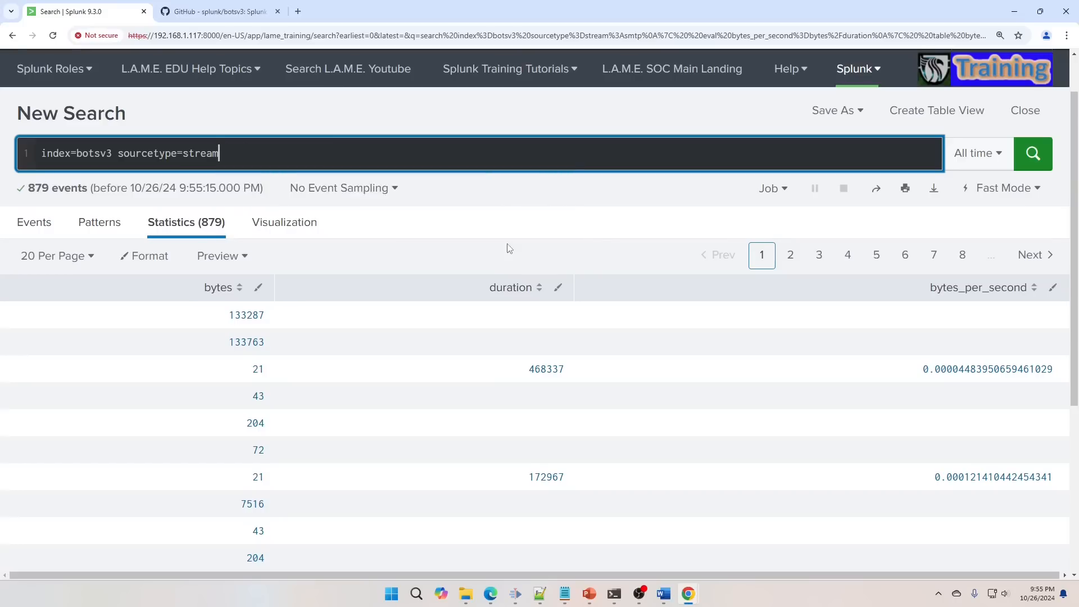
Step: Search index=botsv3 with eval domain=mvindex(split(email,"@"),1) and run it
key(Backspace)
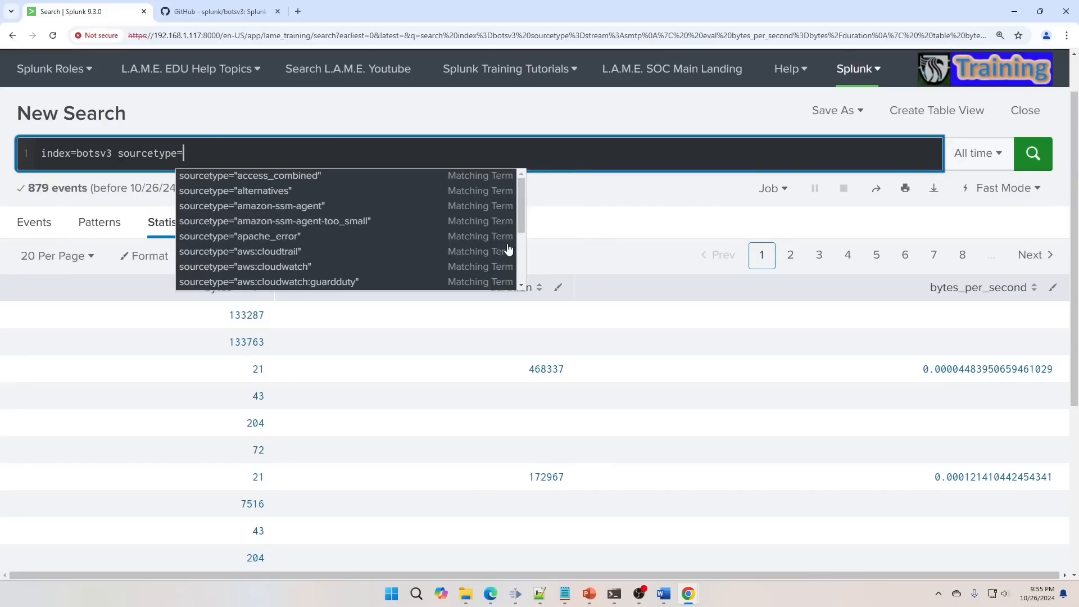
key(BackSpace)
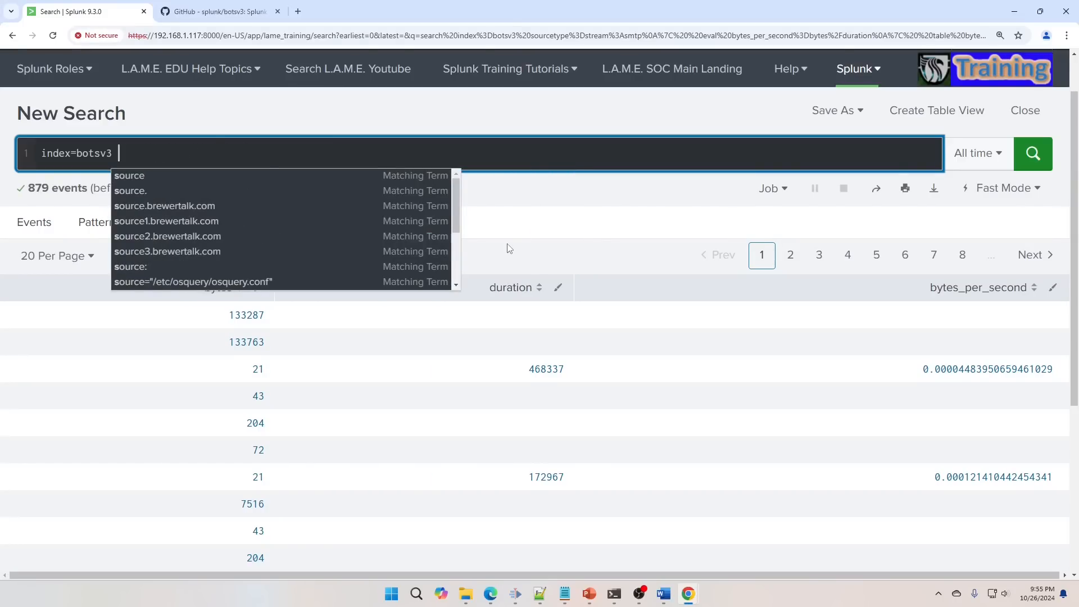
text(| eval domain=mvindex)
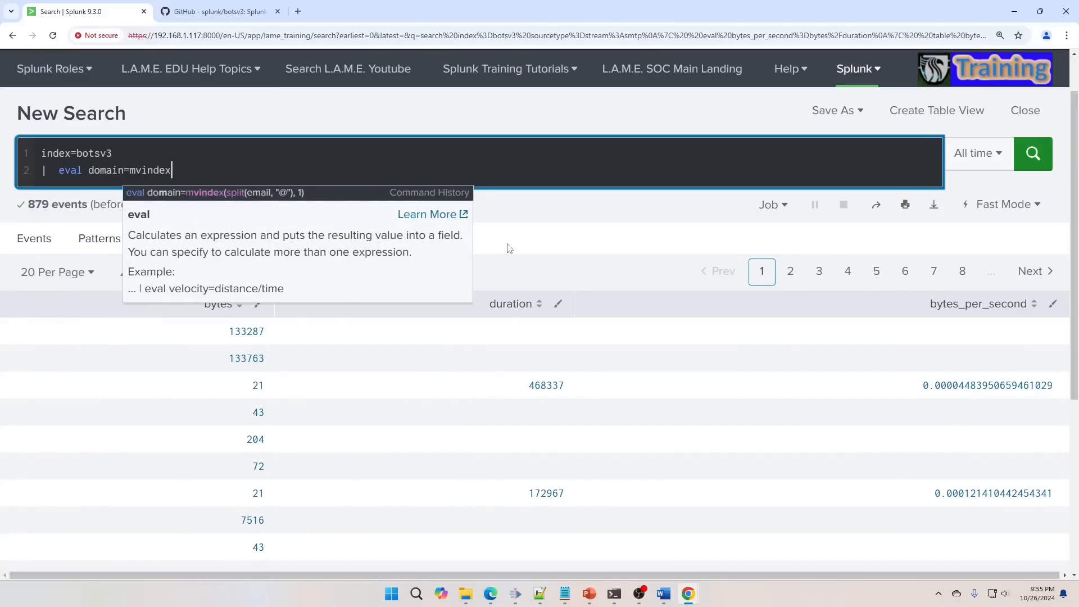
text(()
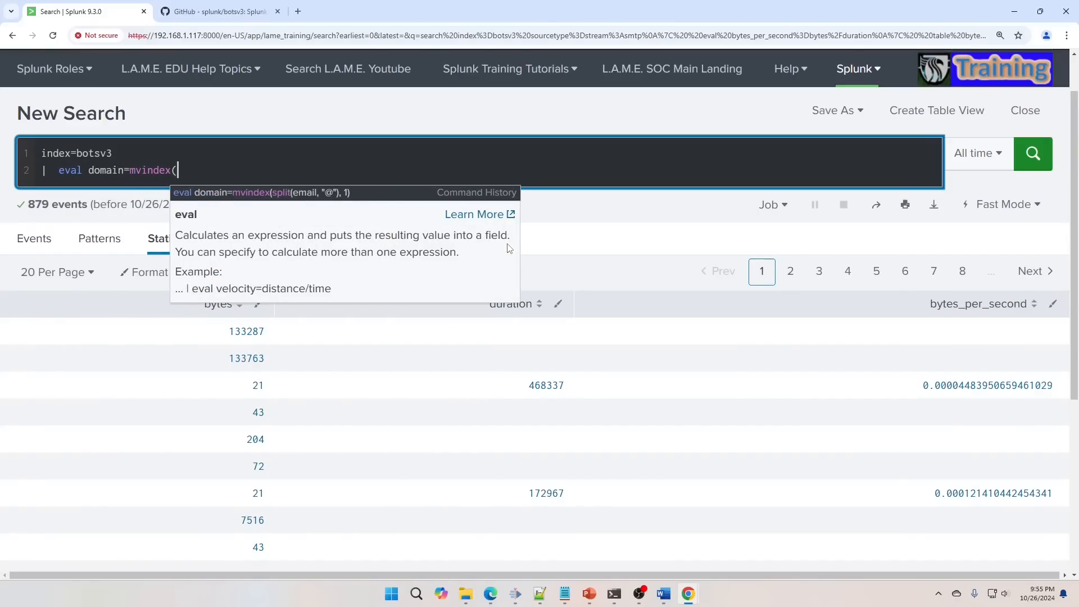
text(split)
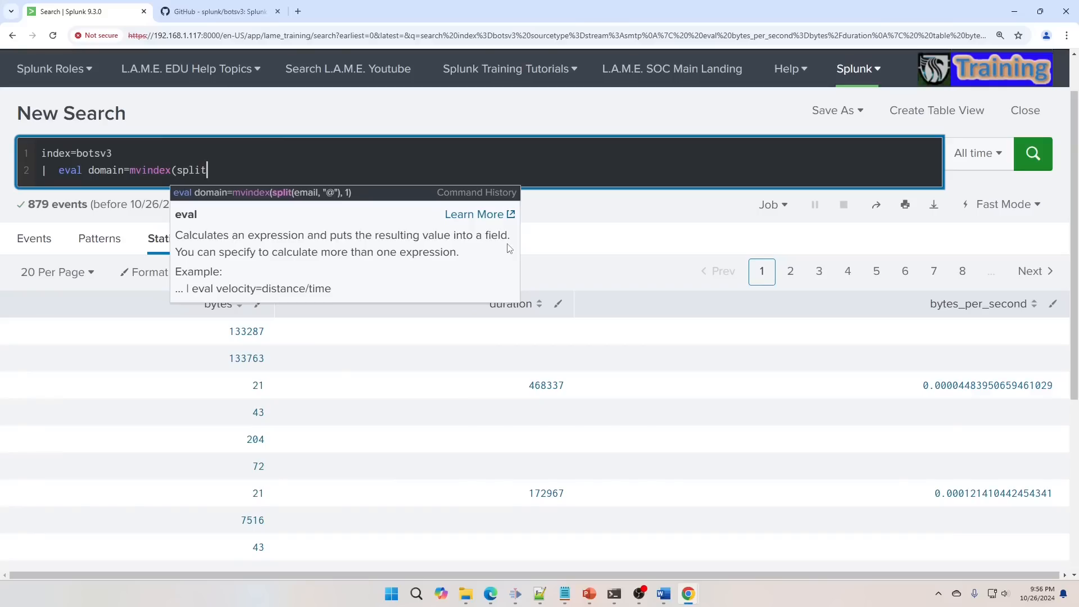
text(email)
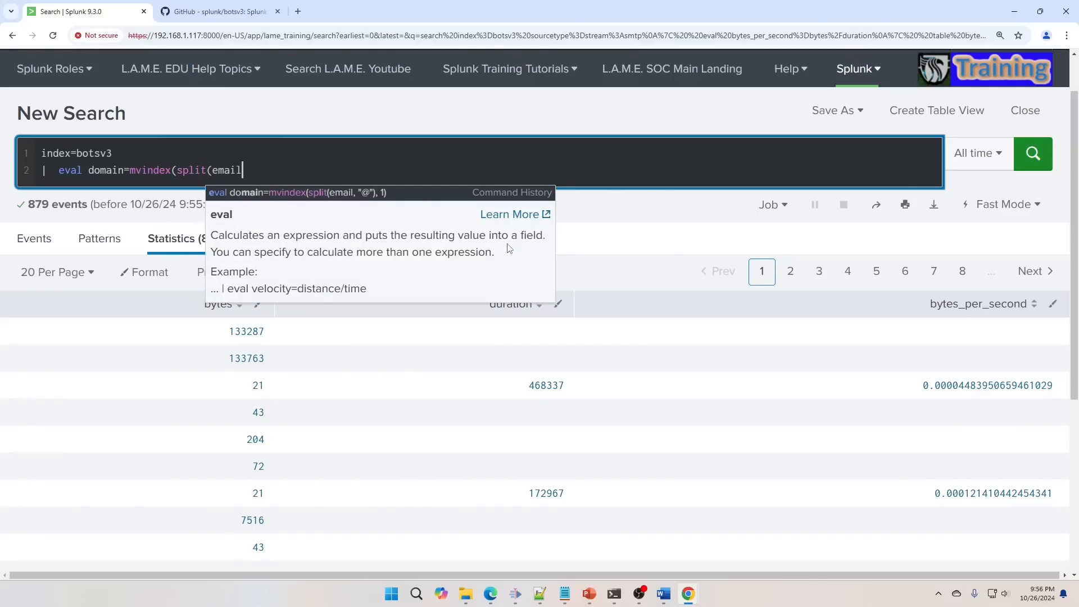
text(, "@"), 1)
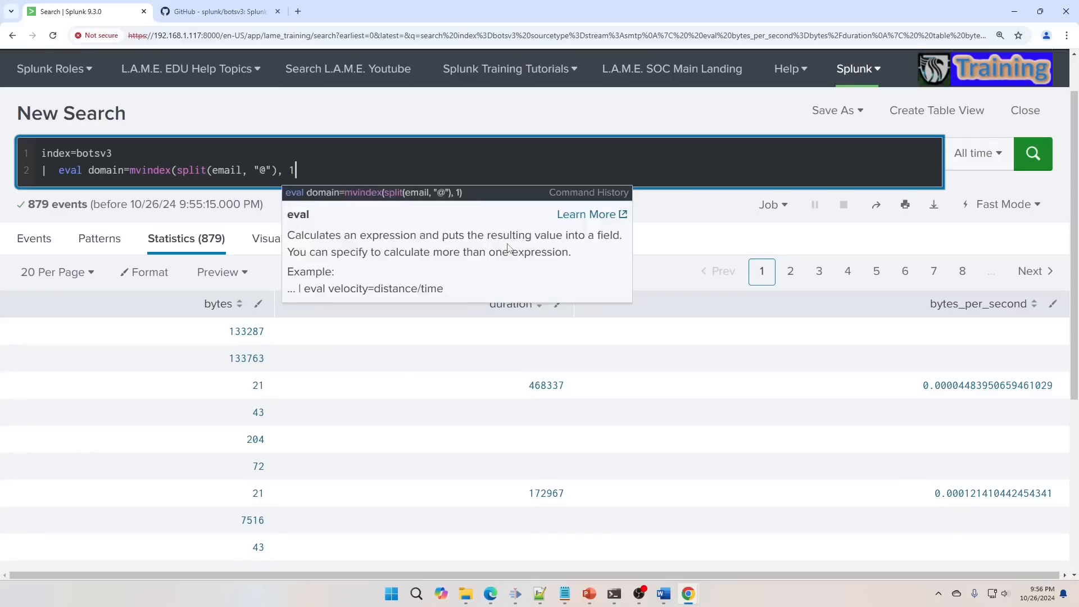
text())
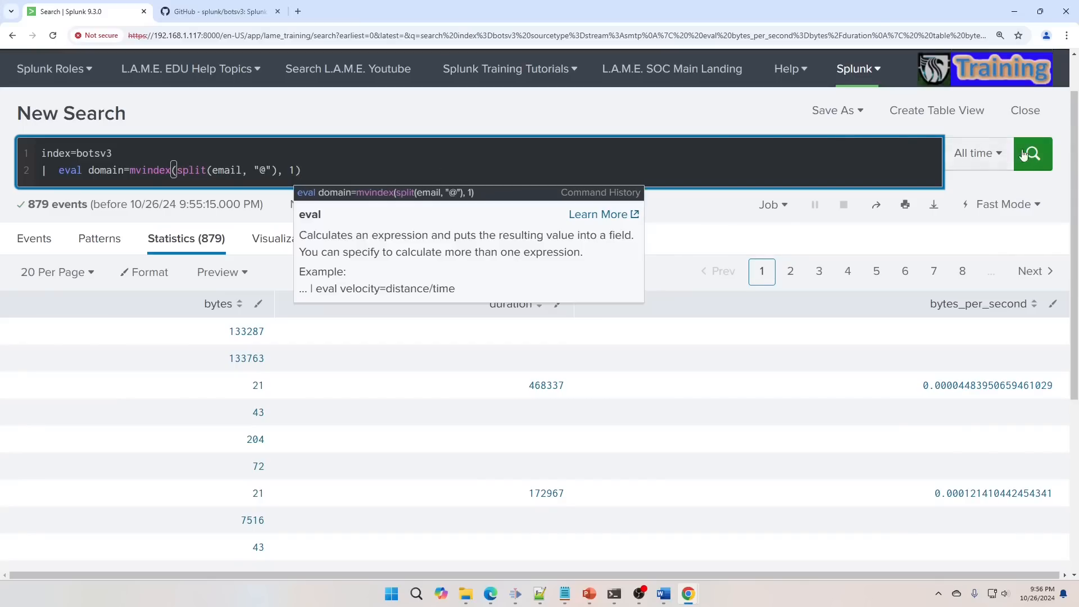
click(1032, 154)
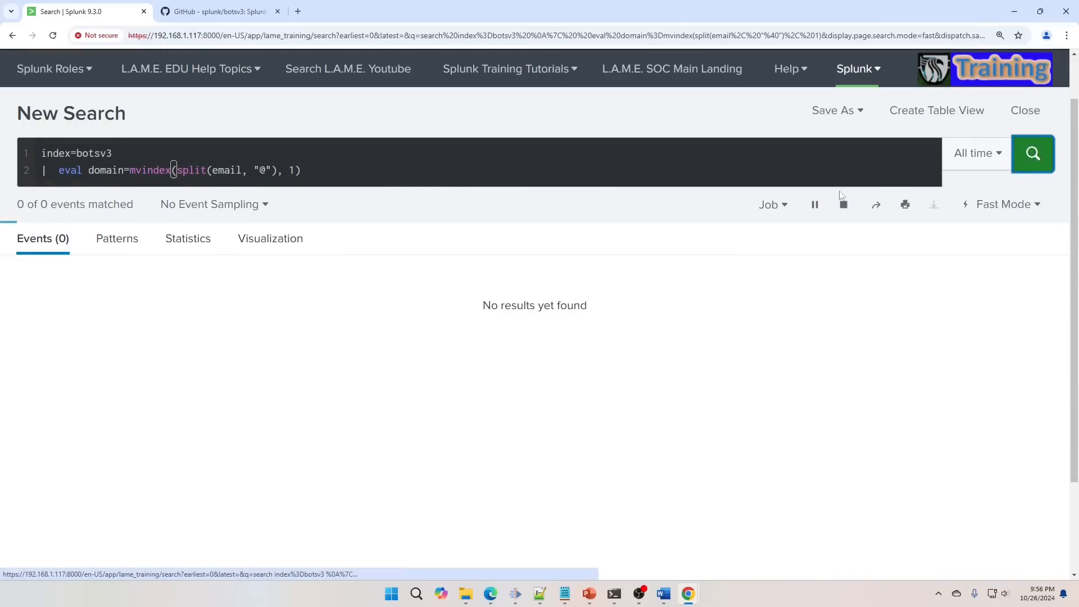
Step: Add table domain, email to the query and adjust the mvindex index number
click(1032, 153)
text(| ta)
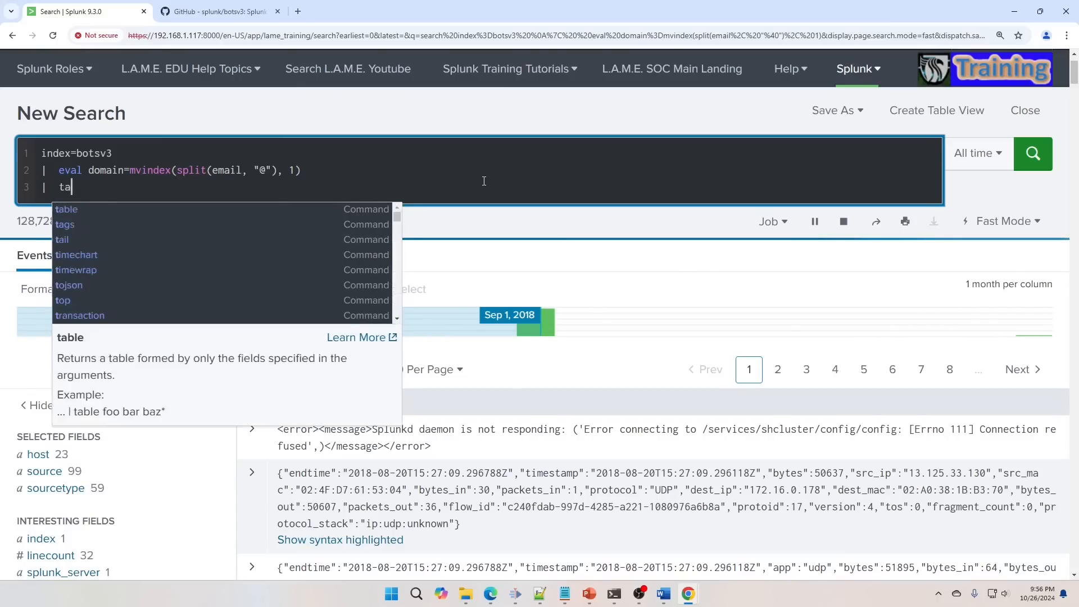
text(ble)
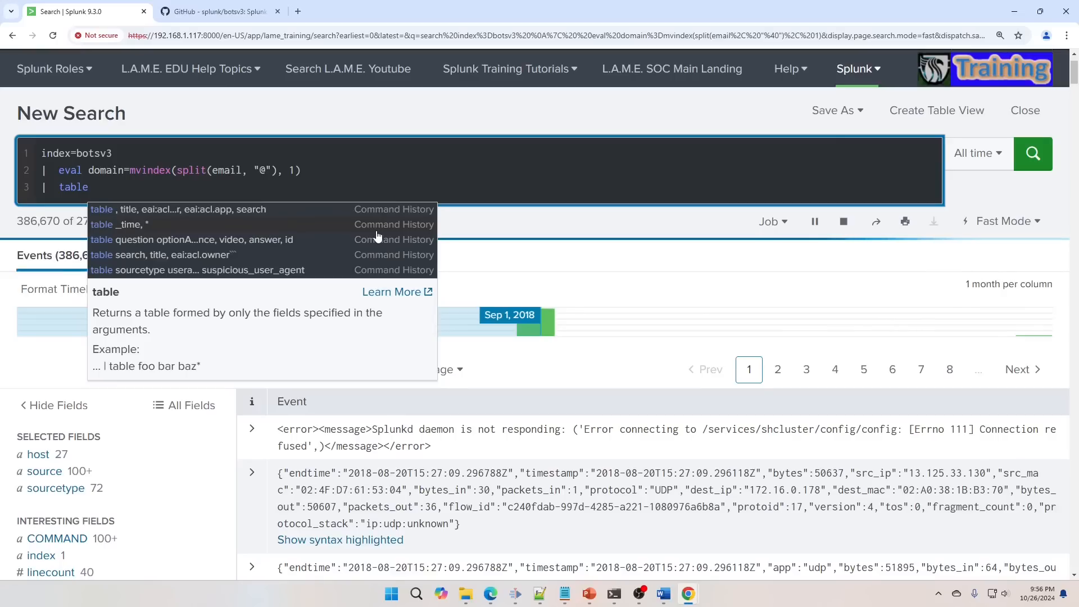
text(domain, email)
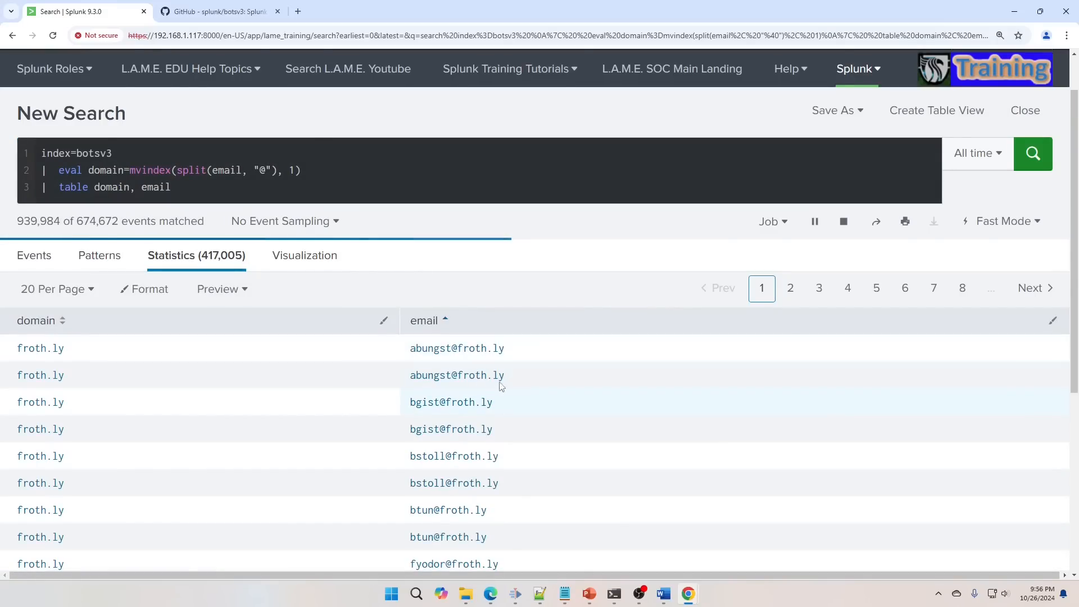
mouse_move(396, 372)
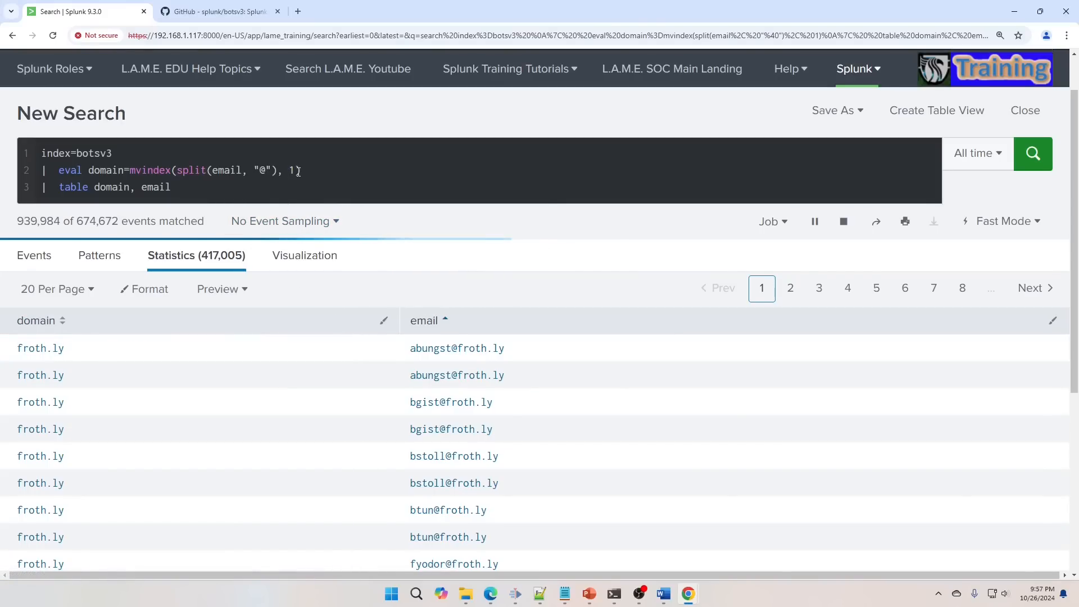
key(Backspace)
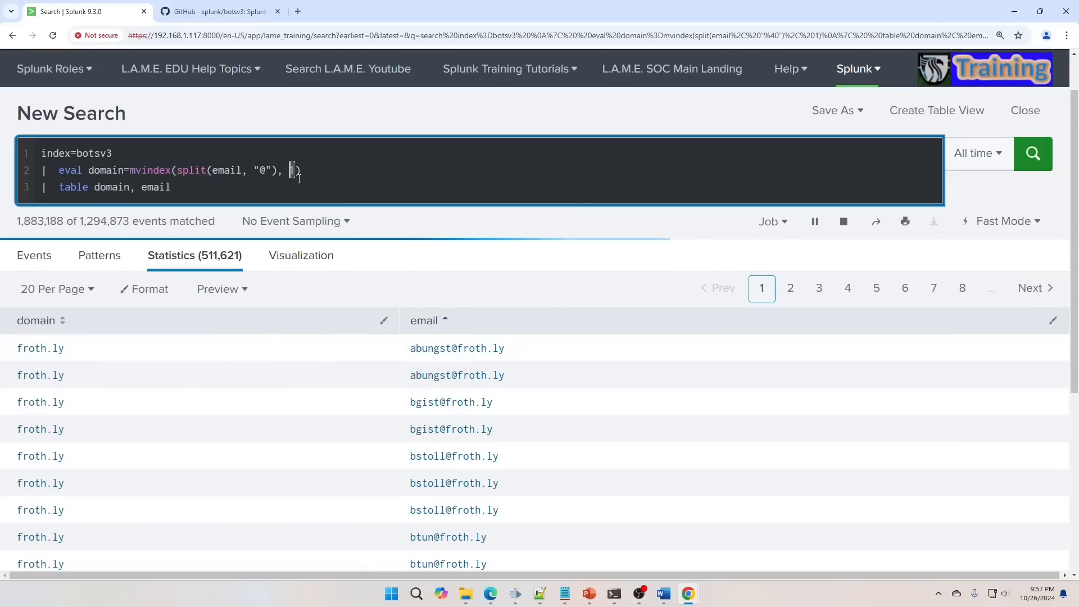
text(1)
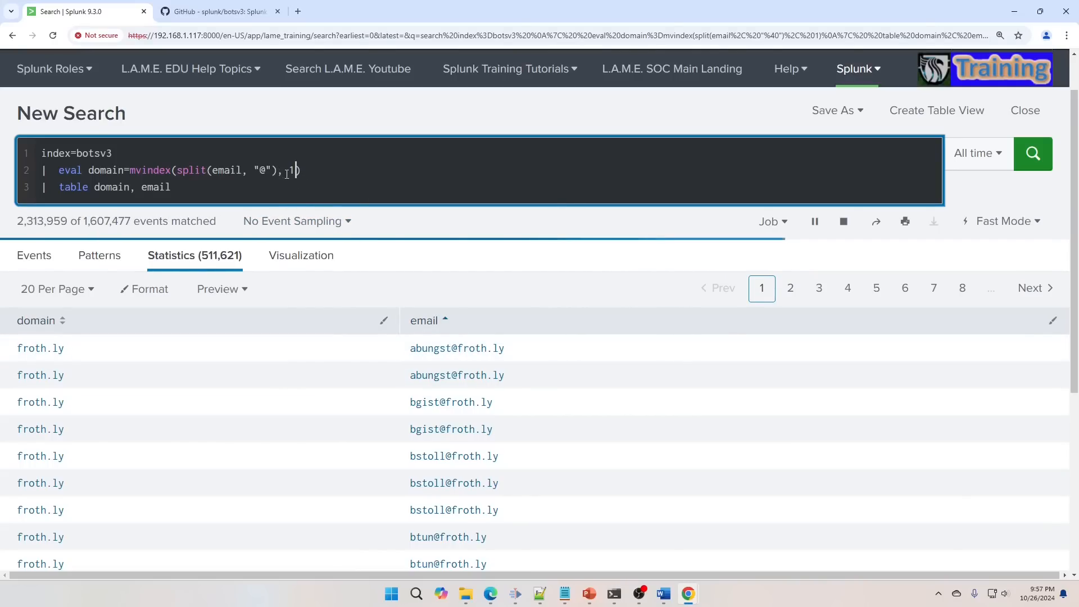
key(Backspace)
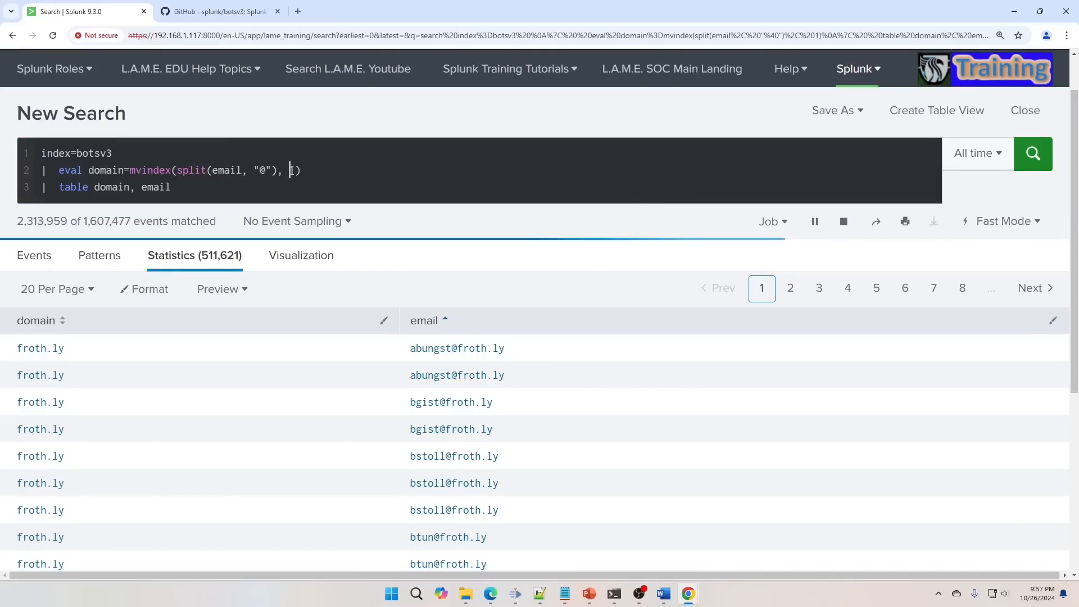
Step: Add eval username=mvindex(split(email,"@"),0) to extract each email's username
text(1)
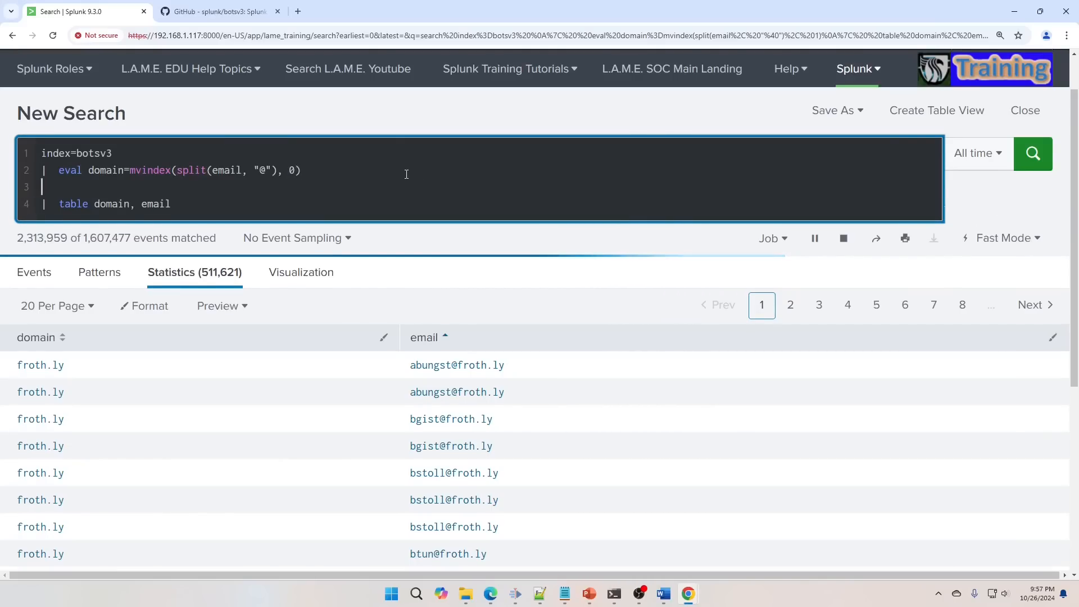
text(eval do)
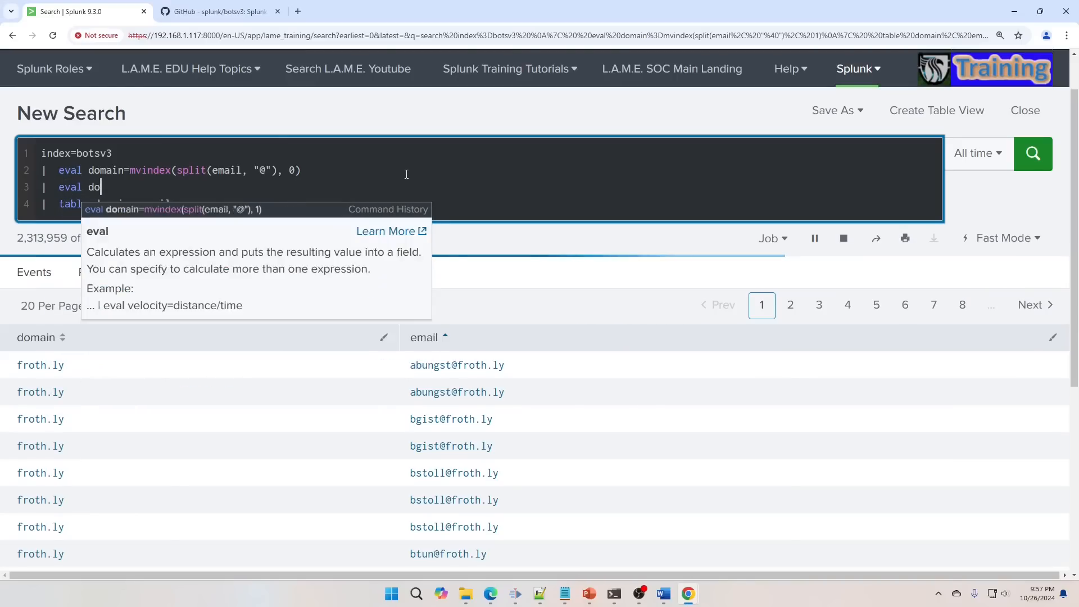
text(username=mvinde)
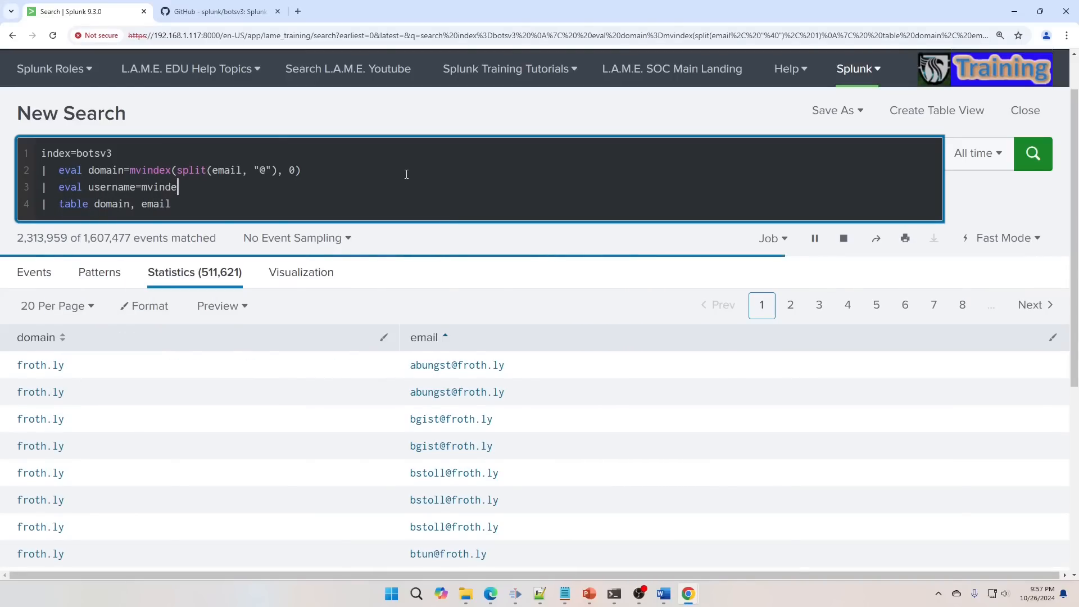
text(x(split(email)
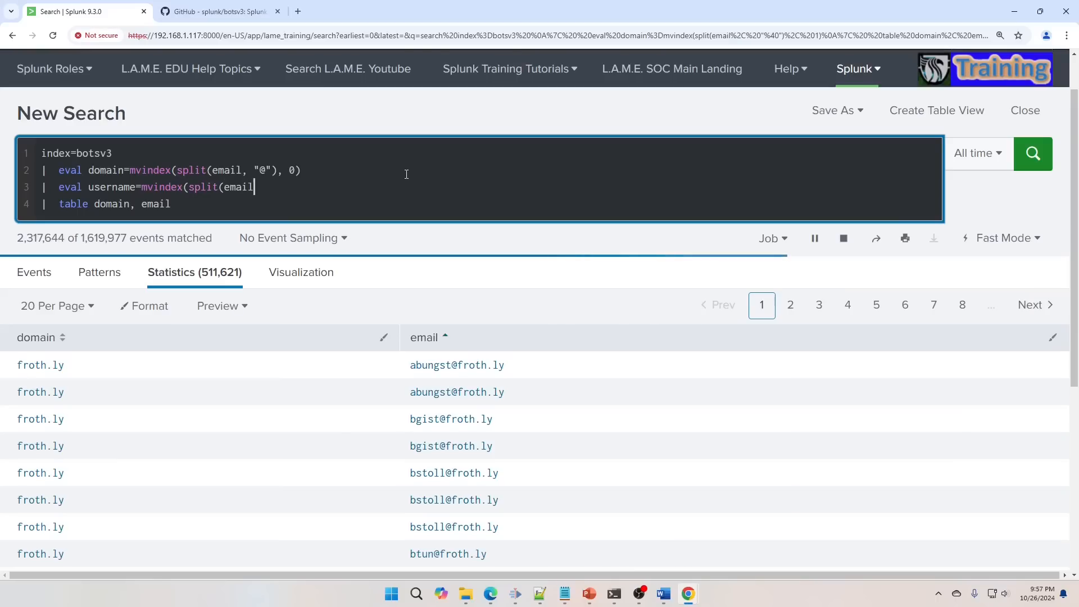
text(,"@"))
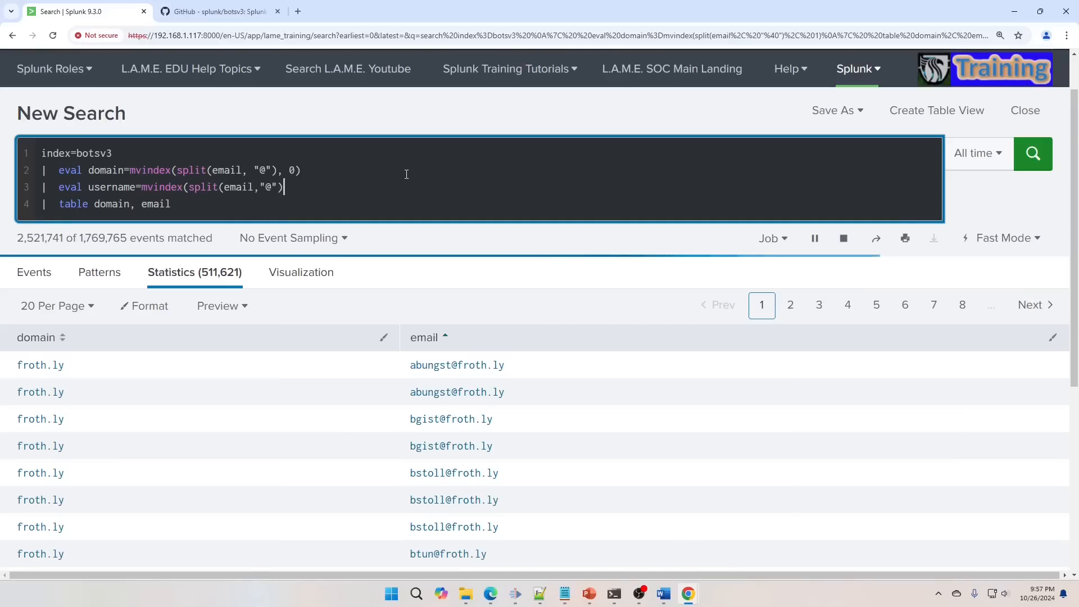
text(,0)
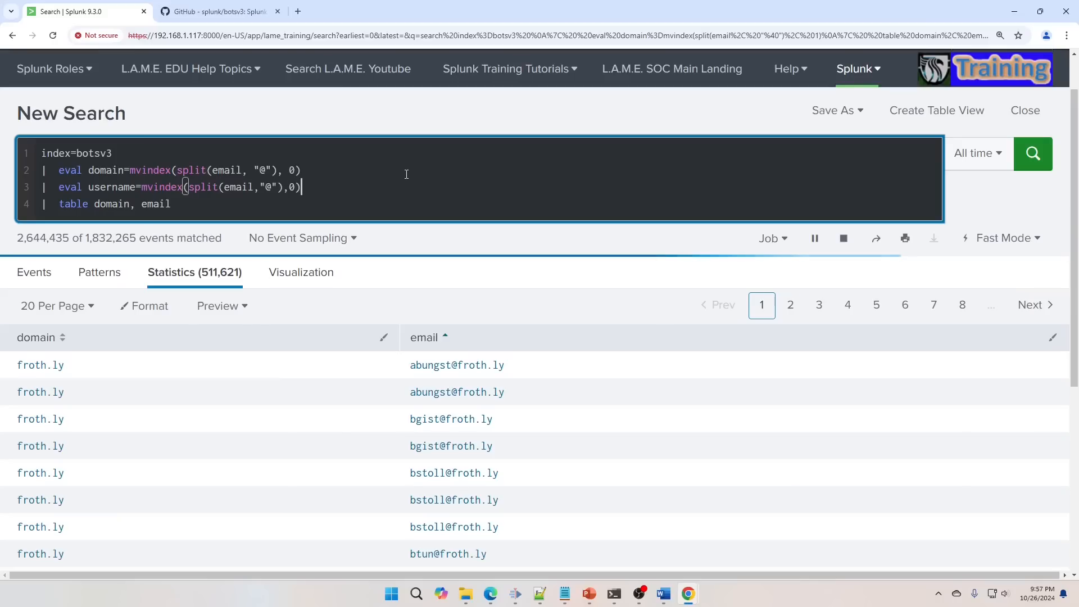
text(1)
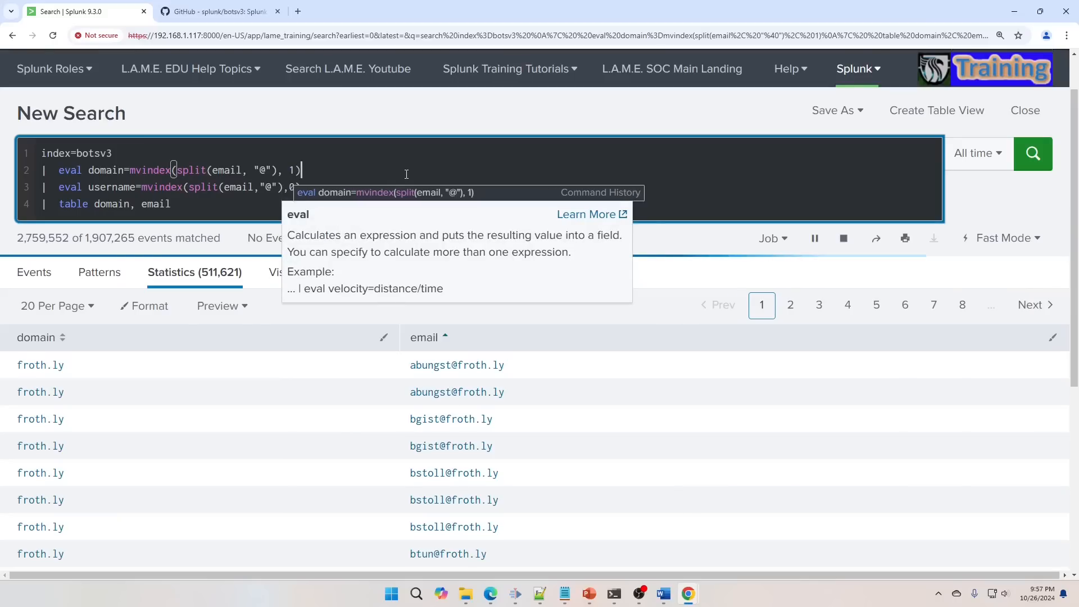
Step: Table username beside domain and email, run the search, stop the job and start trimming the query
click(1031, 154)
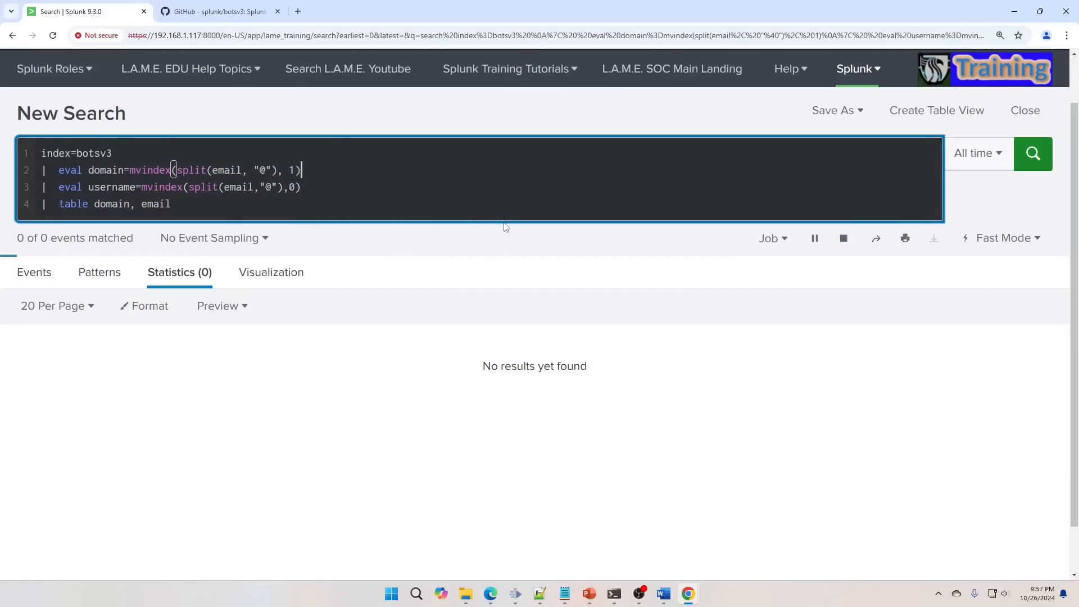
text(, username)
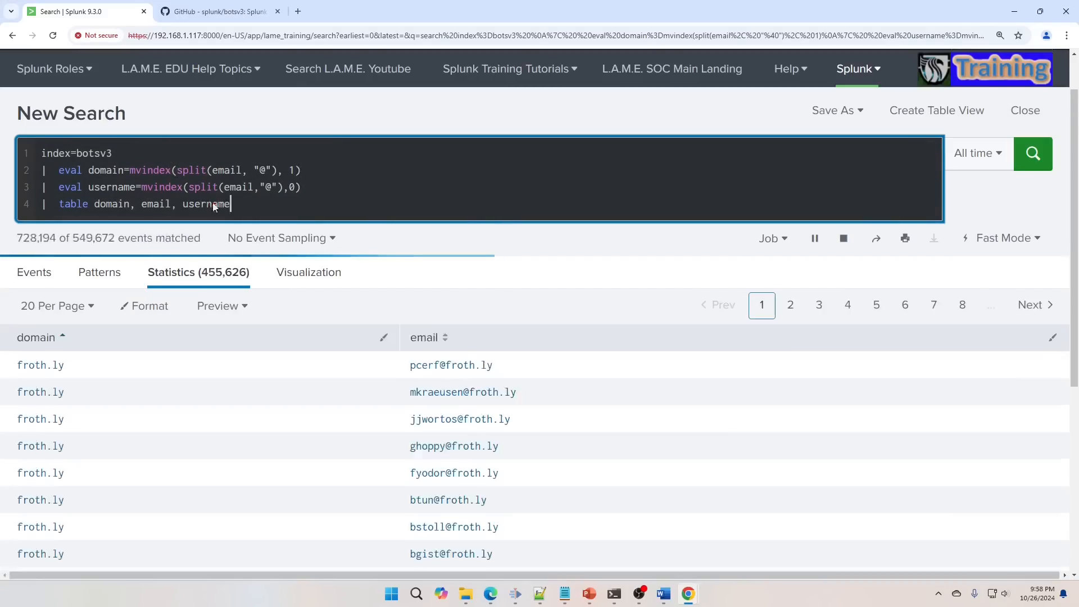
click(1032, 153)
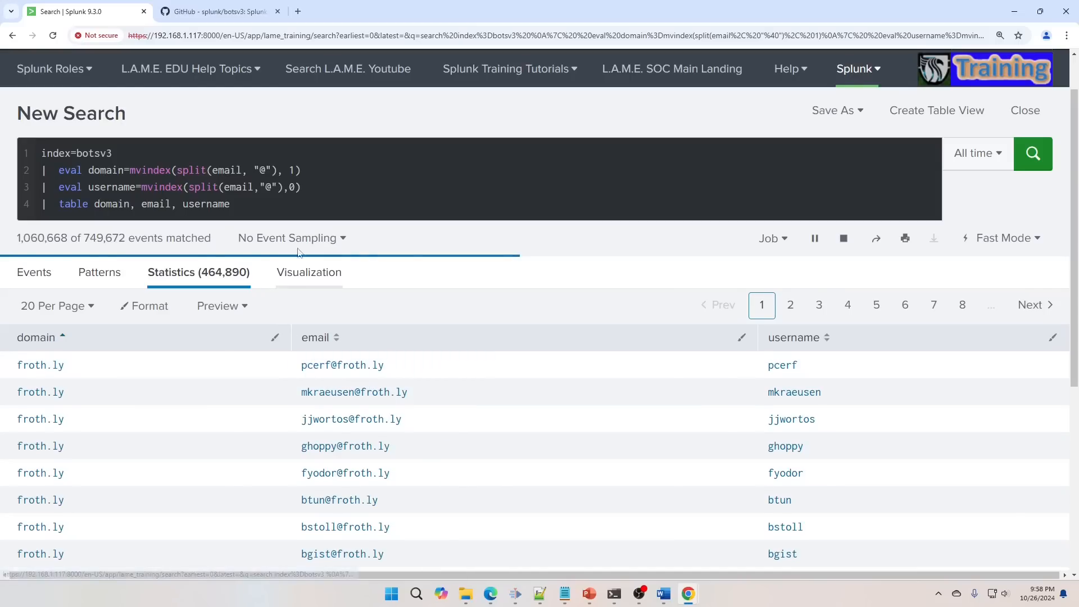
click(843, 238)
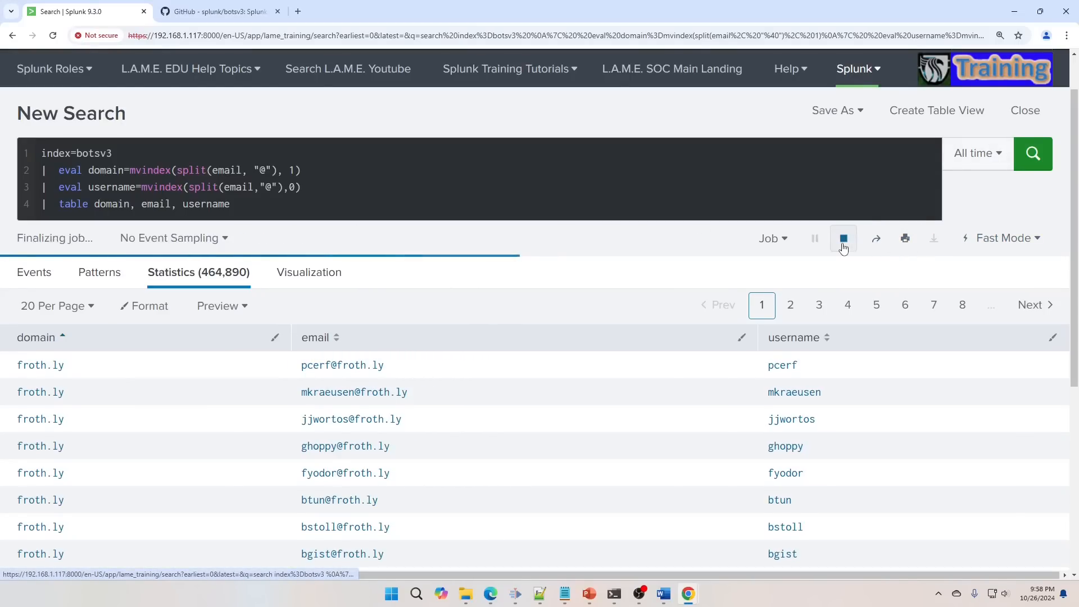
click(842, 238)
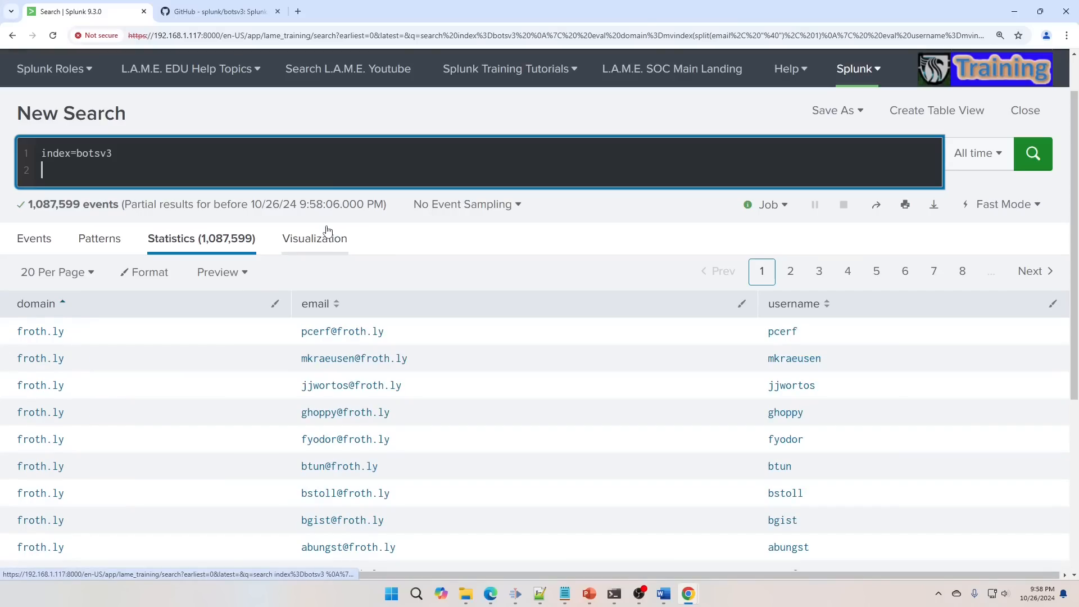
Step: Add eval day_of_week=strftime(_time, "%A") to the botsv3 query
click(360, 303)
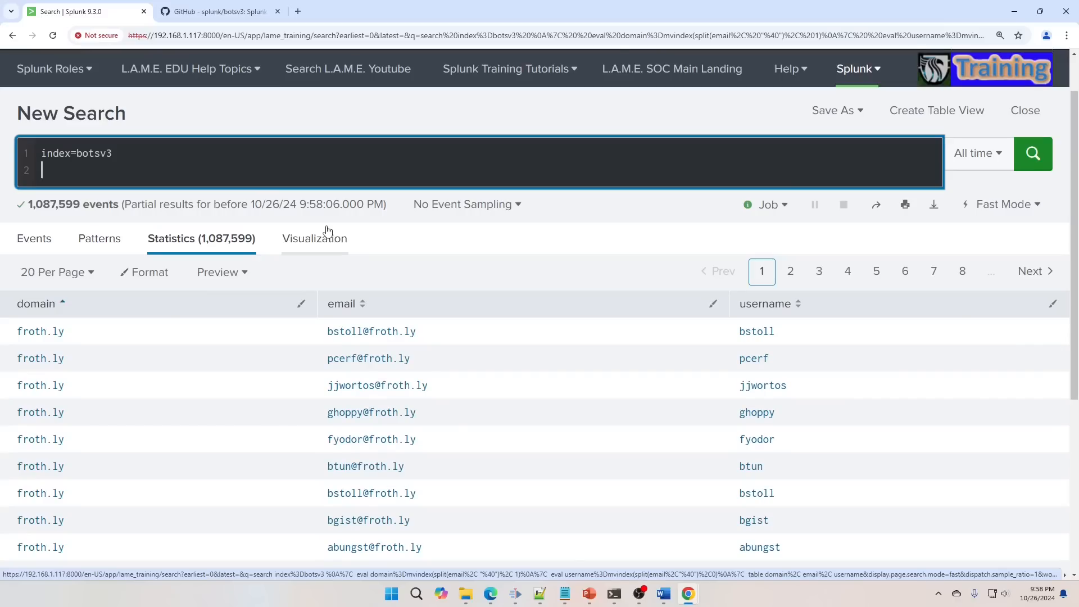
text(e)
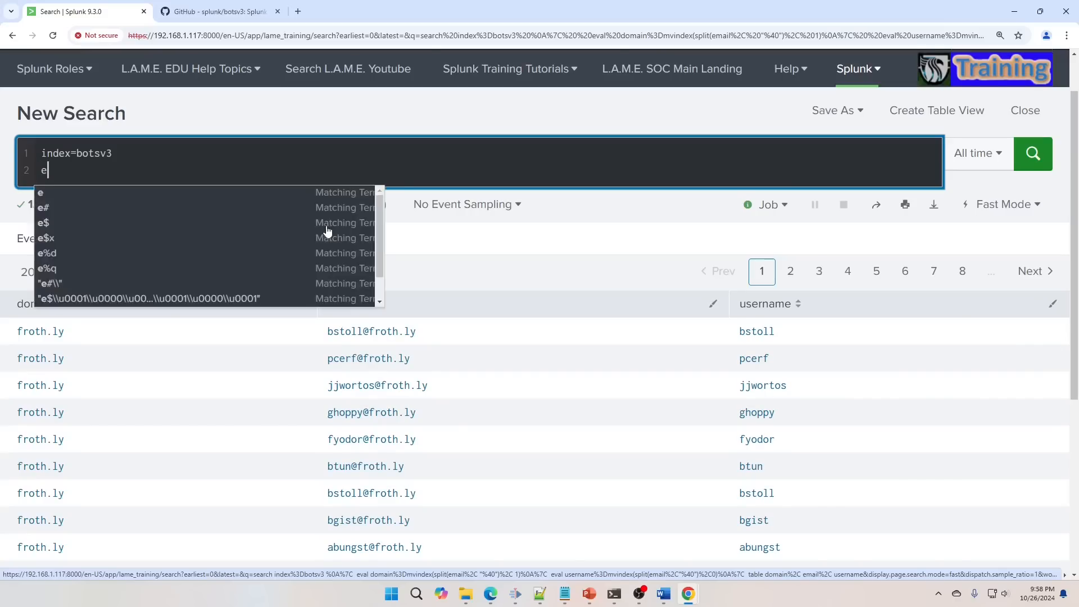
text(| da)
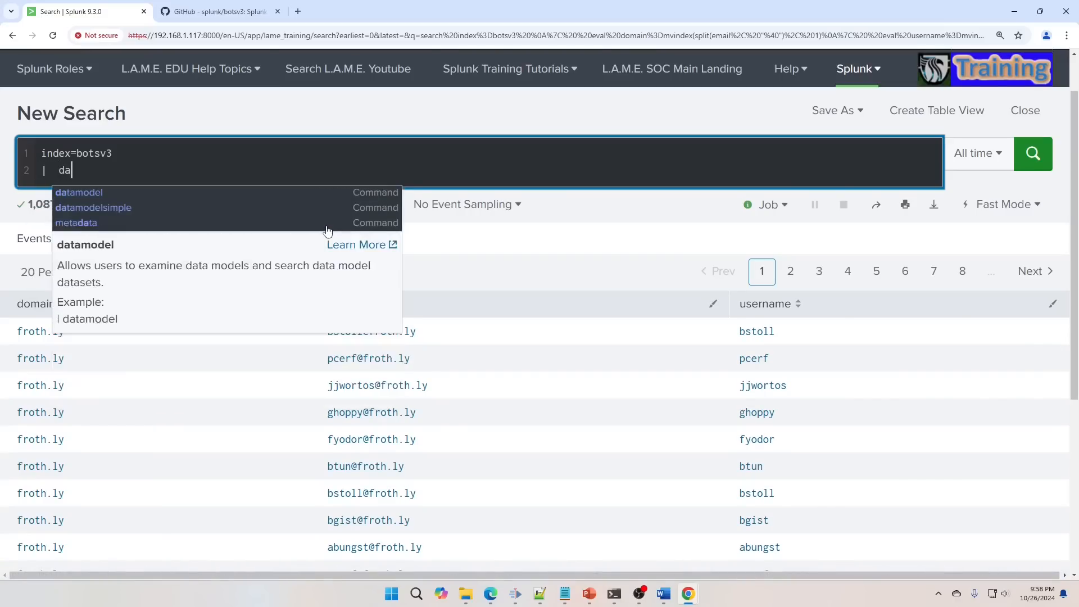
text(eval day_of)
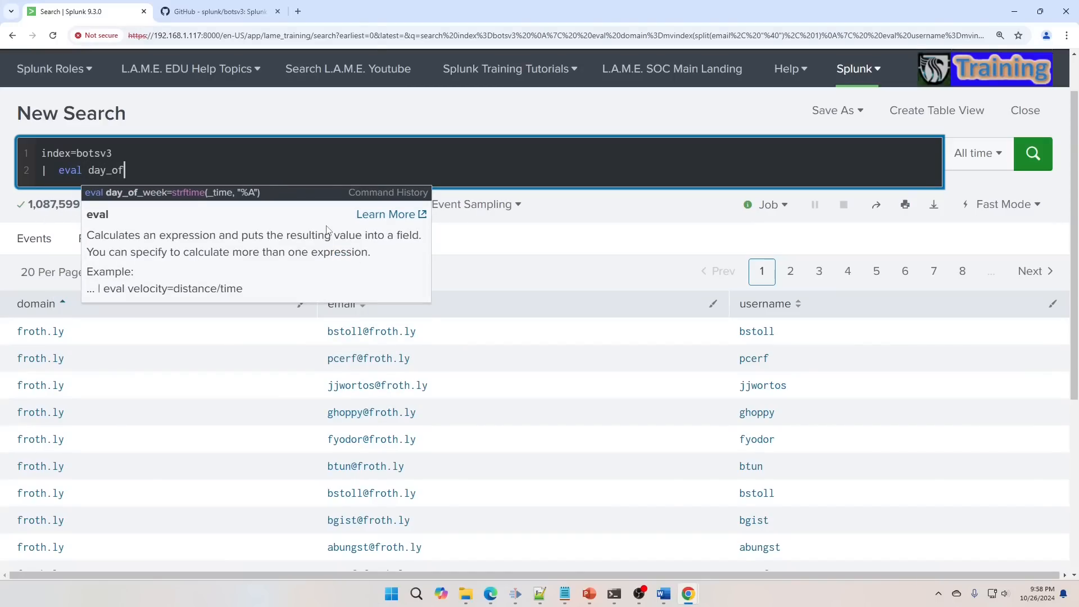
text(_week)
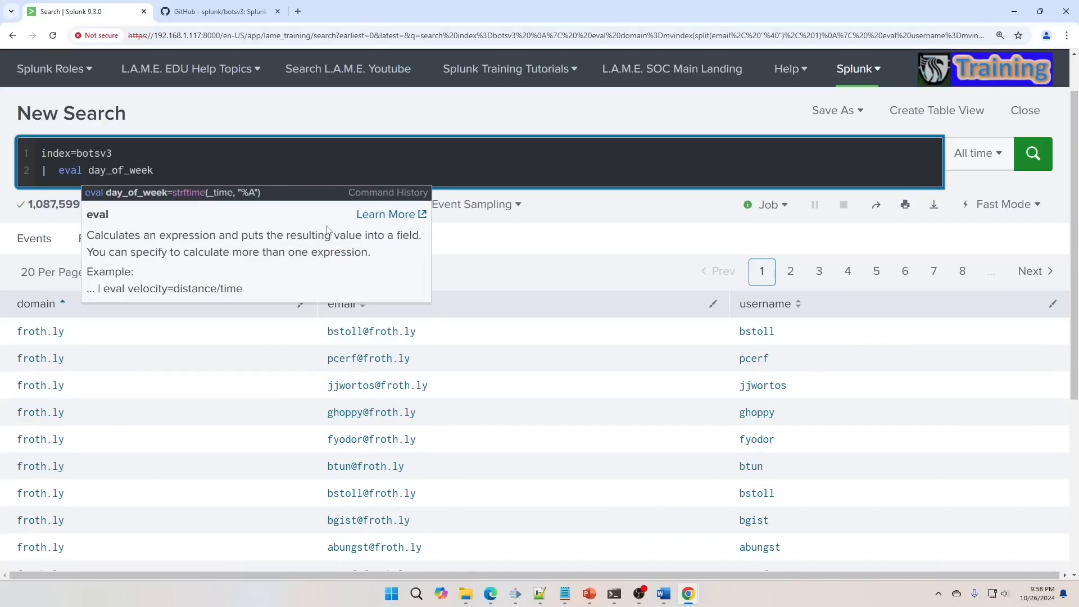
text(=str)
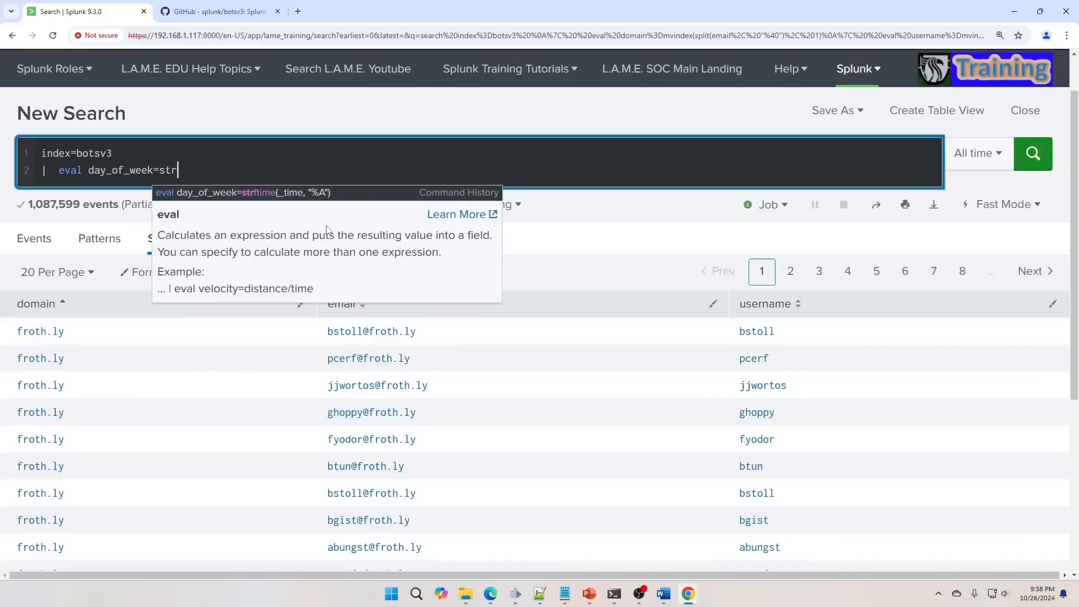
text(ftime()
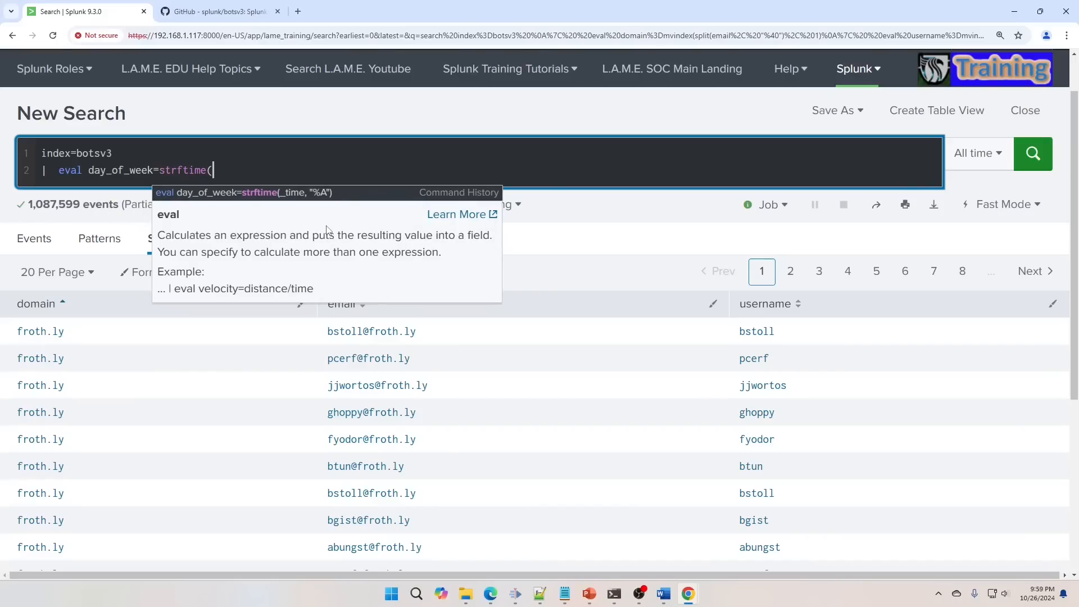
text(_time,)
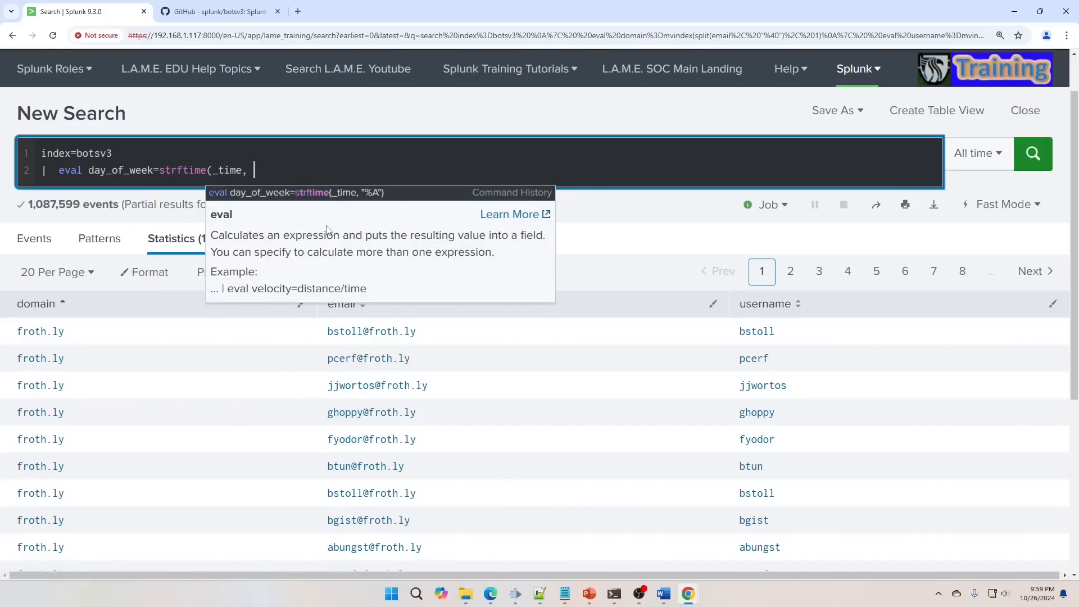
text("%A)
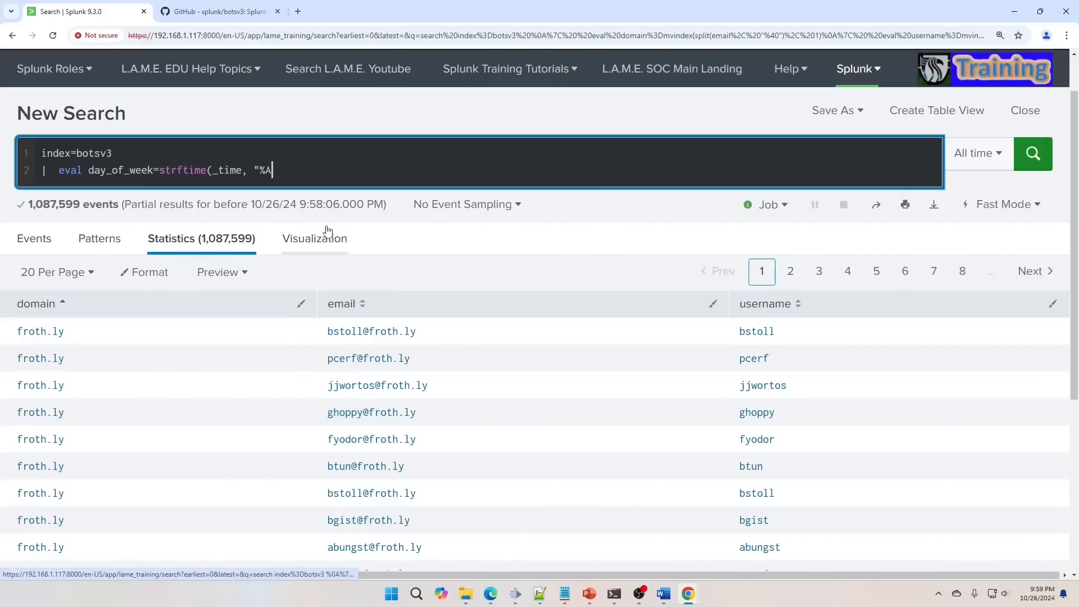
text("))
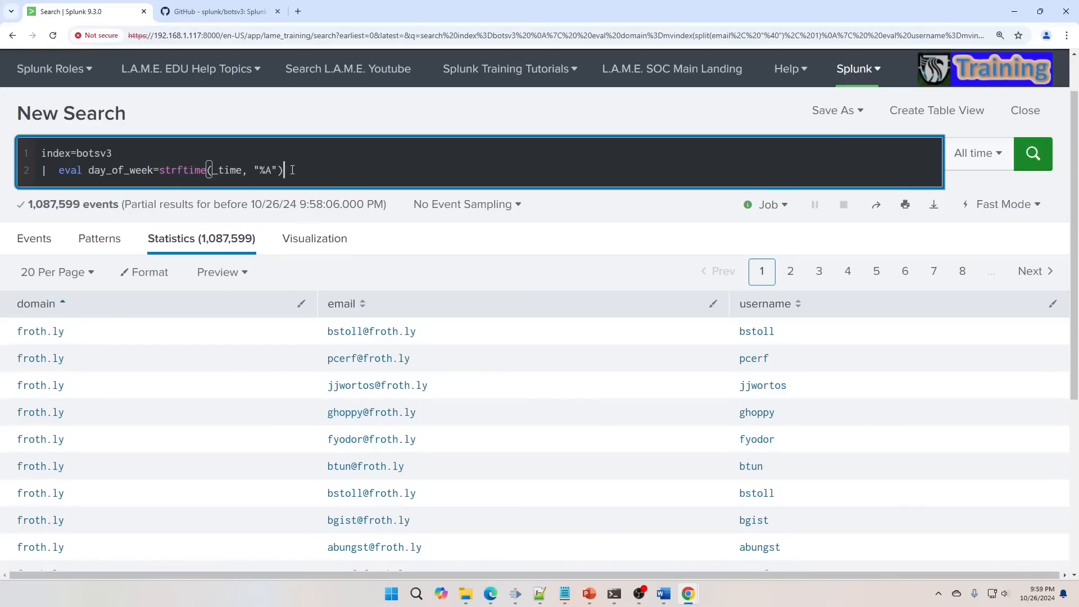
Step: Table _time and day_of_week, limit to head 100, and run the search
text(| table _time, day_of_week)
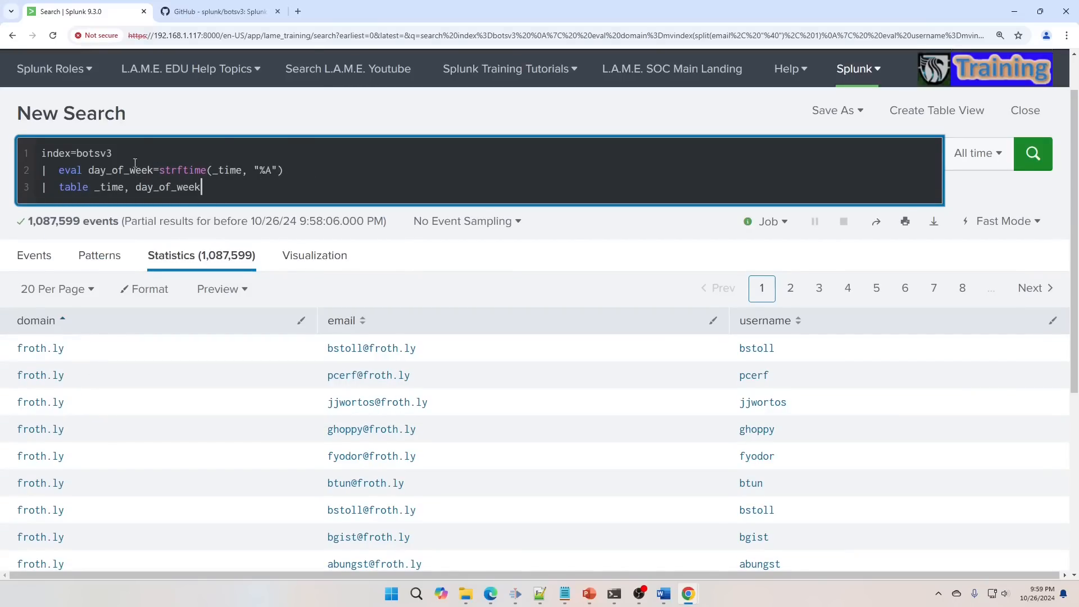
text(ha)
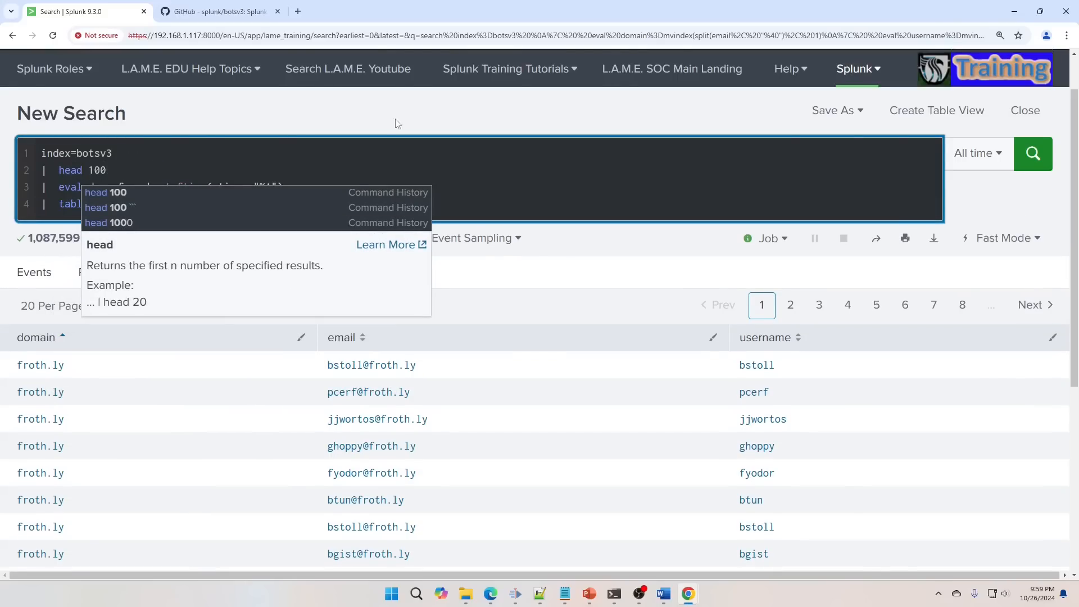
click(1032, 153)
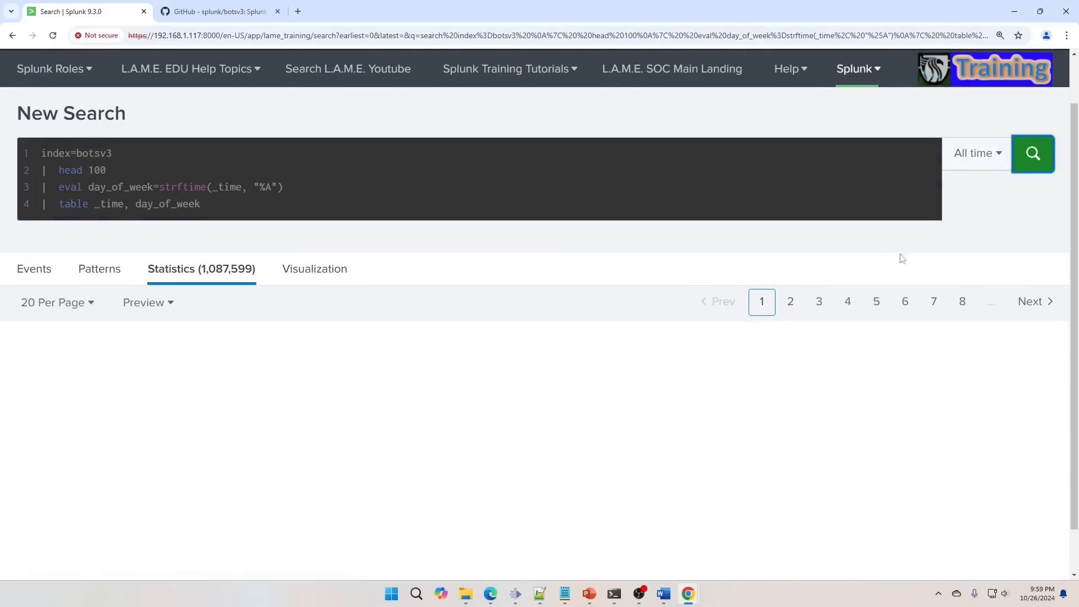
click(1032, 153)
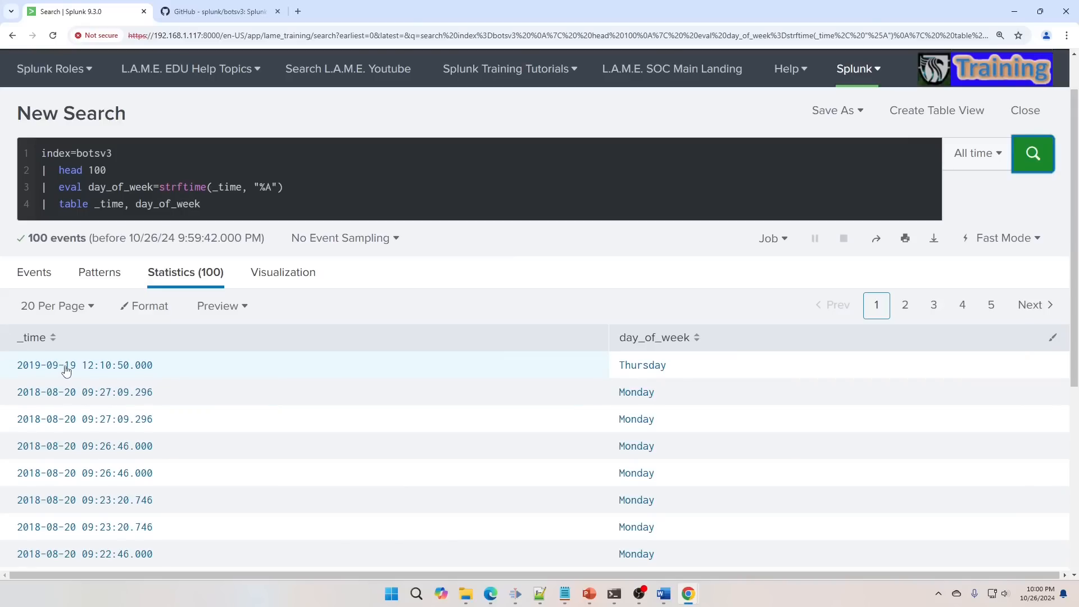
mouse_move(576, 370)
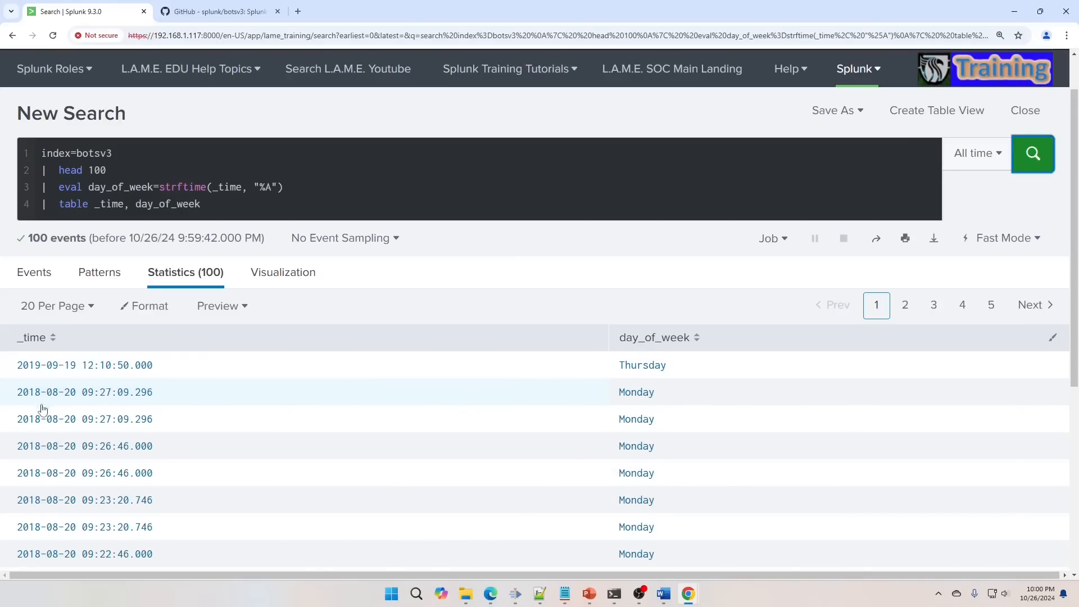
mouse_move(54, 397)
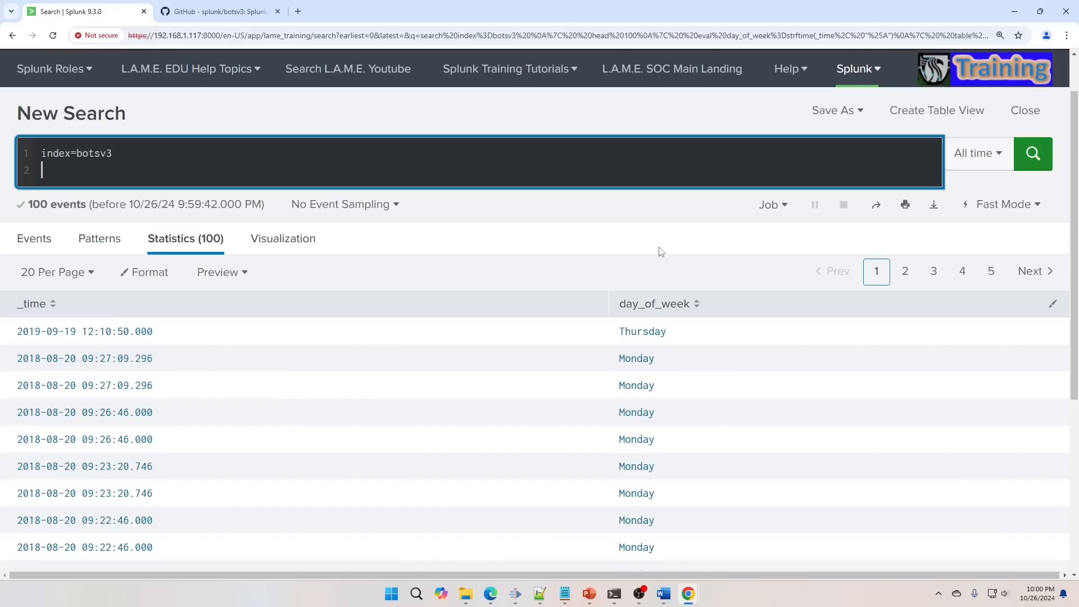
Step: Write eval suspicious_user_agent=case(useragent like "%Googlebot%", ... on the access_combined search
text(sourcetype=access_combined)
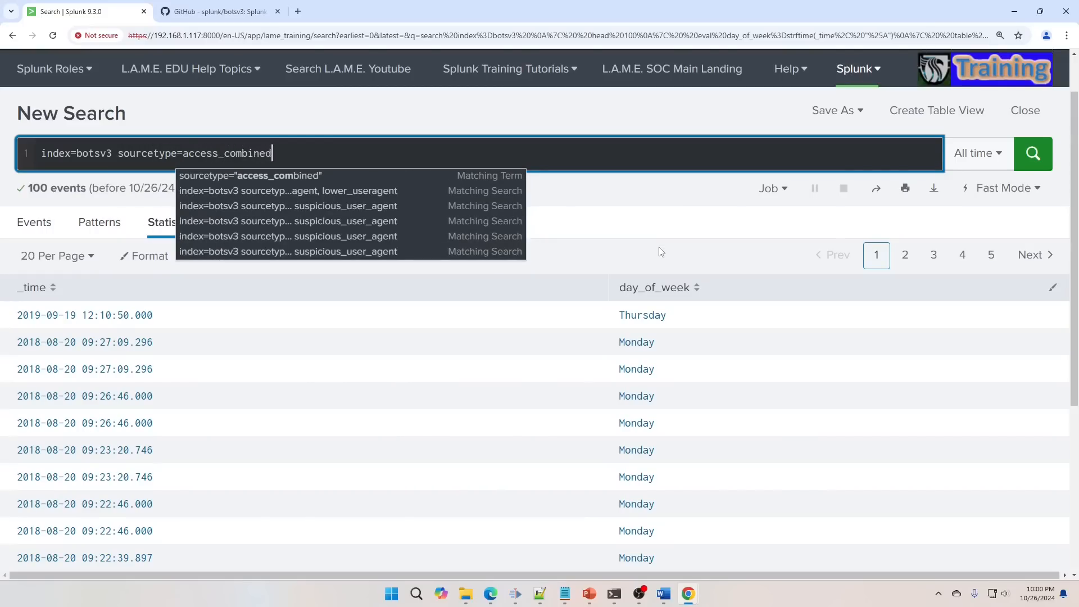
text(us)
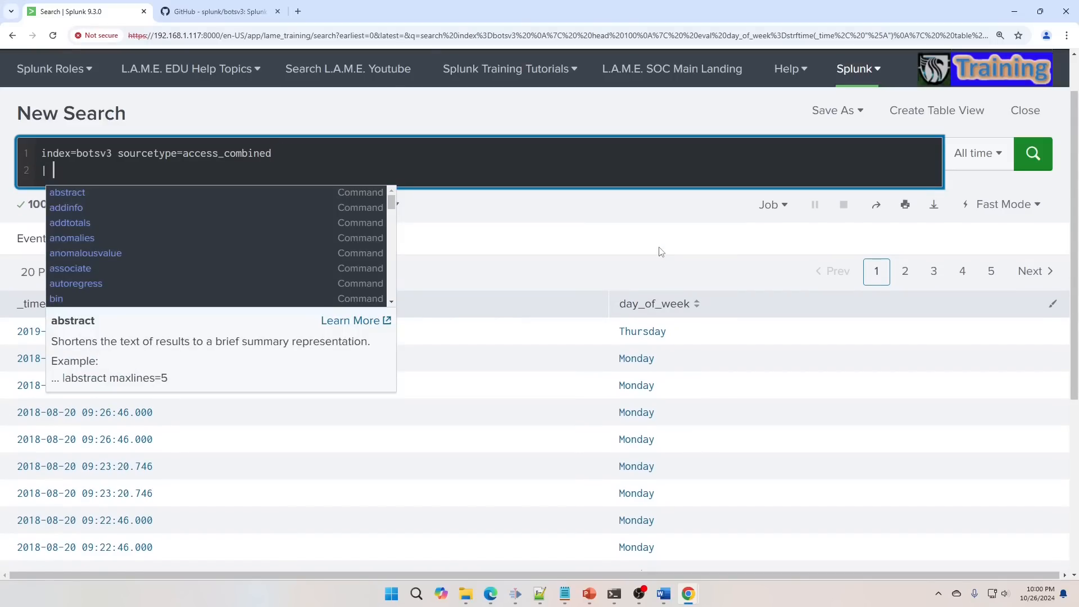
text(e)
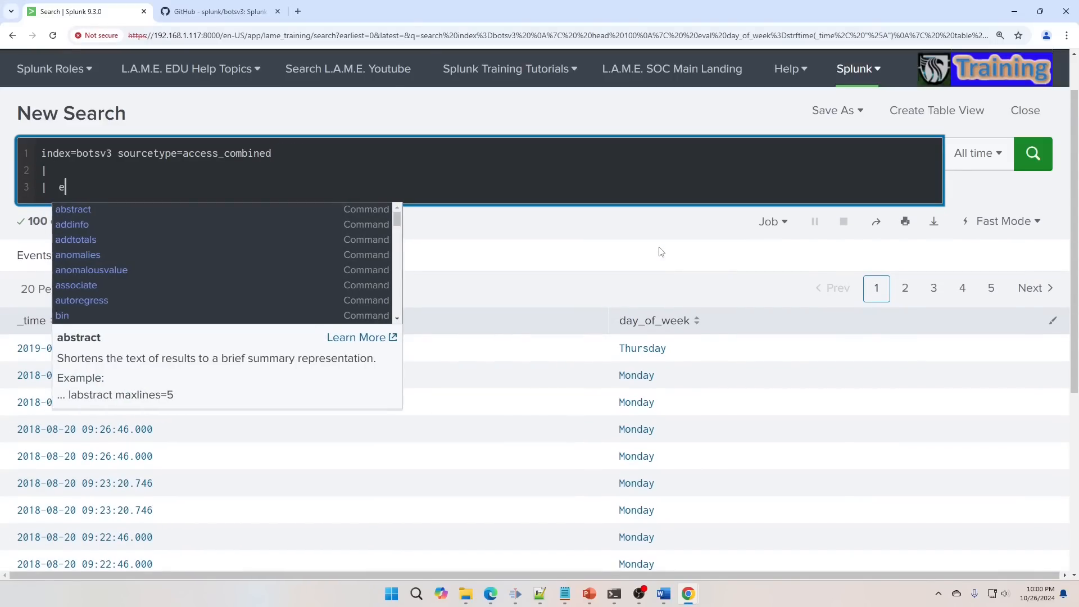
text(v)
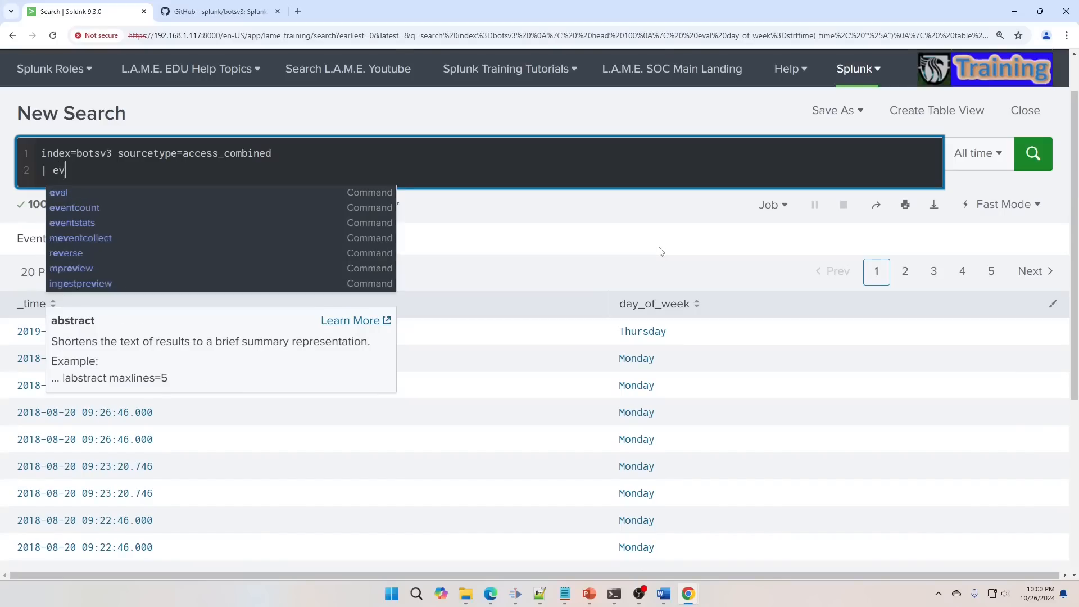
text(al)
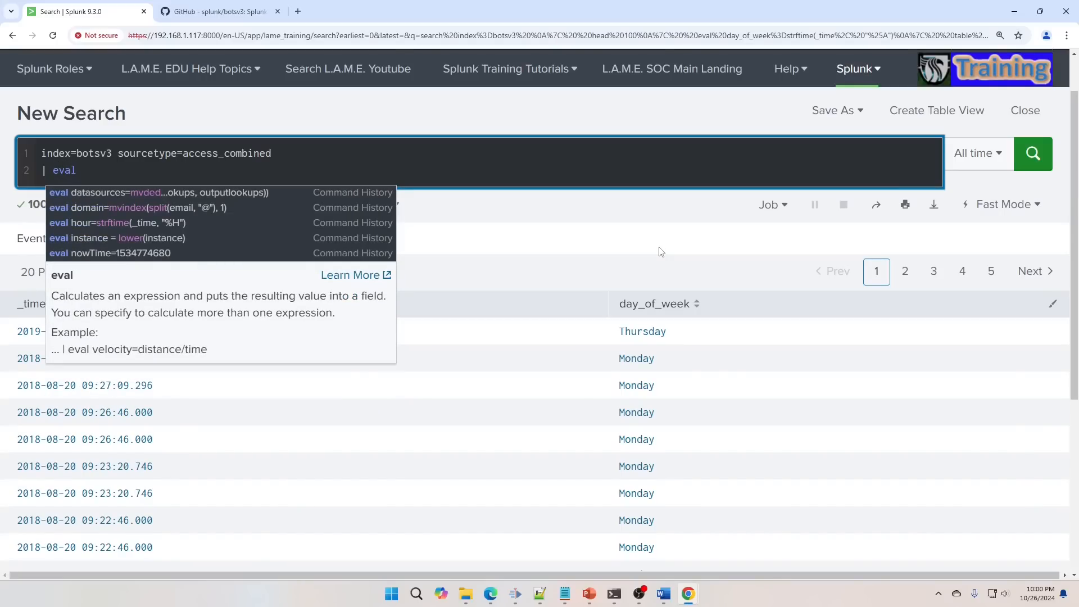
text(sus)
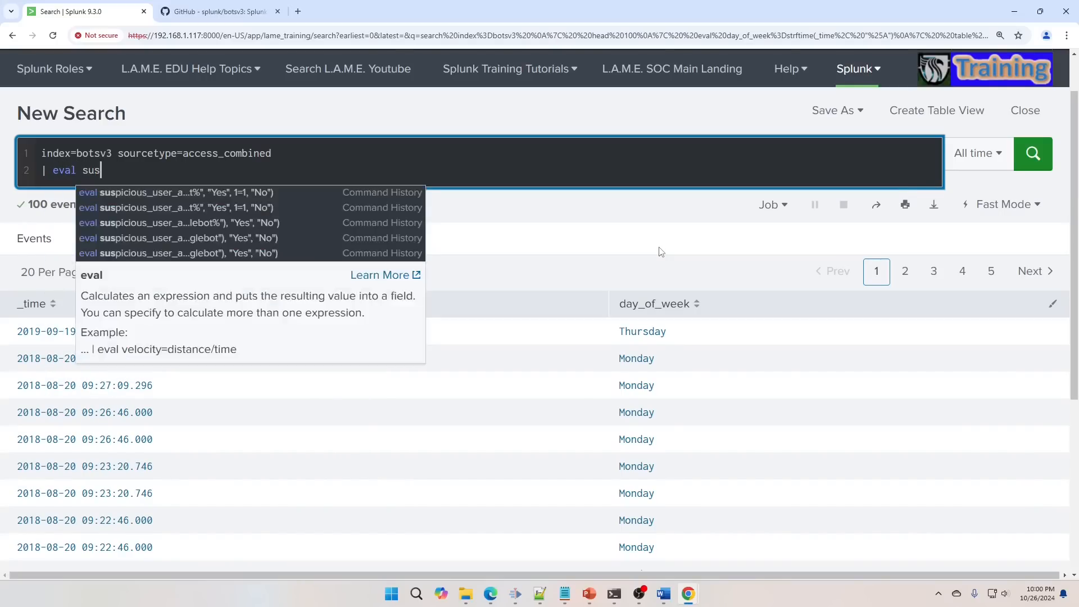
text(picious_use)
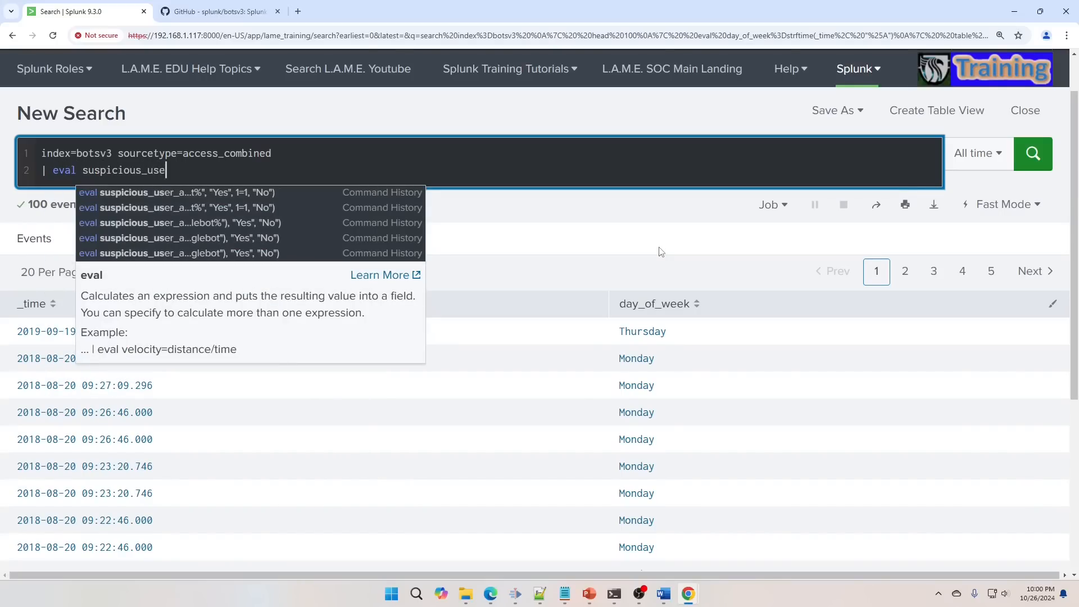
text(r_agent)
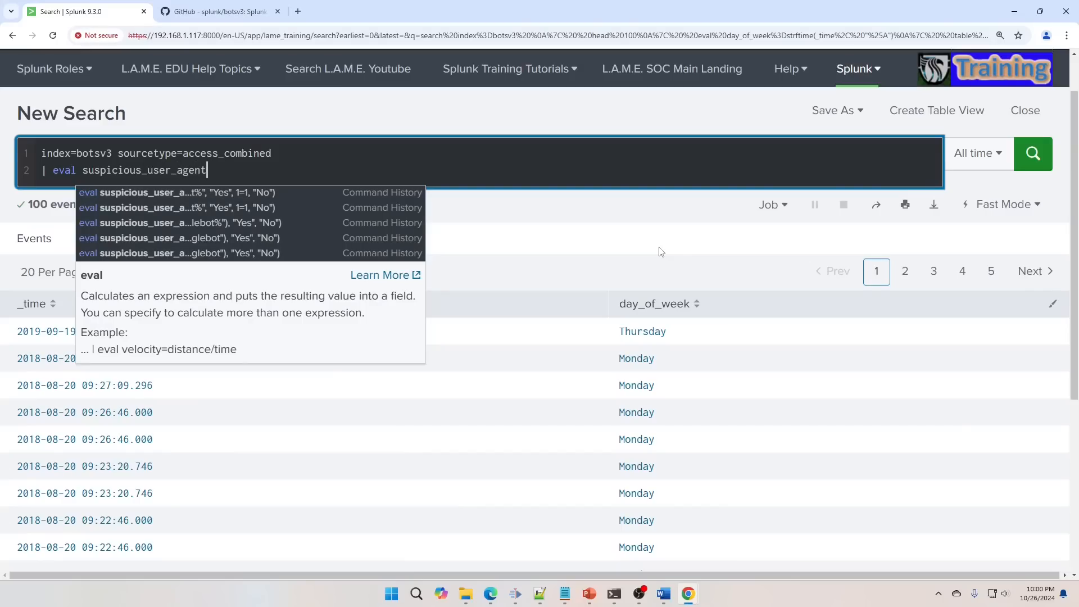
text(=case()
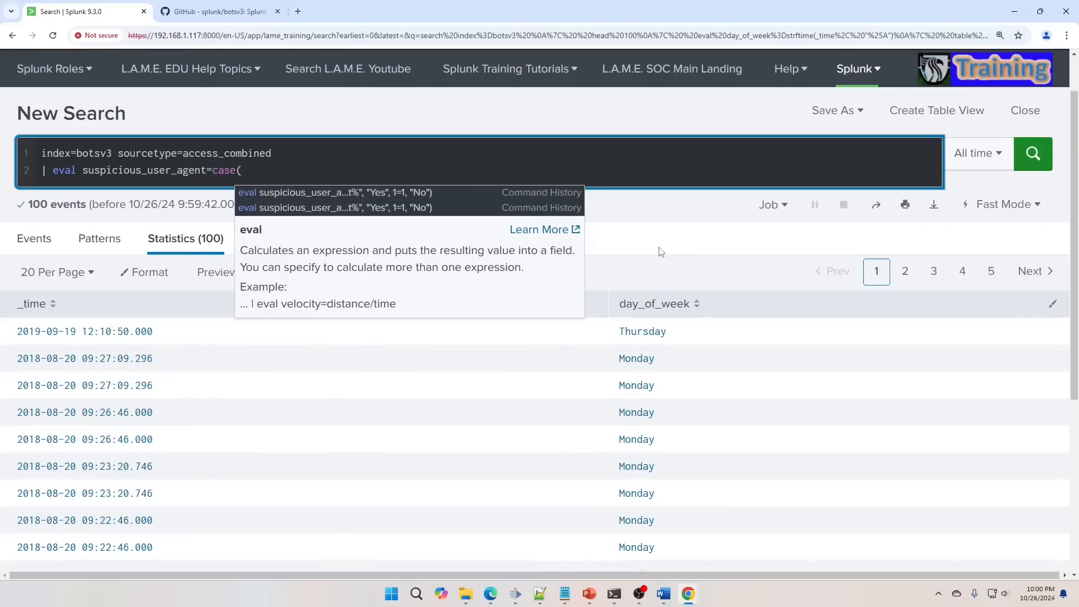
text(useragent li)
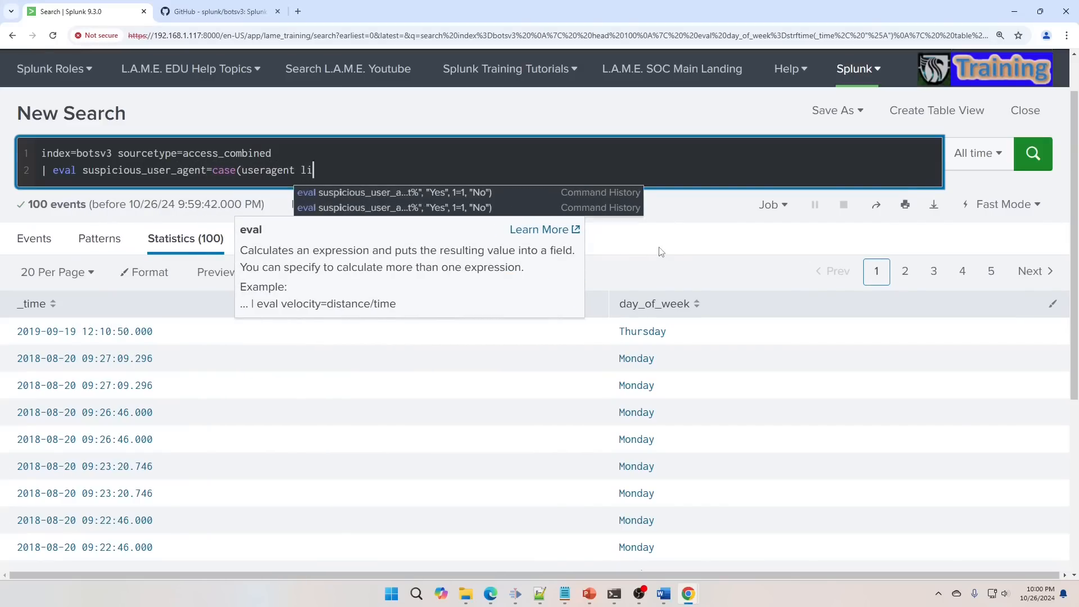
text(ke)
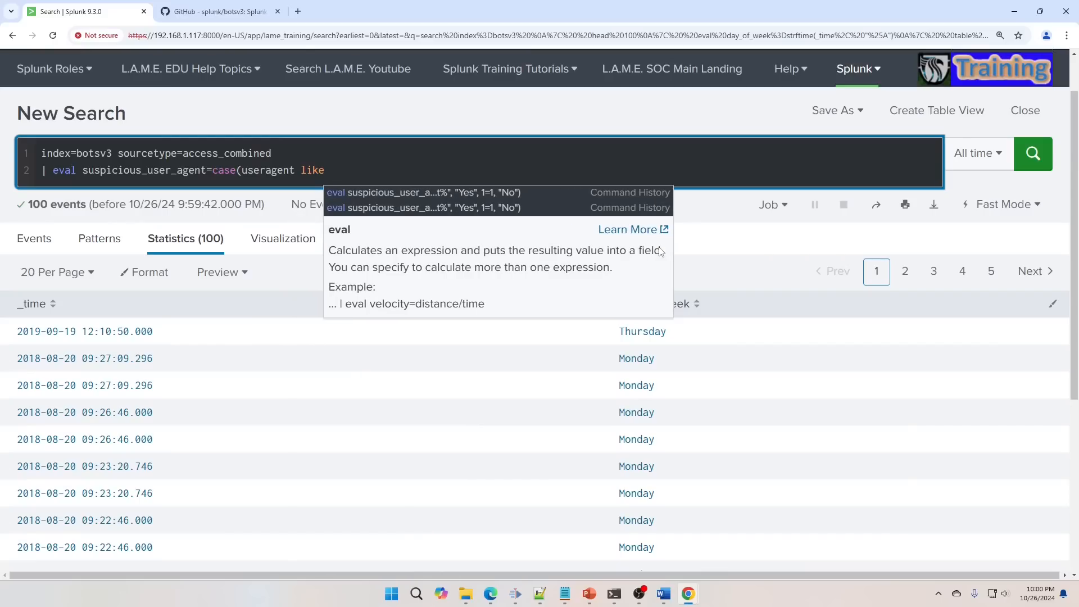
text("%)
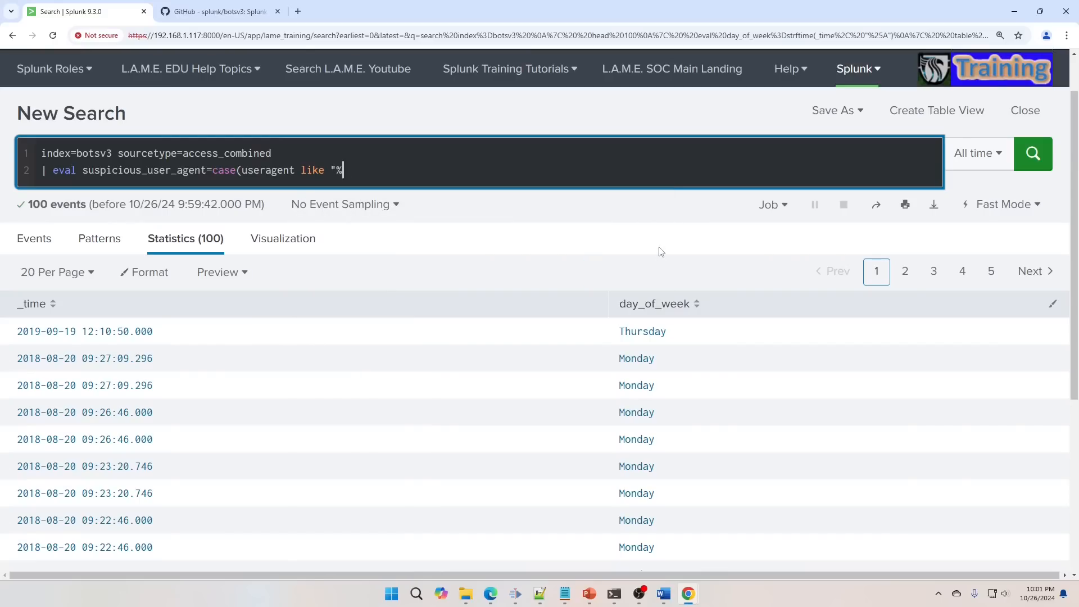
text(g)
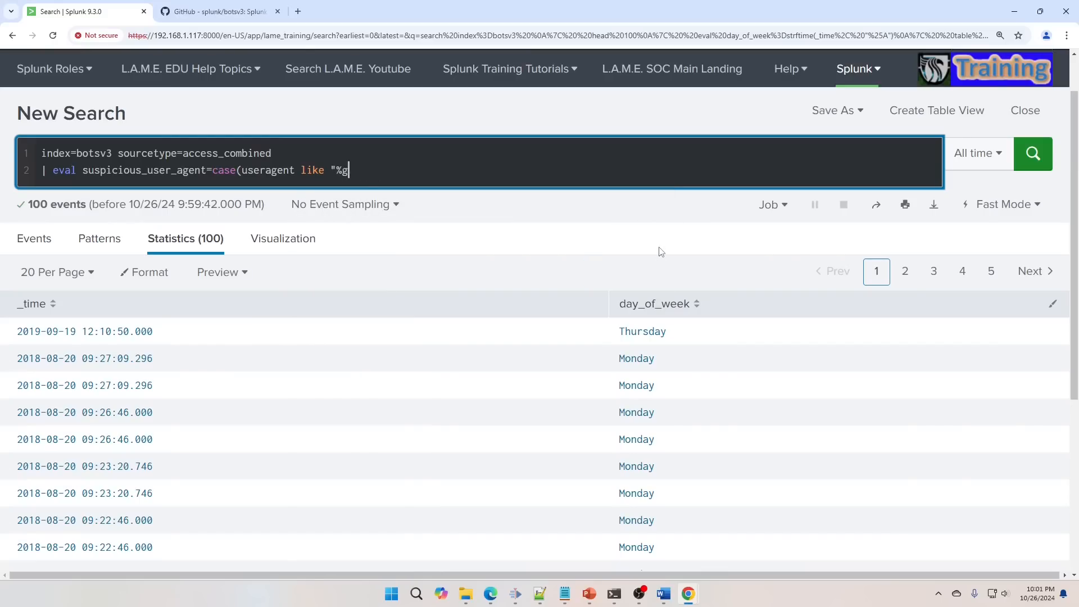
text(Googlebot)
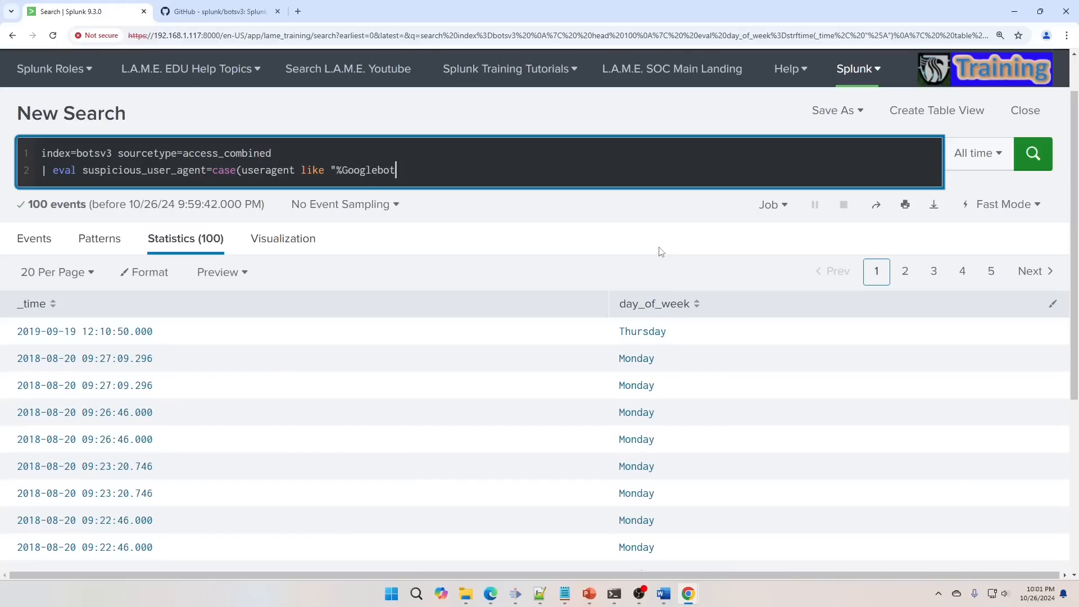
text(%", "Yes",)
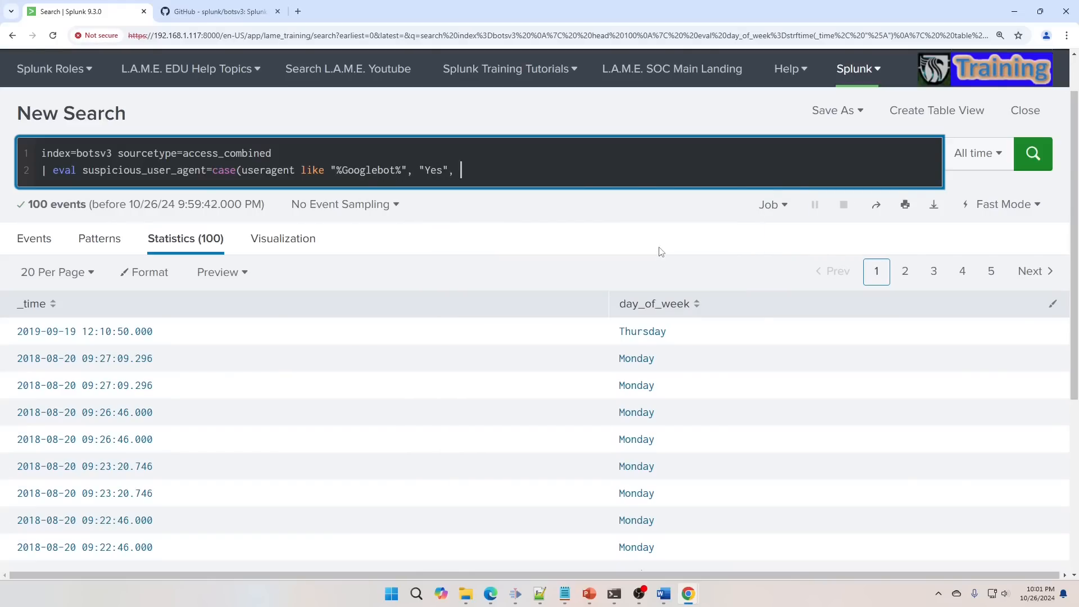
Step: Finish the case with "Yes", 1=1, "No"), fix the Googlebot pattern and run the search
text(1=1",)
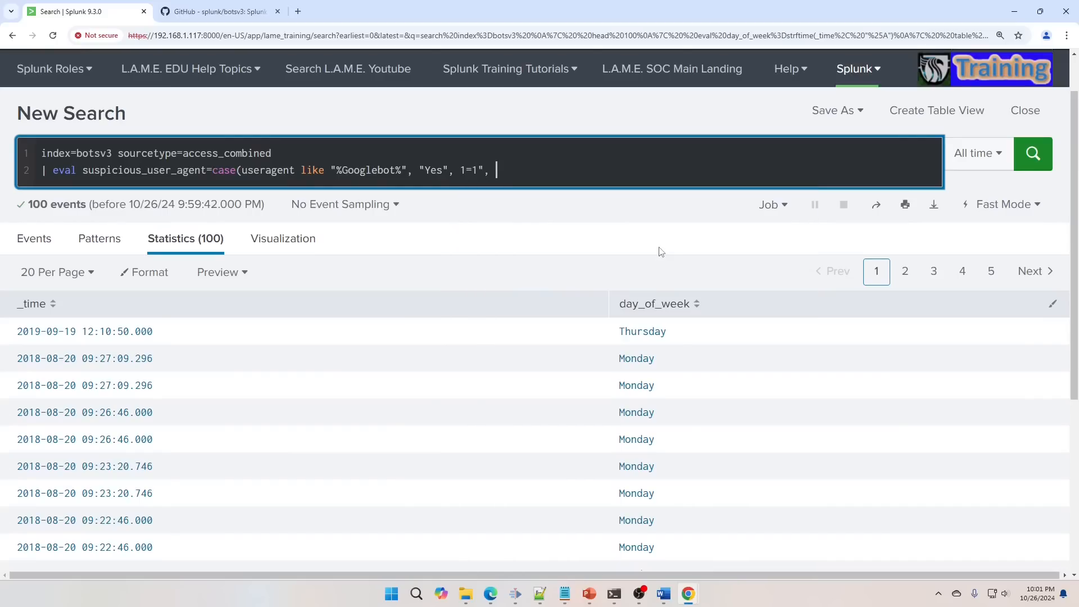
text("No")
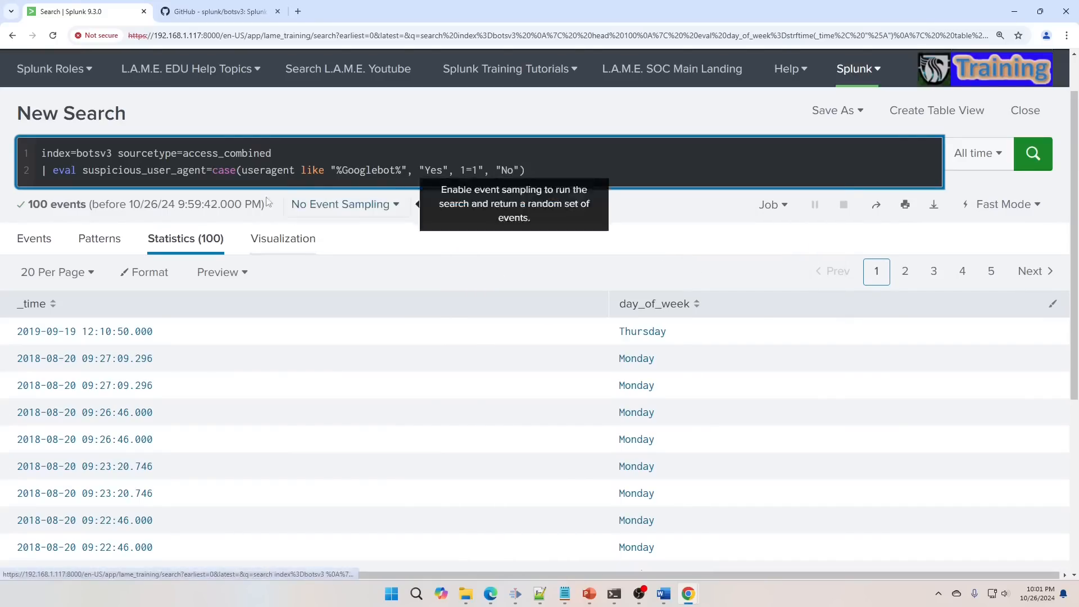
click(522, 170)
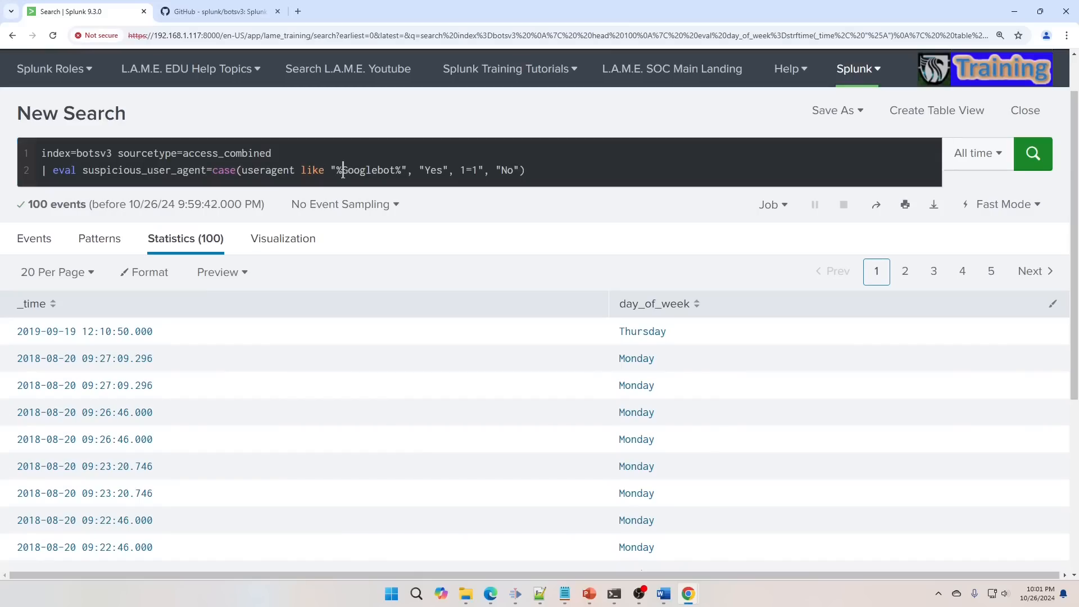
click(341, 169)
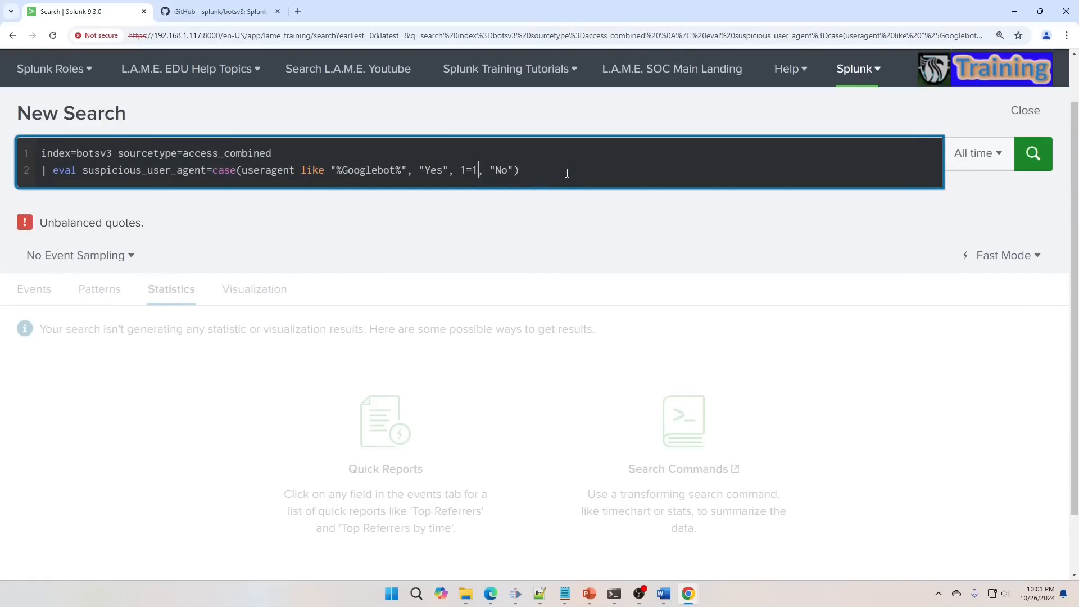
click(1032, 153)
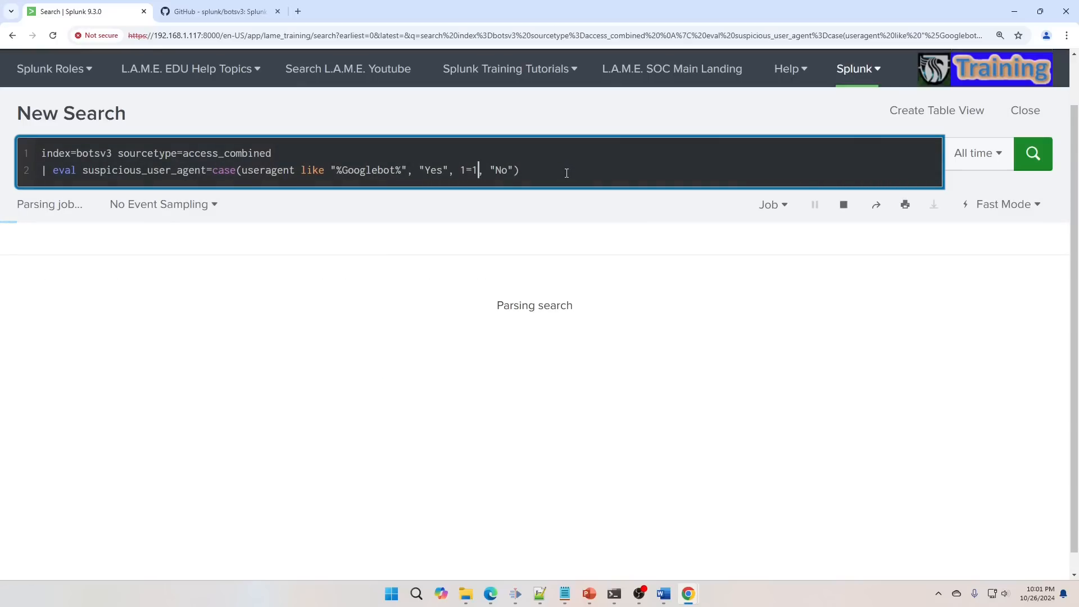
click(1031, 153)
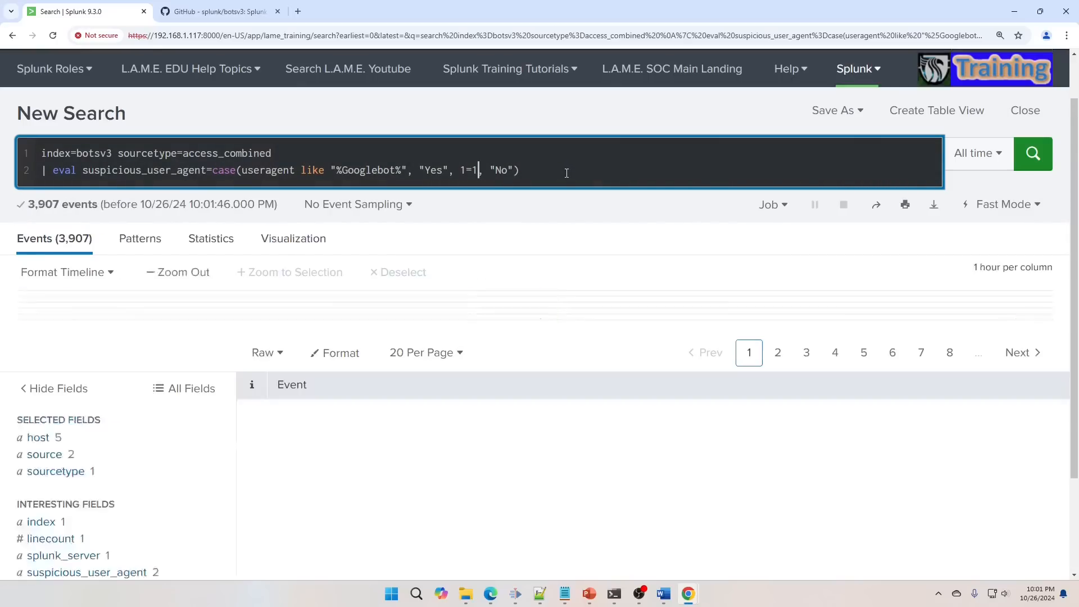
click(1031, 153)
text(|)
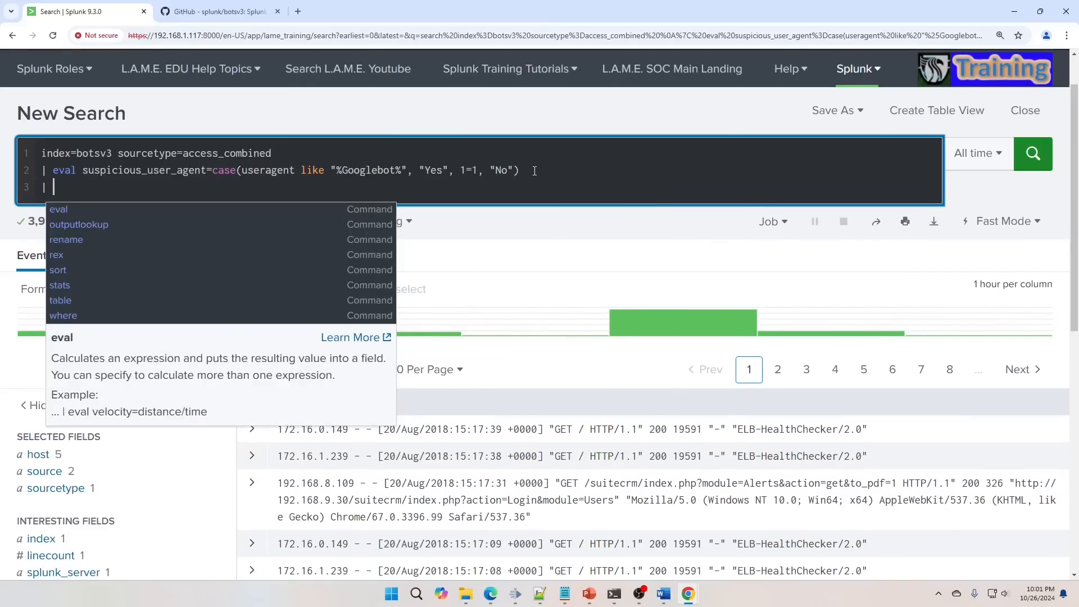
Step: Table useragent, suspicious_user_agent, filter useragent="*Googlebot*" and run, returning 8 Yes events
text(table)
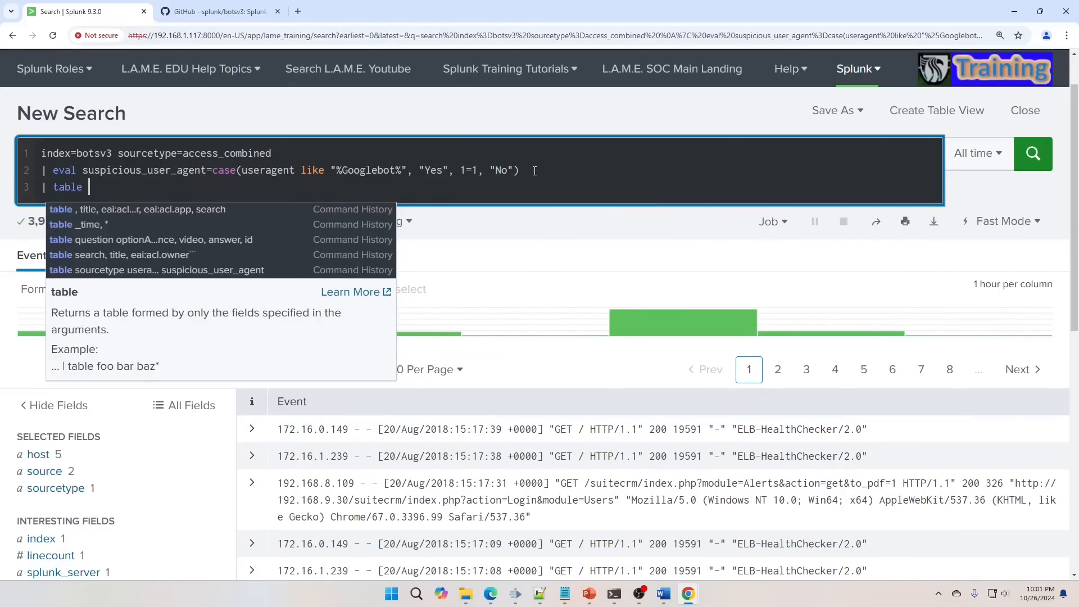
text(useragen)
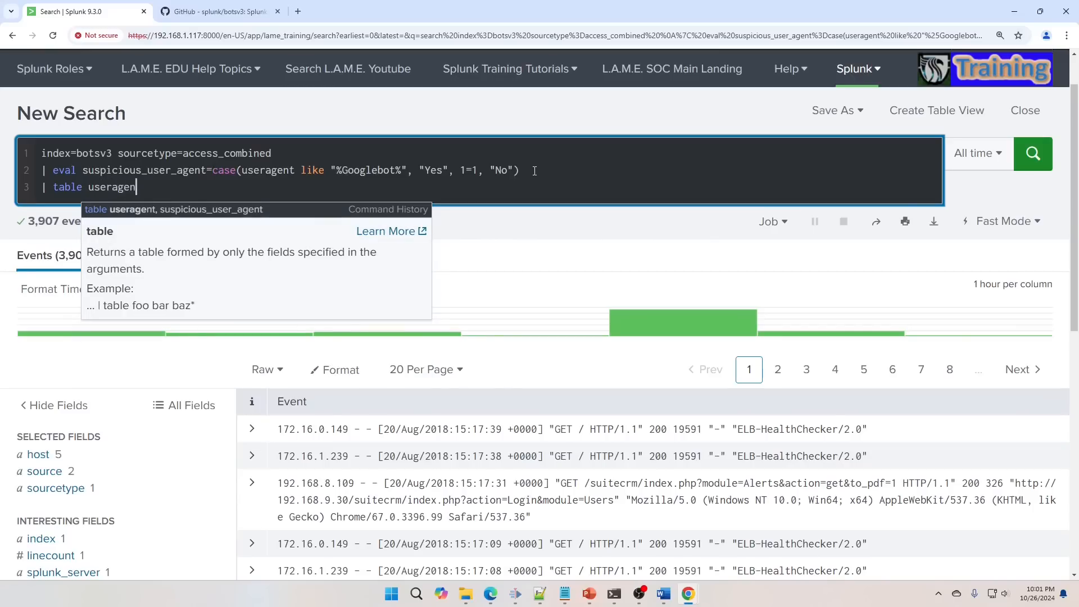
text(, suspicious_user_agent)
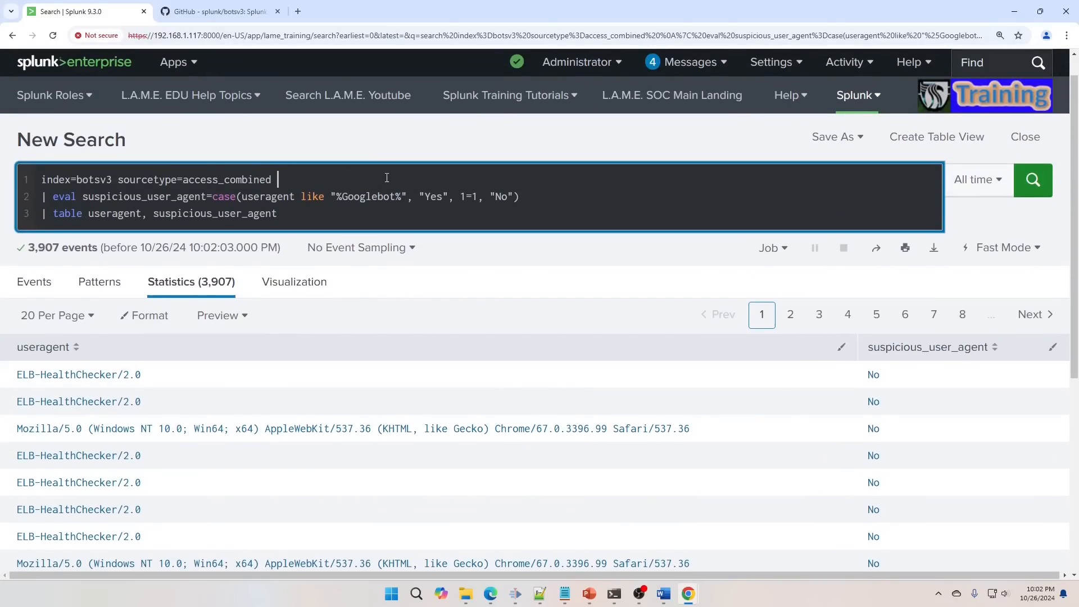
text(use)
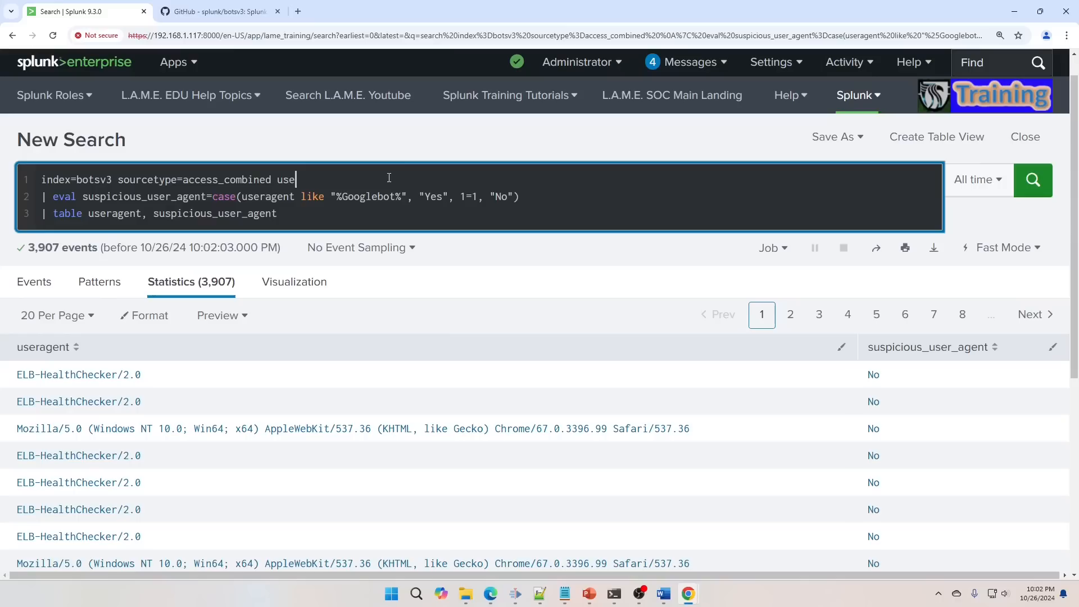
text(ragent=)
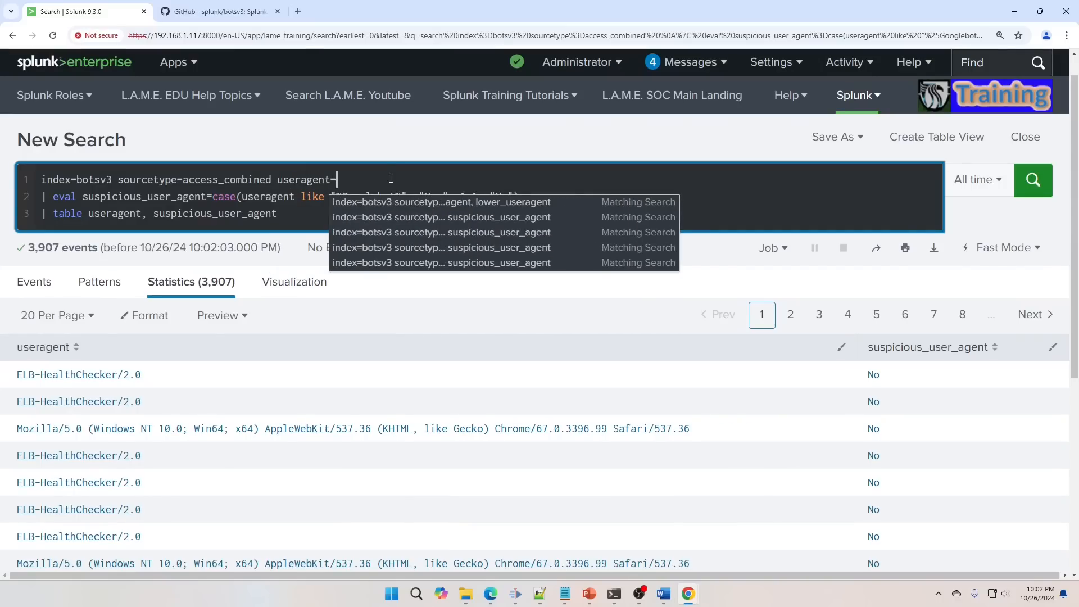
text(*Googlebot*")
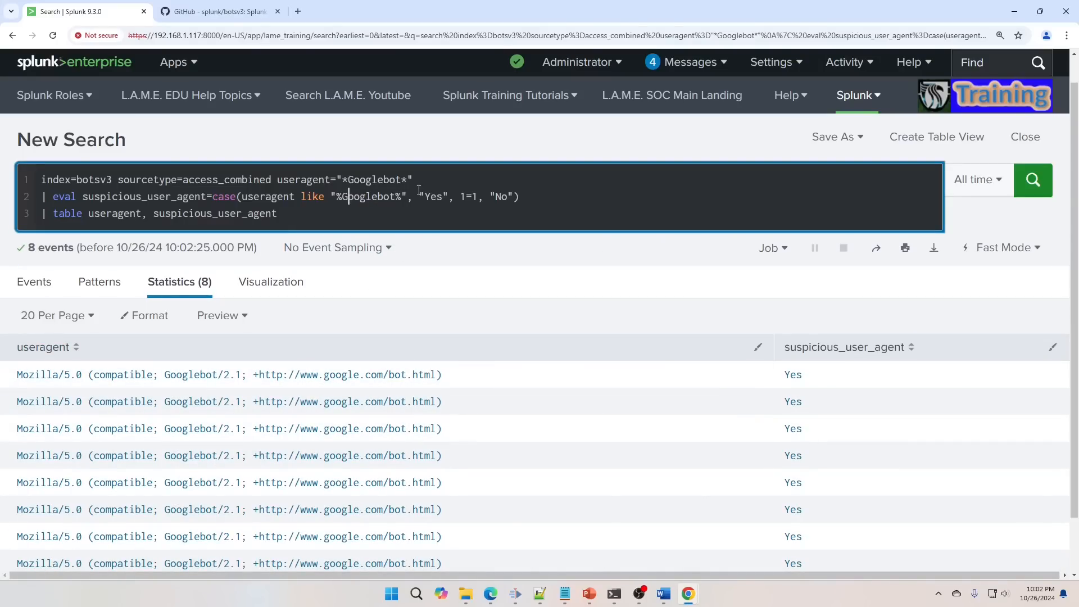
click(1032, 180)
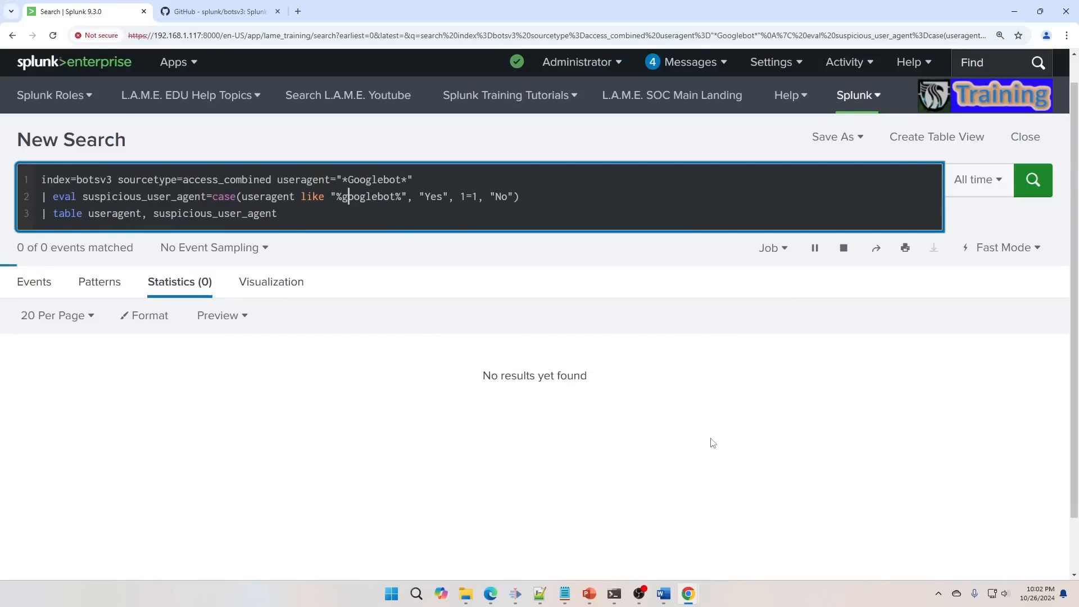
click(1031, 180)
text(|  eval lower_usera)
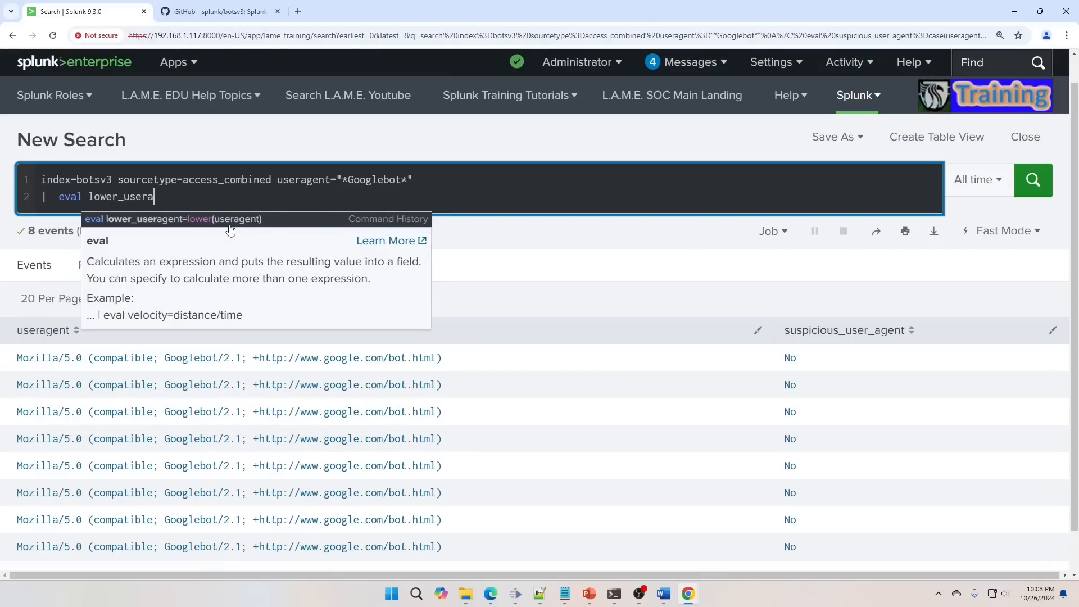
Step: Eval lower_useragent=lower(useragent) and table useragent beside lower_useragent, then run it
text(gent=lower()
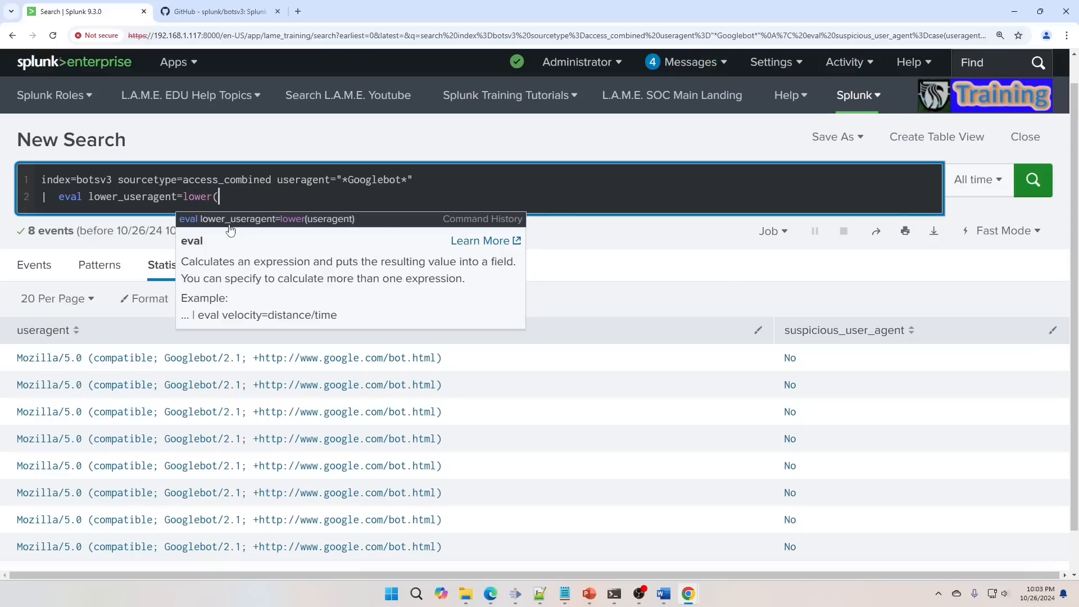
text(useragent)
text(| eval)
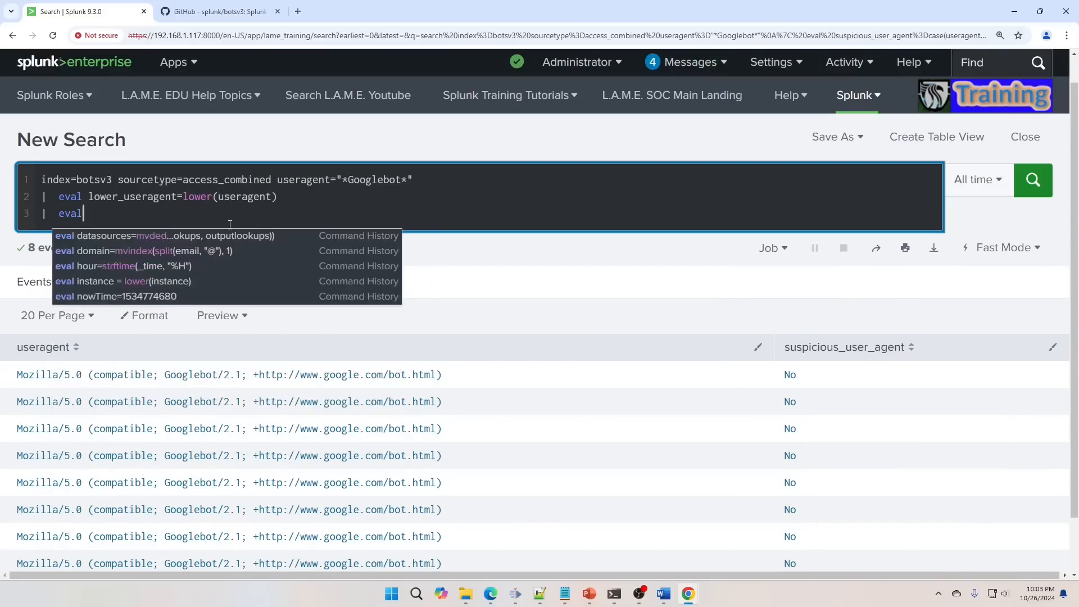
text(table user)
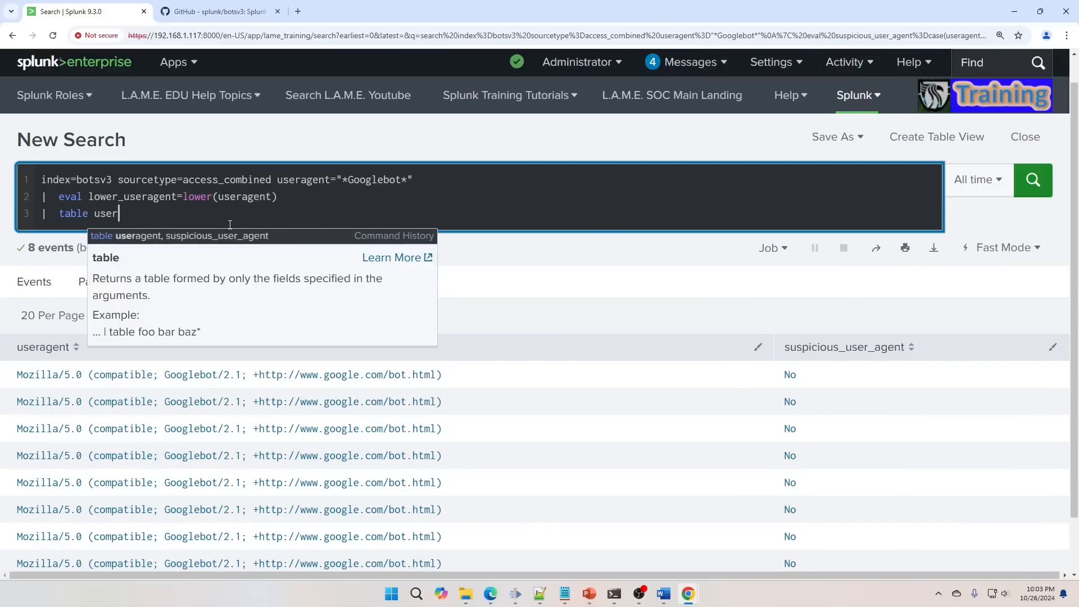
text(agent,)
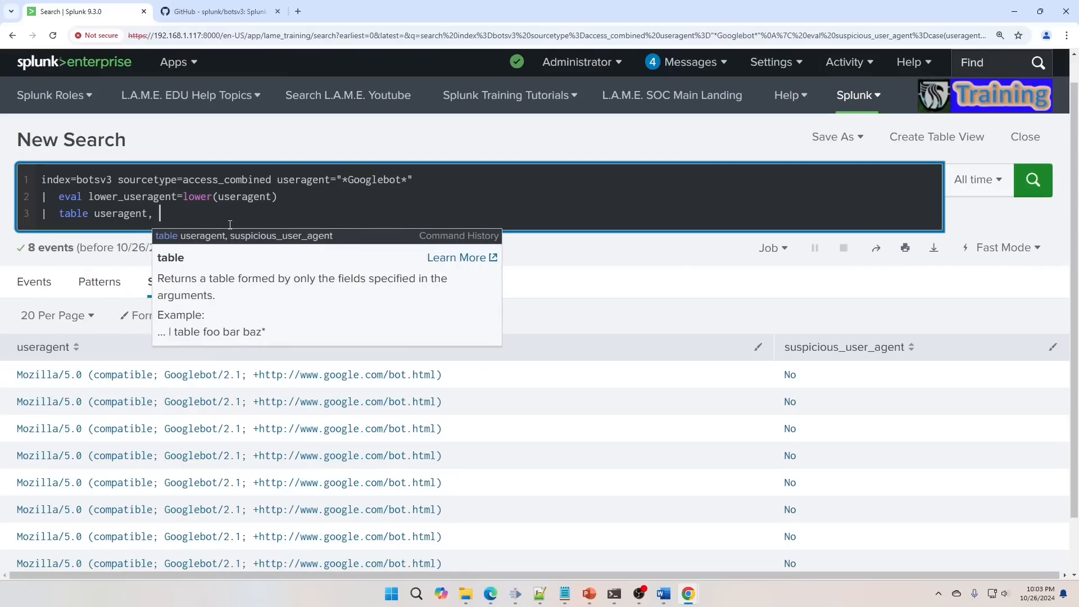
text(lower_useragent)
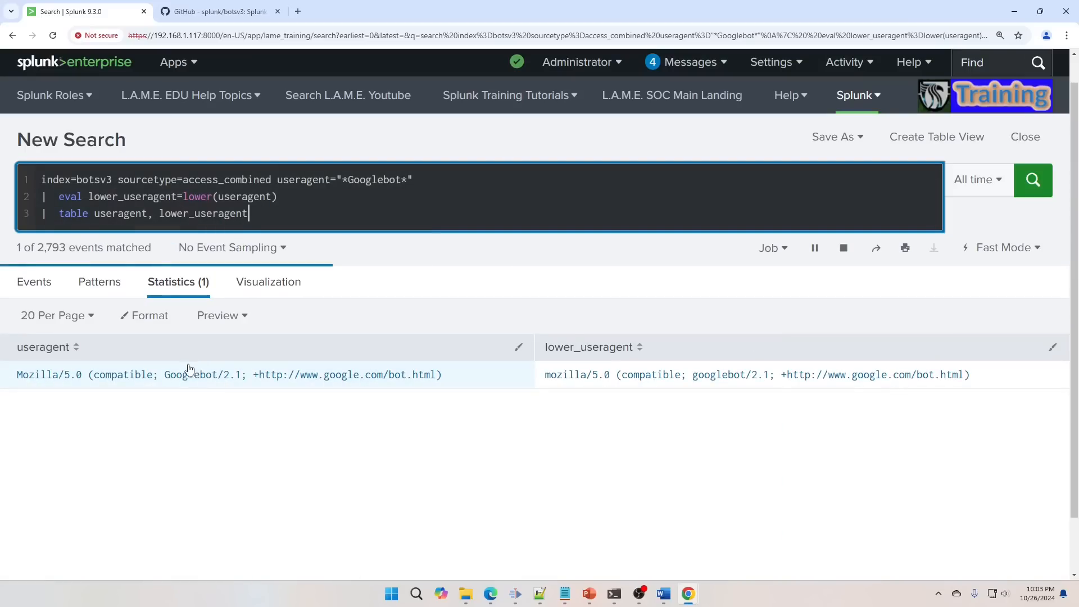
click(1032, 179)
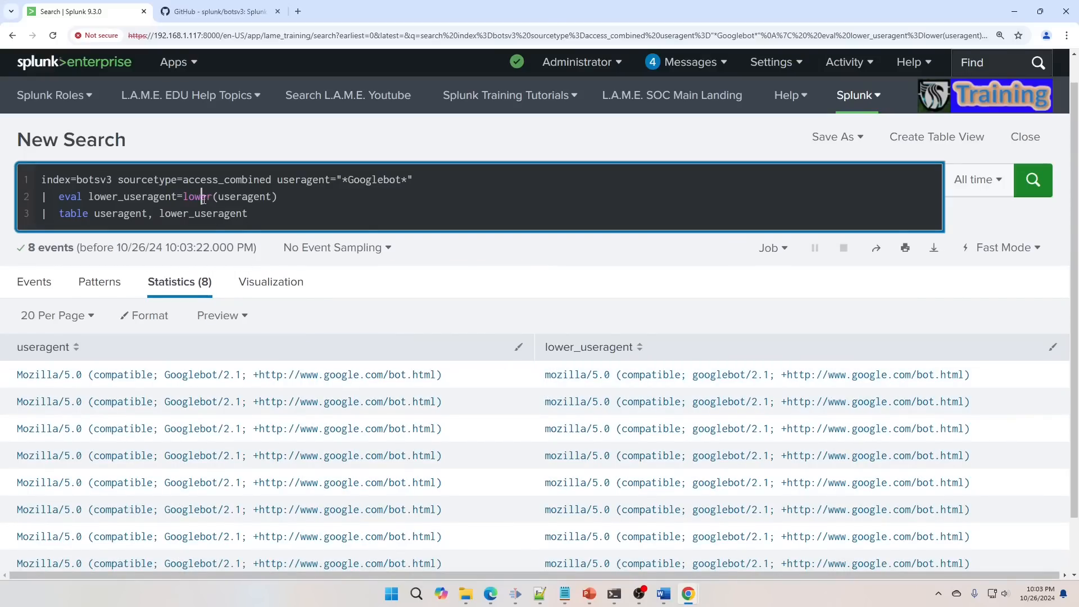
Step: Change lower to upper and rerun to show uppercase user agents
text(upper)
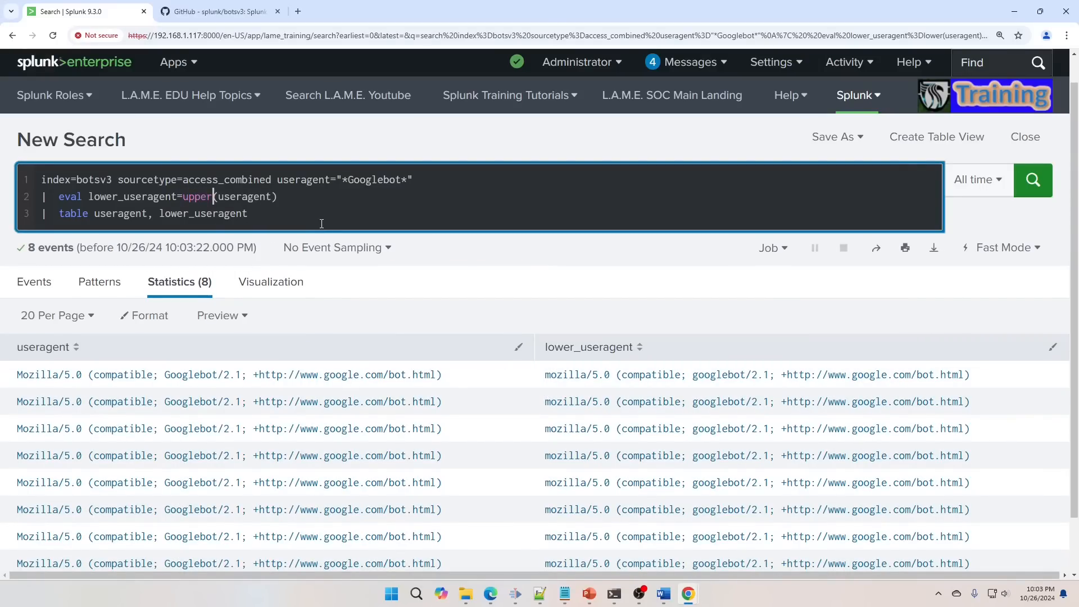
click(1032, 180)
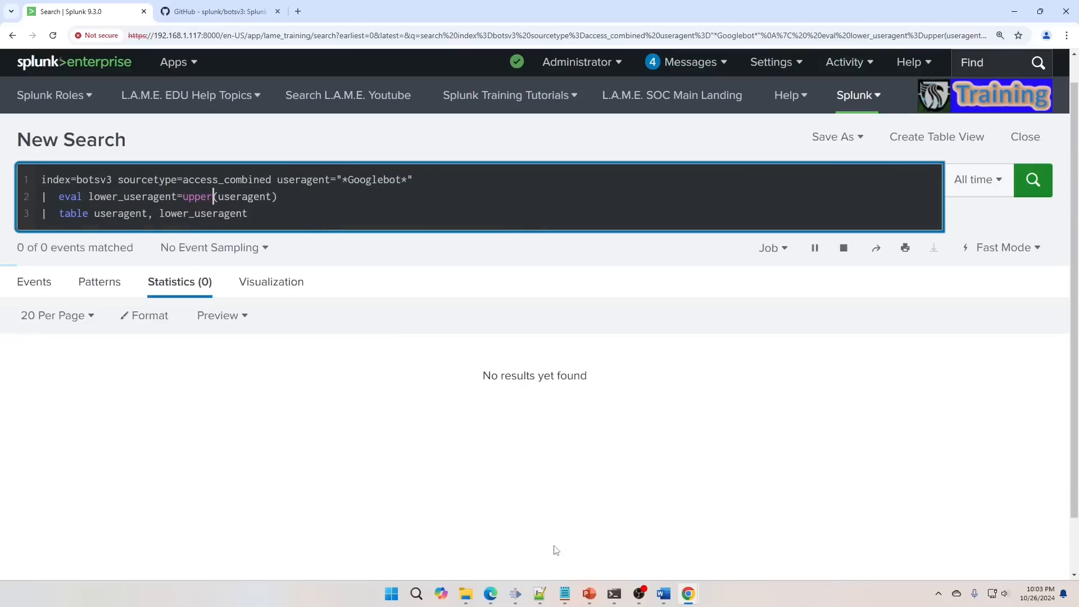
click(1032, 180)
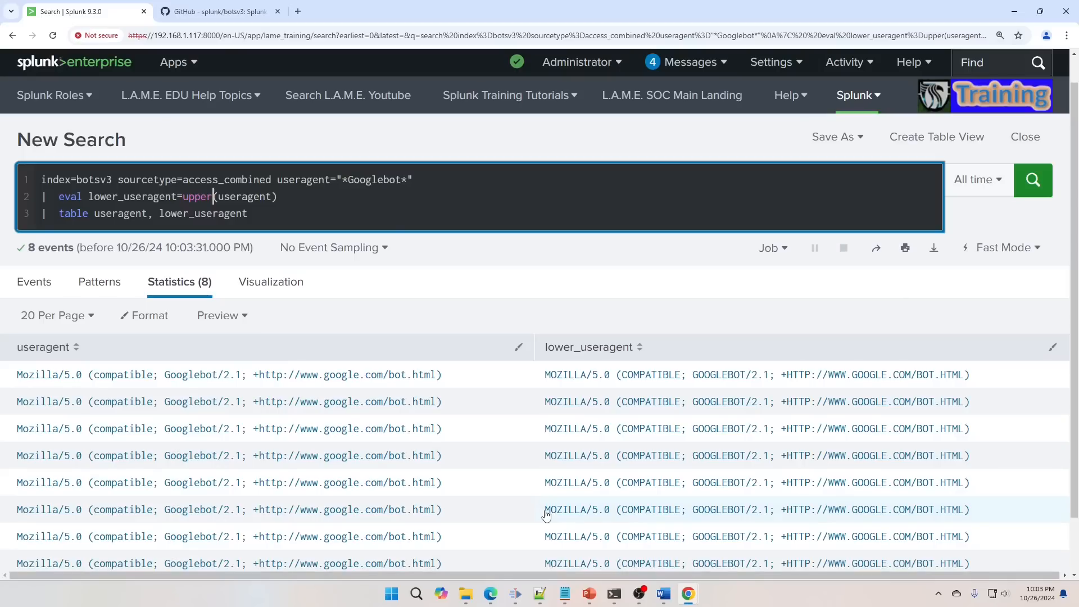